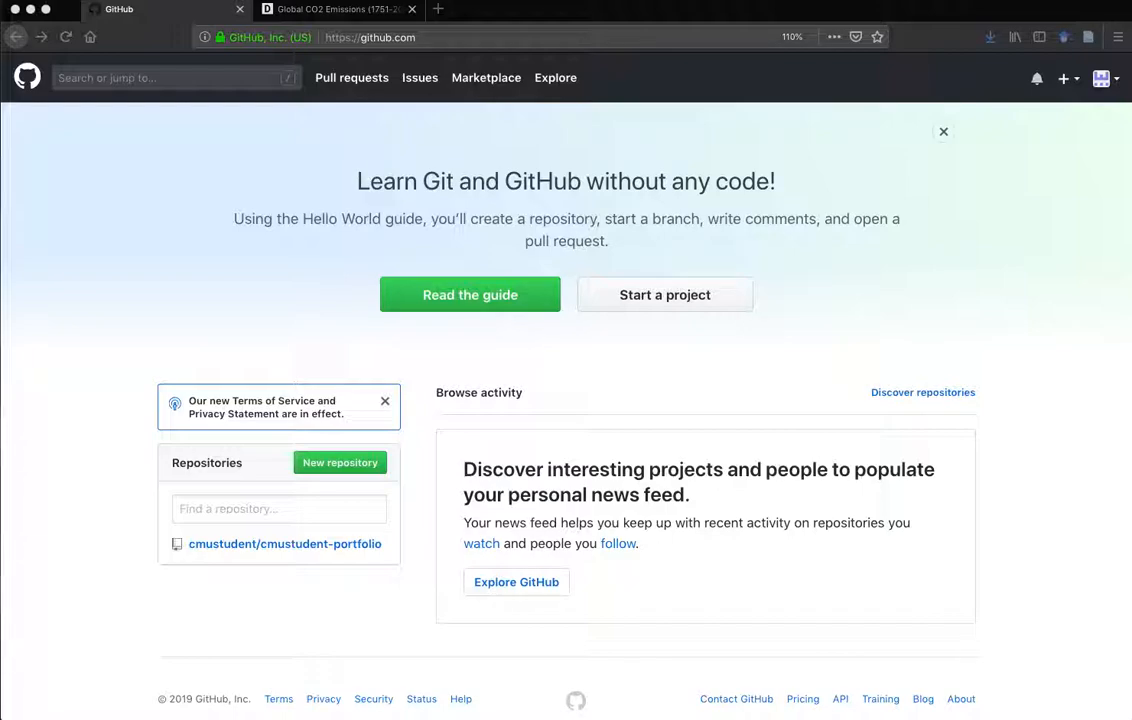
mouse_move(1119, 109)
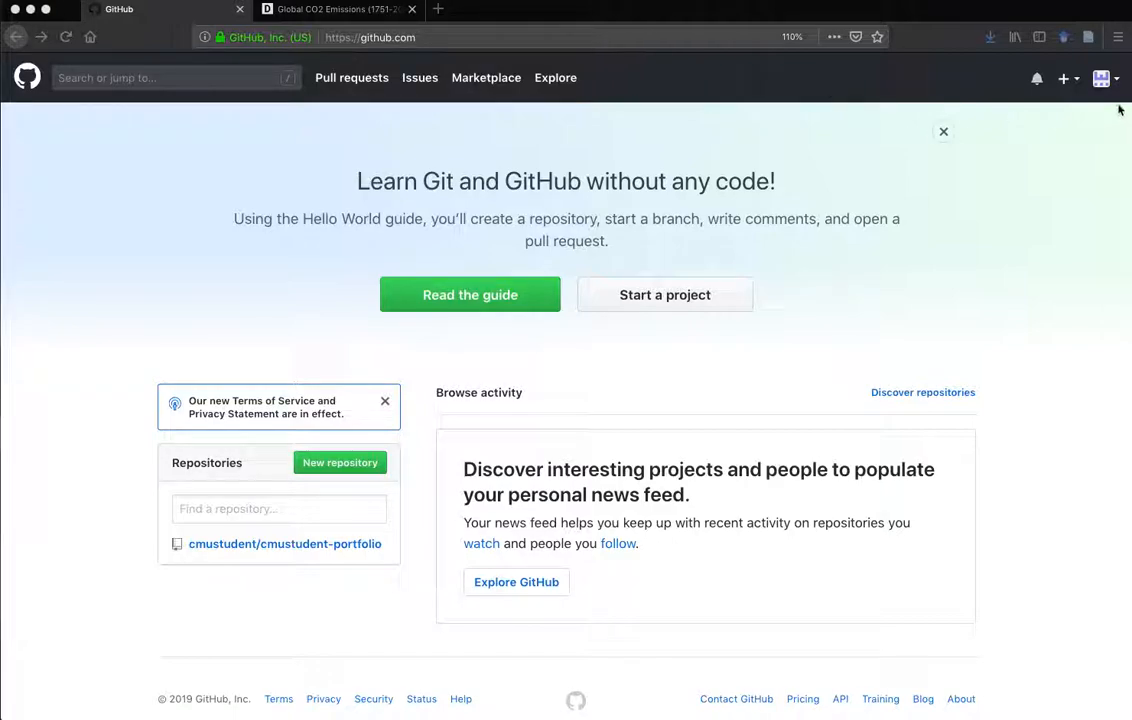
mouse_move(1118, 88)
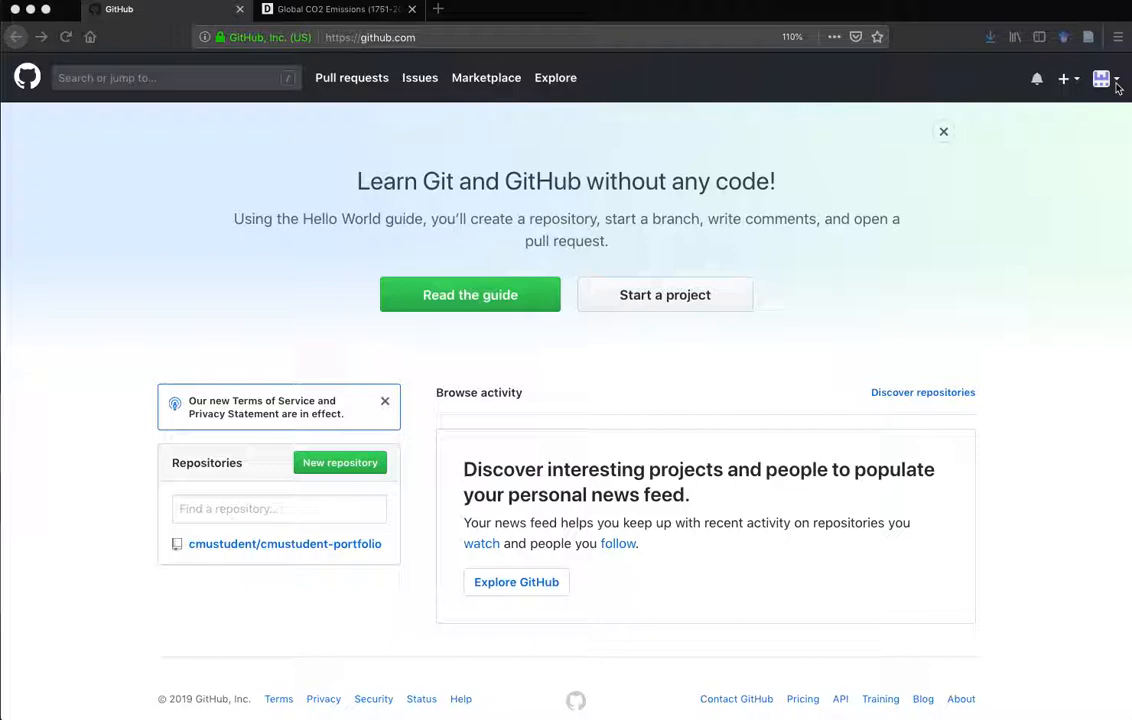
Step: Go through the avatar menu to Your profile and its Repositories tab
click(1101, 78)
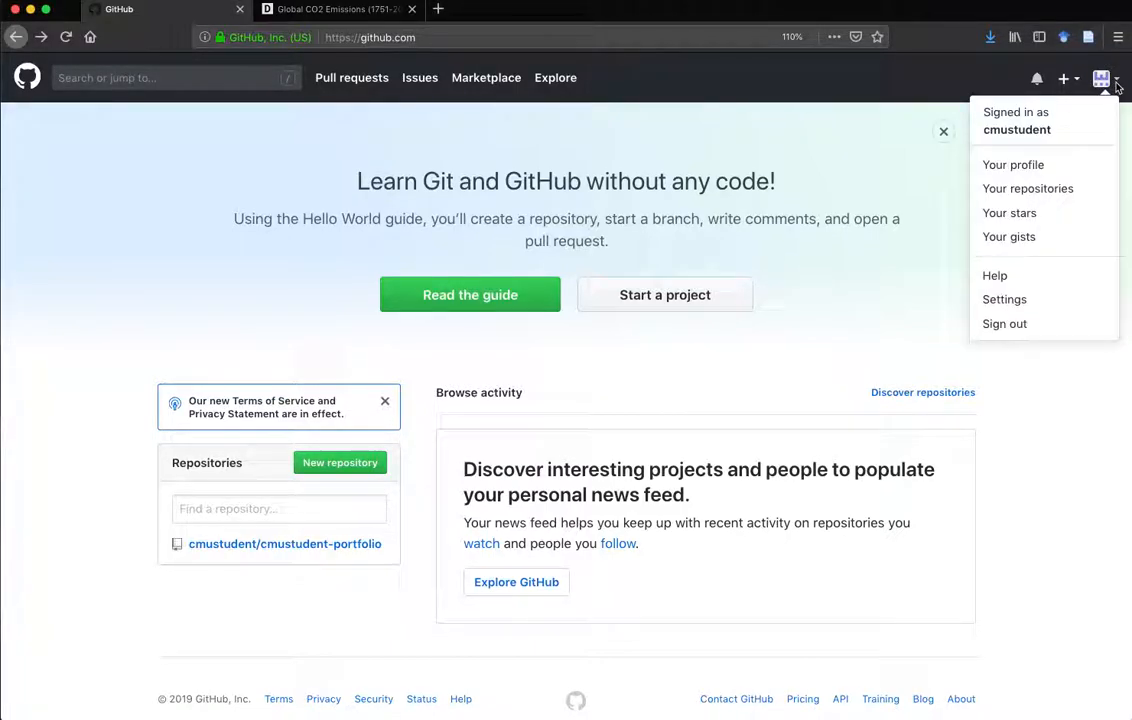
mouse_move(1013, 164)
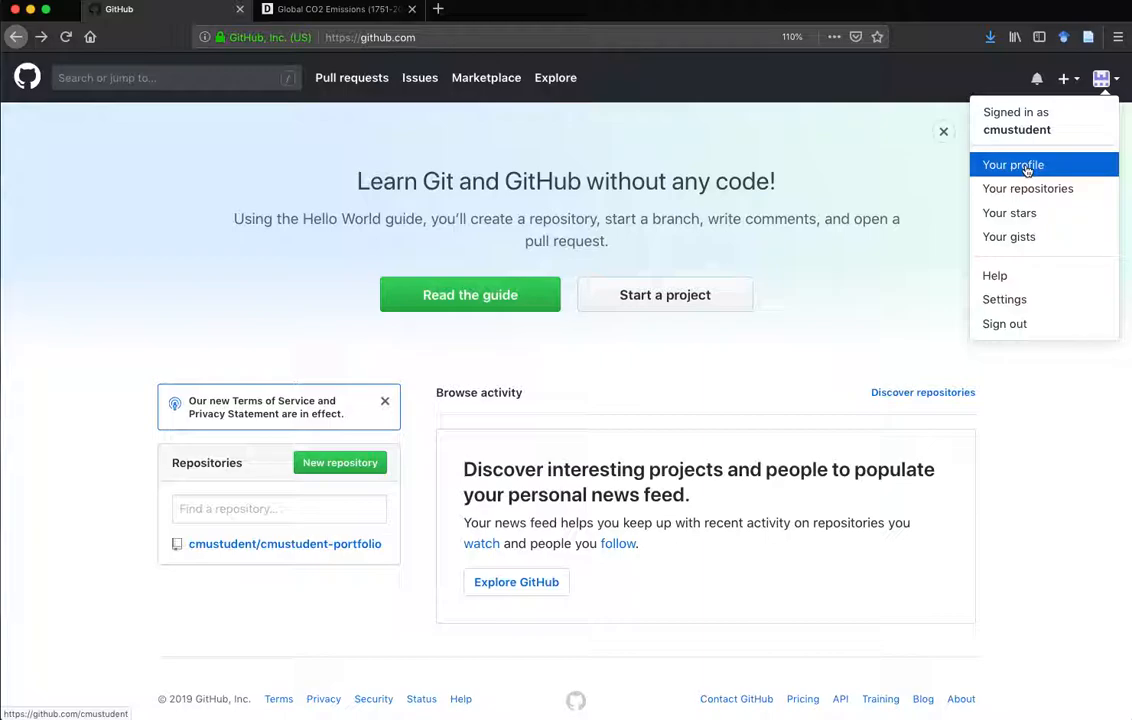
click(1013, 165)
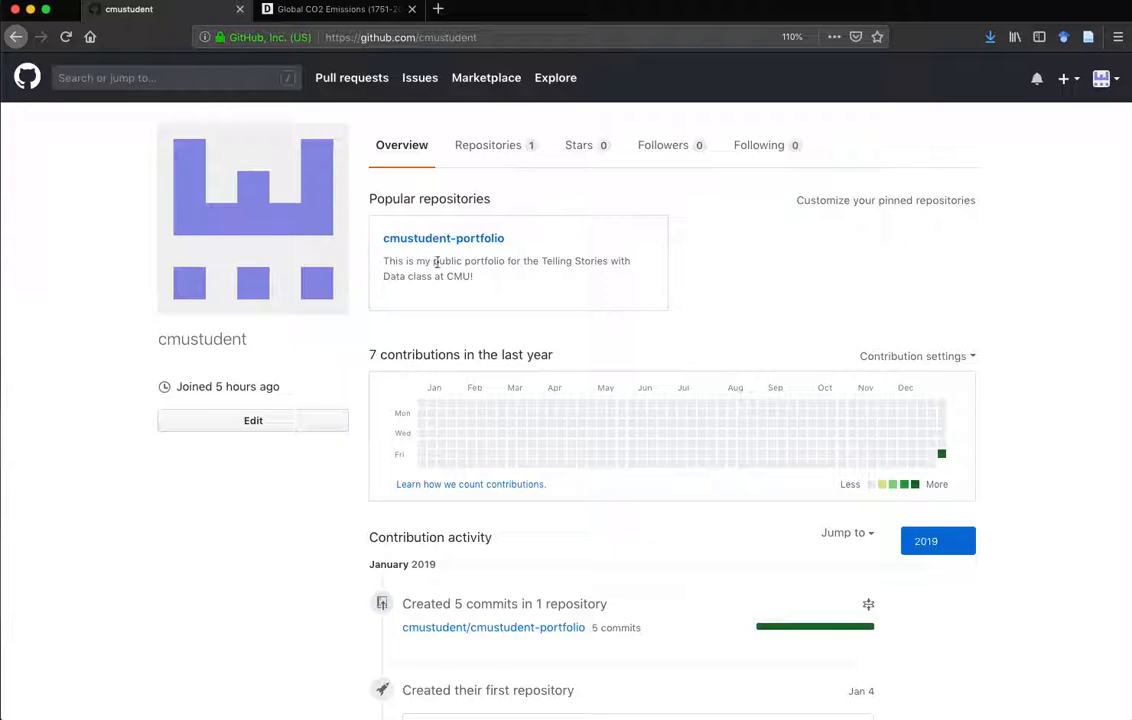
mouse_move(491, 152)
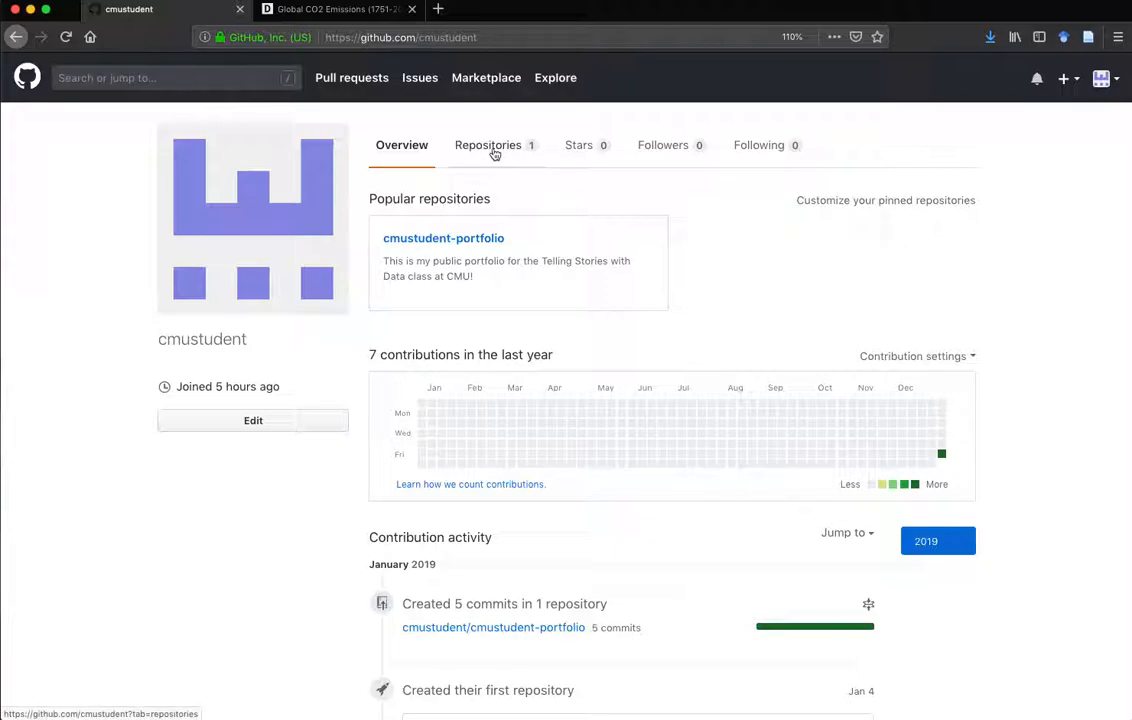
click(488, 145)
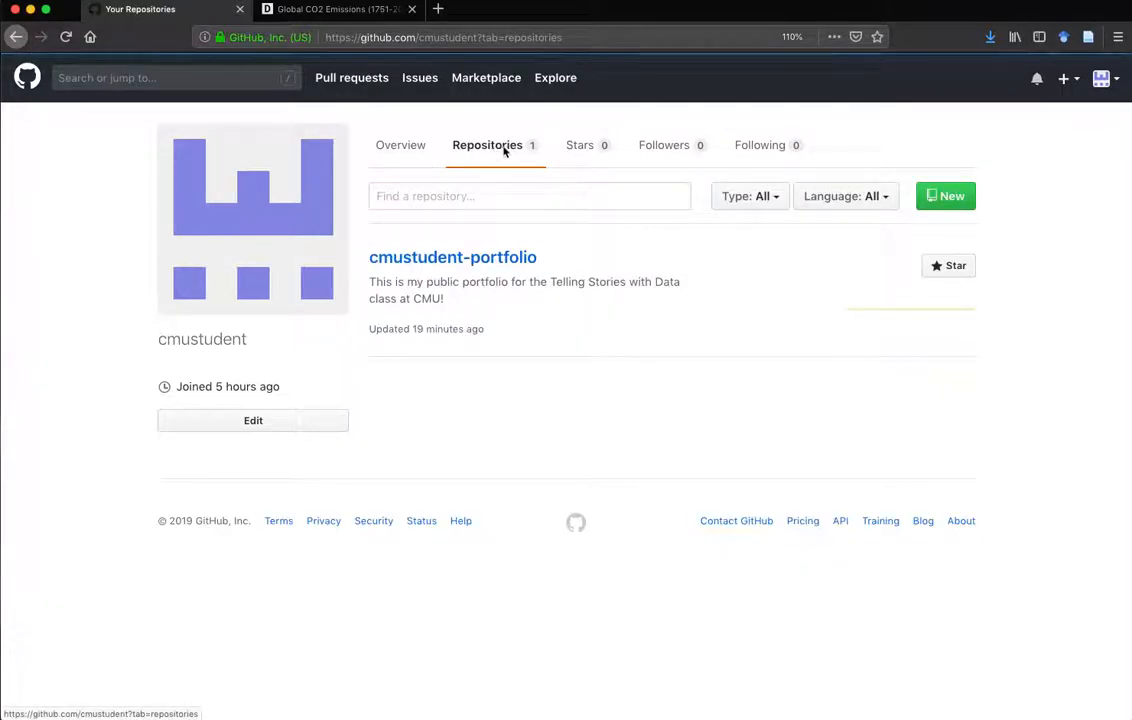
mouse_move(350, 335)
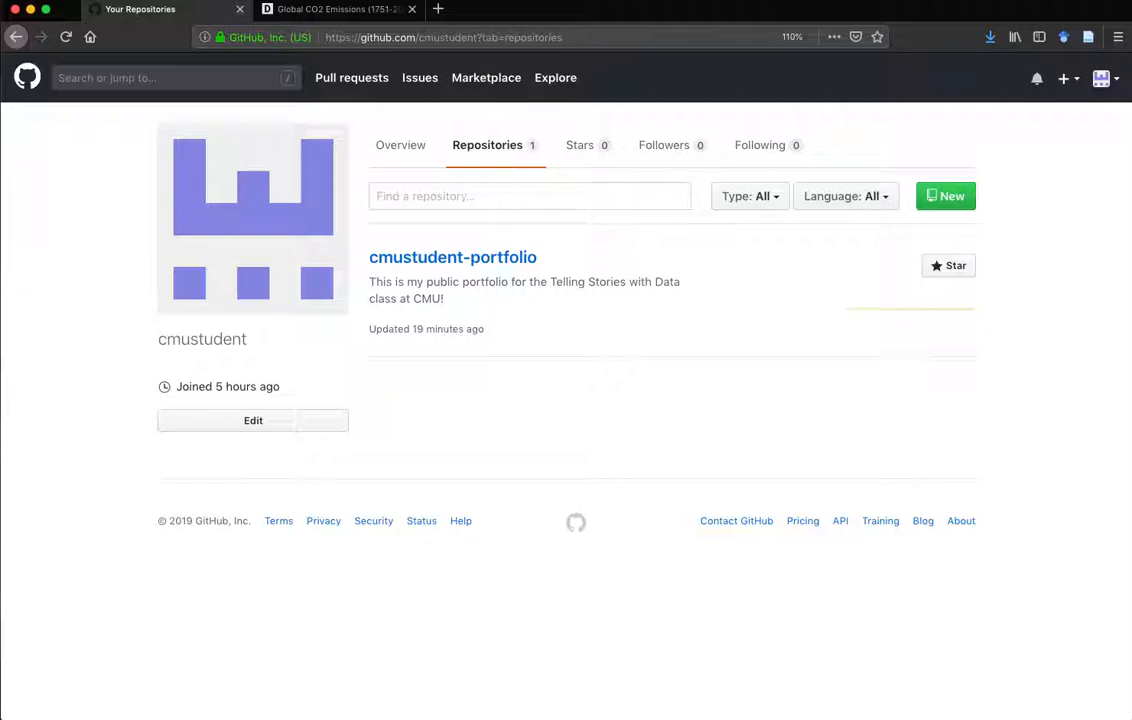
mouse_move(924, 248)
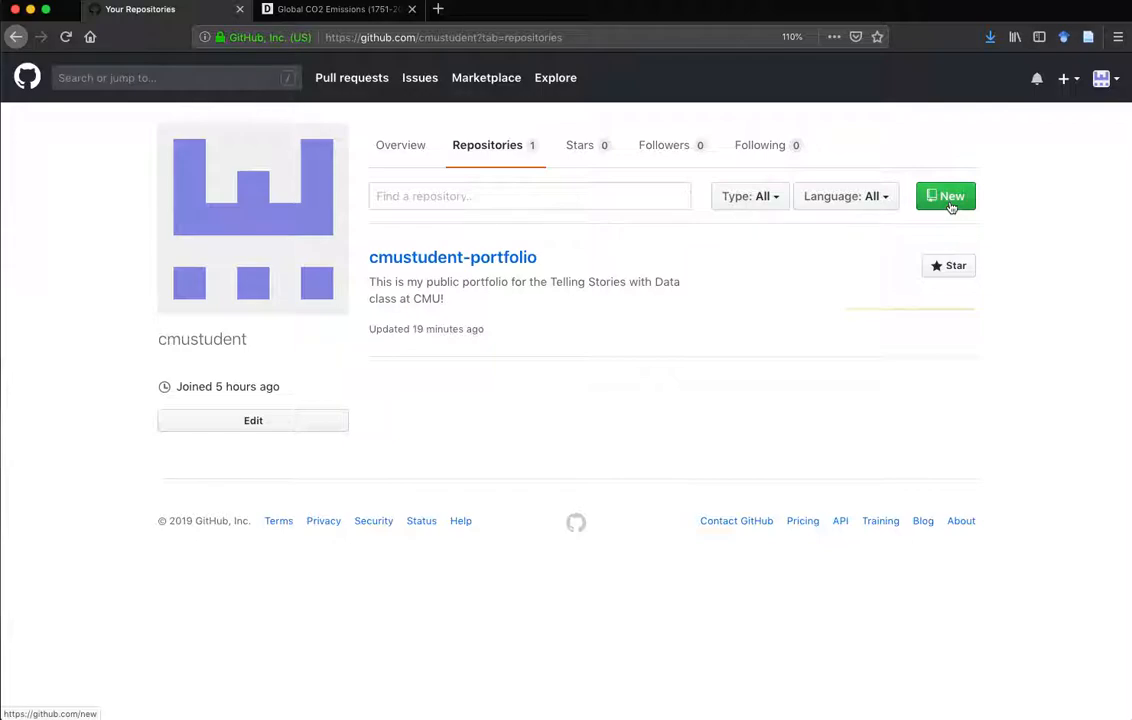
Step: Begin a new repository and enter the name 'cmustudent-repository'
click(945, 196)
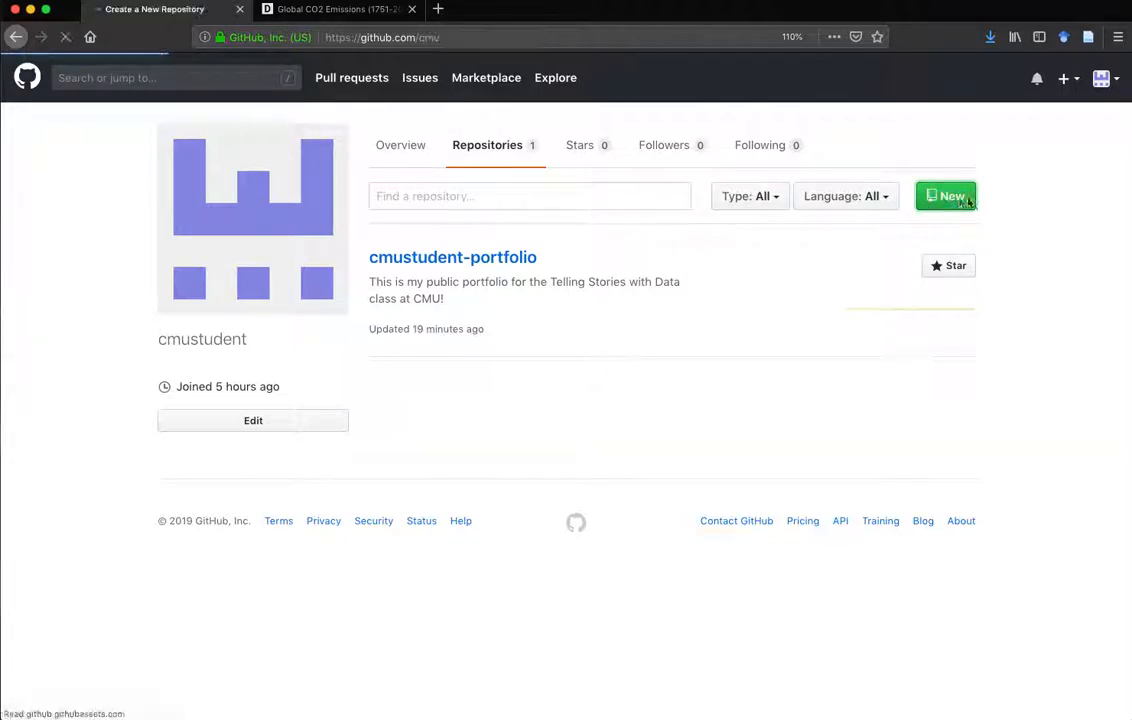
click(945, 196)
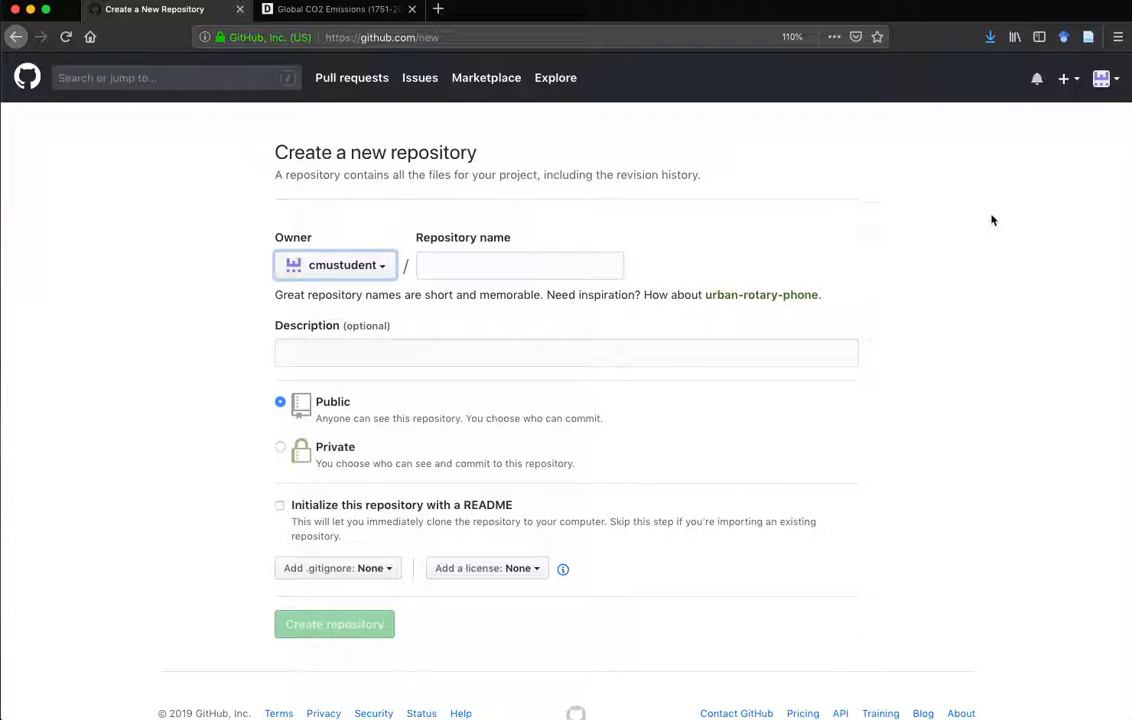
mouse_move(754, 224)
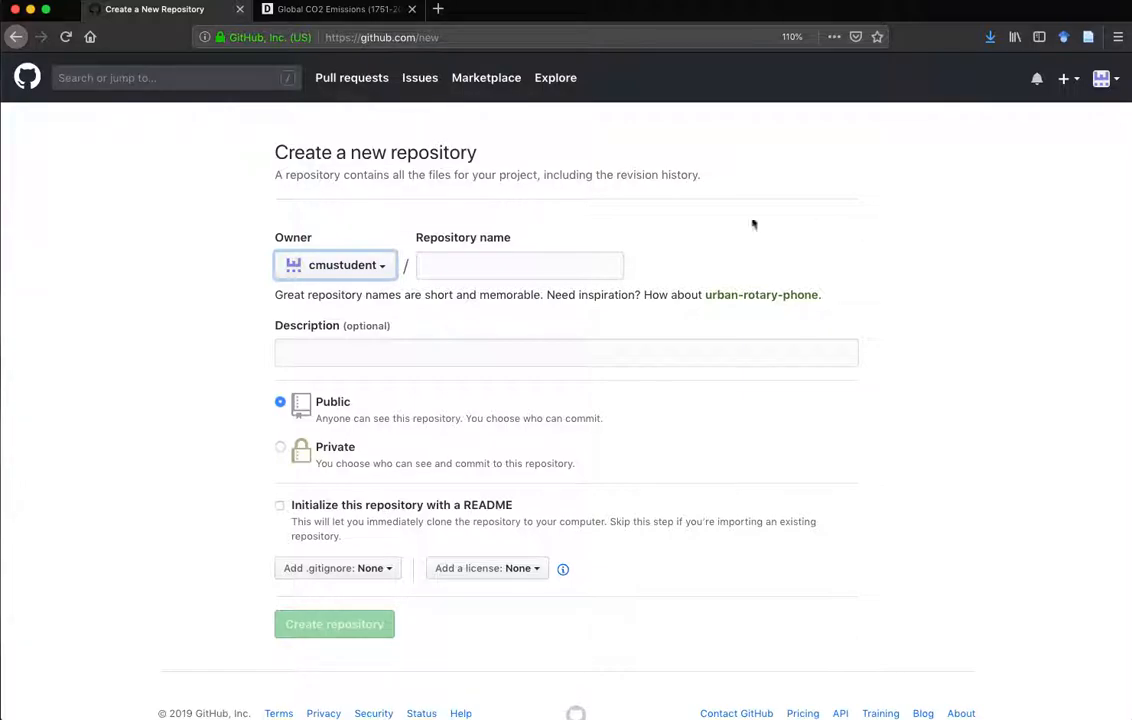
click(519, 264)
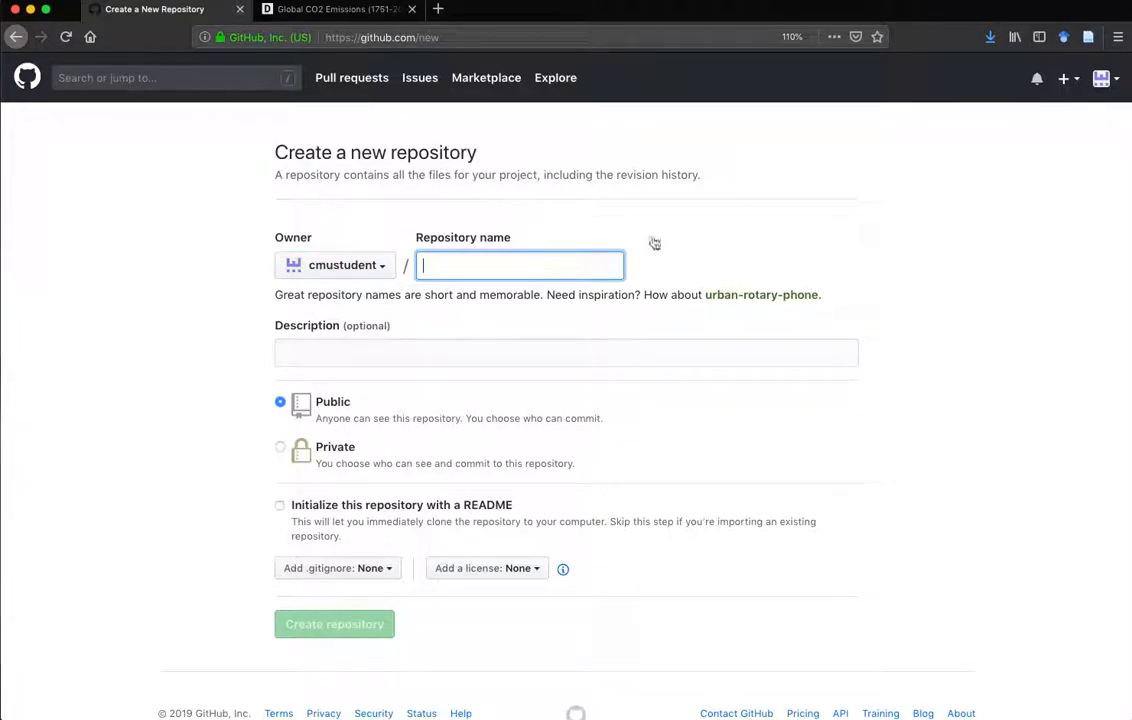
mouse_move(916, 238)
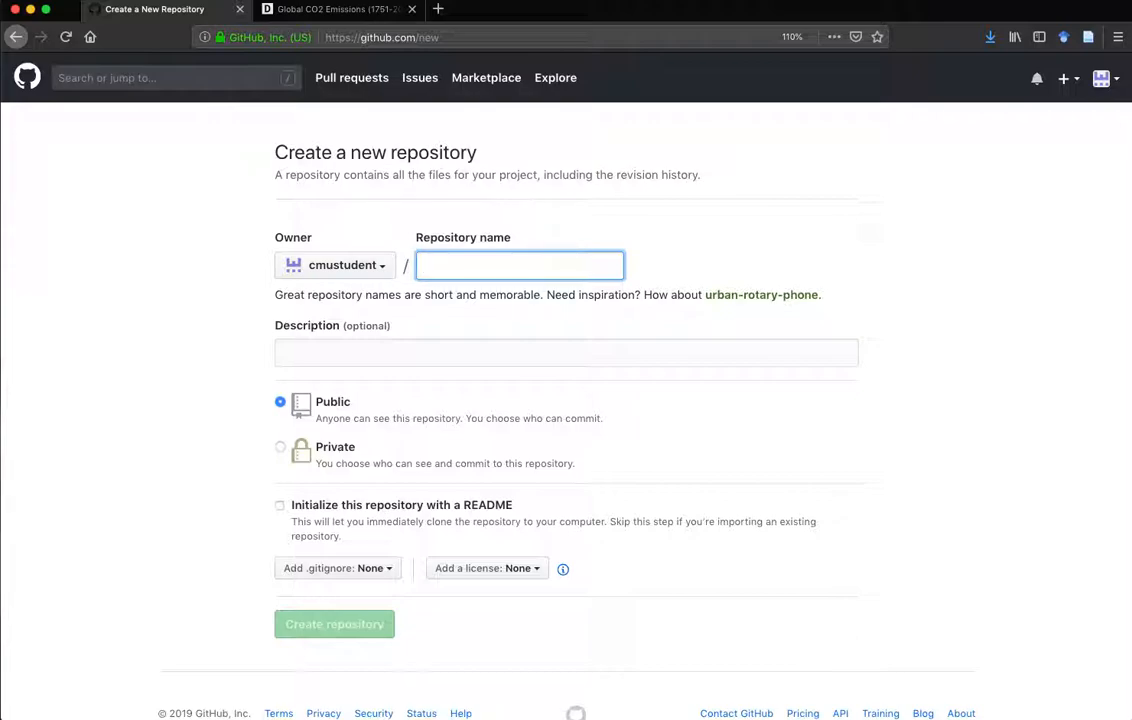
text(cmustud)
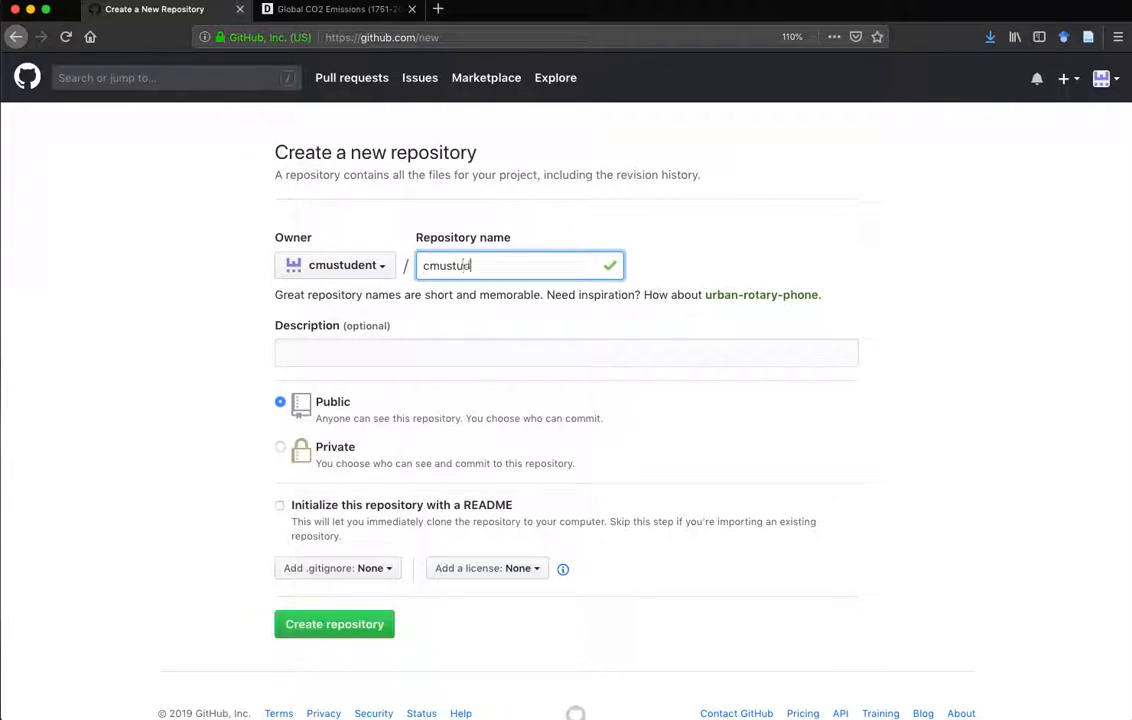
text(ent-repos)
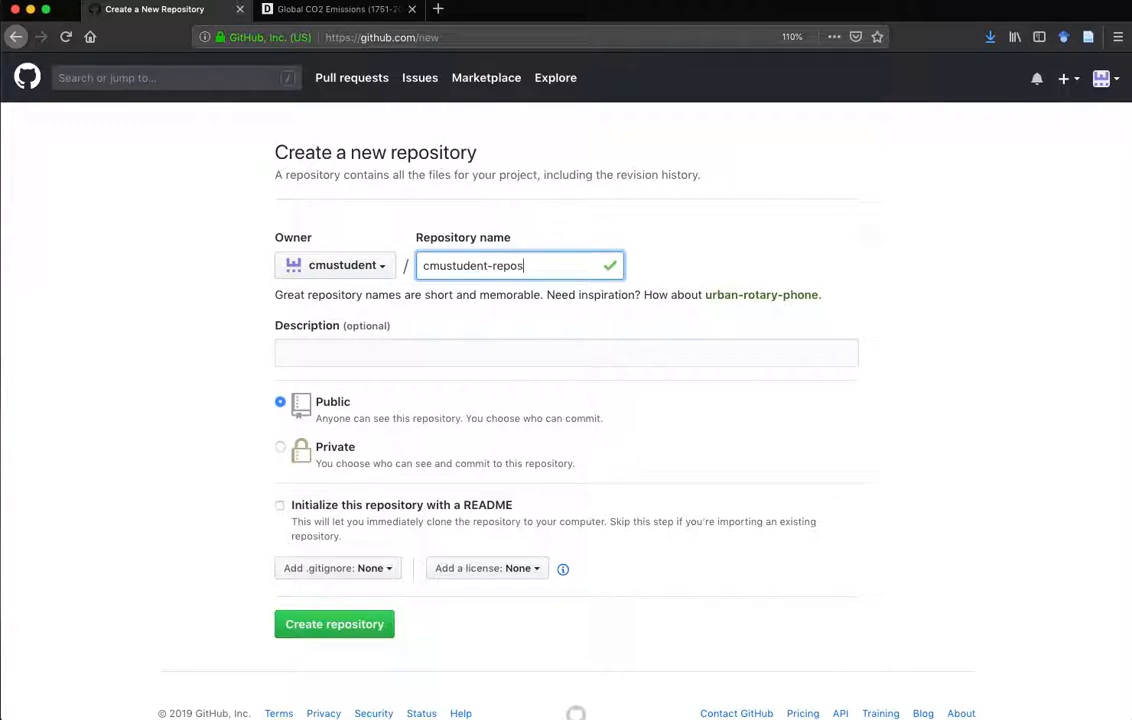
text(itory)
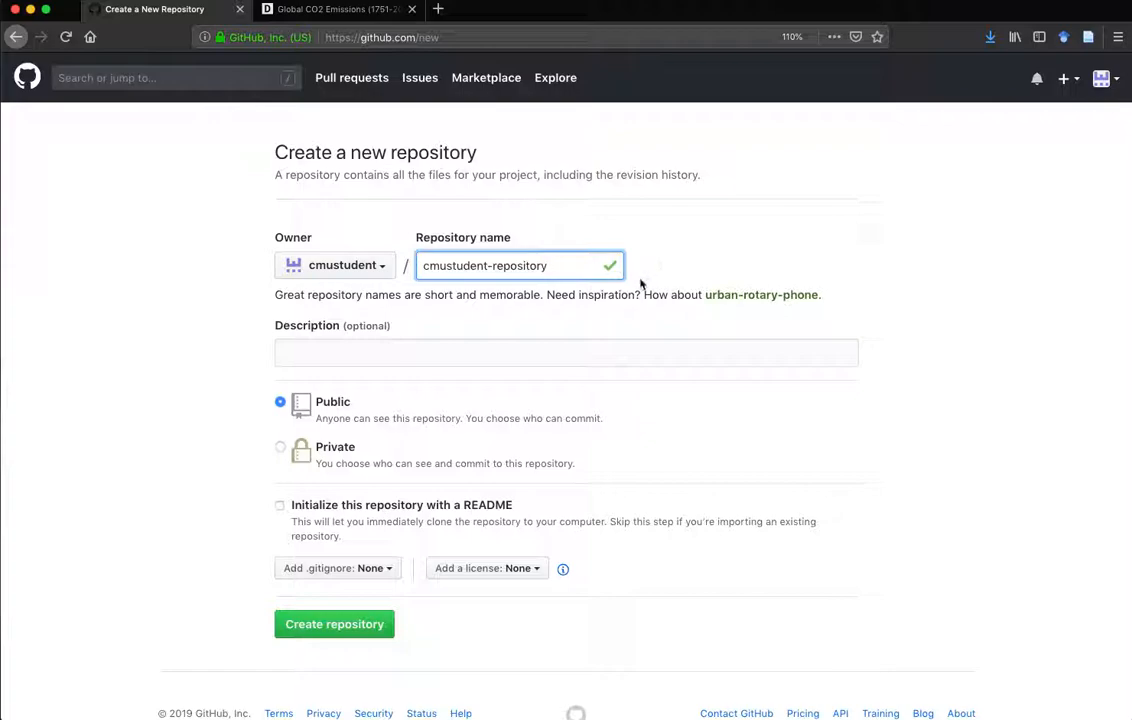
Step: Enter the repository description 'My portfolio page.'
click(566, 352)
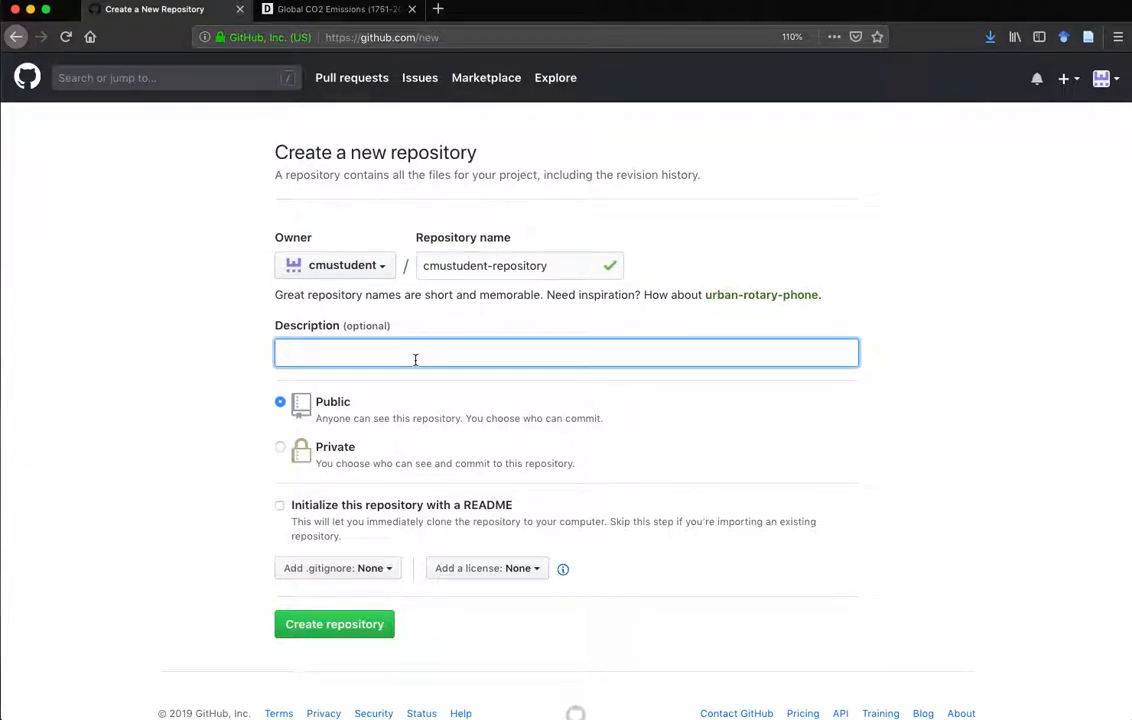
text(My)
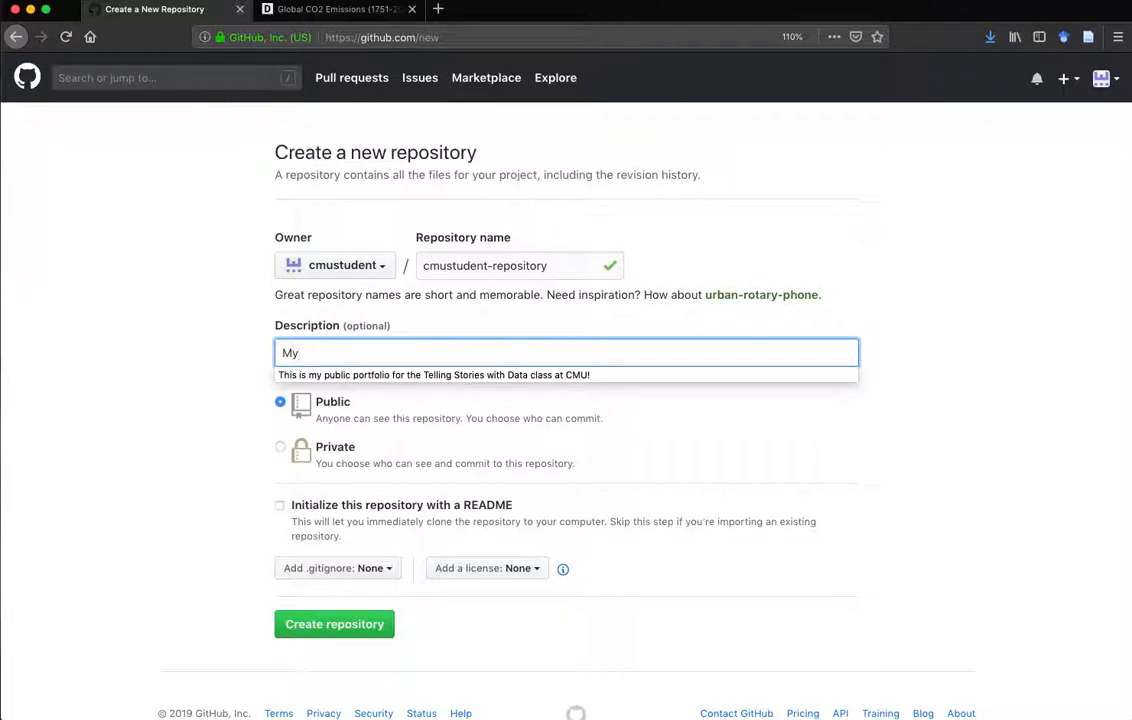
text(portfolio)
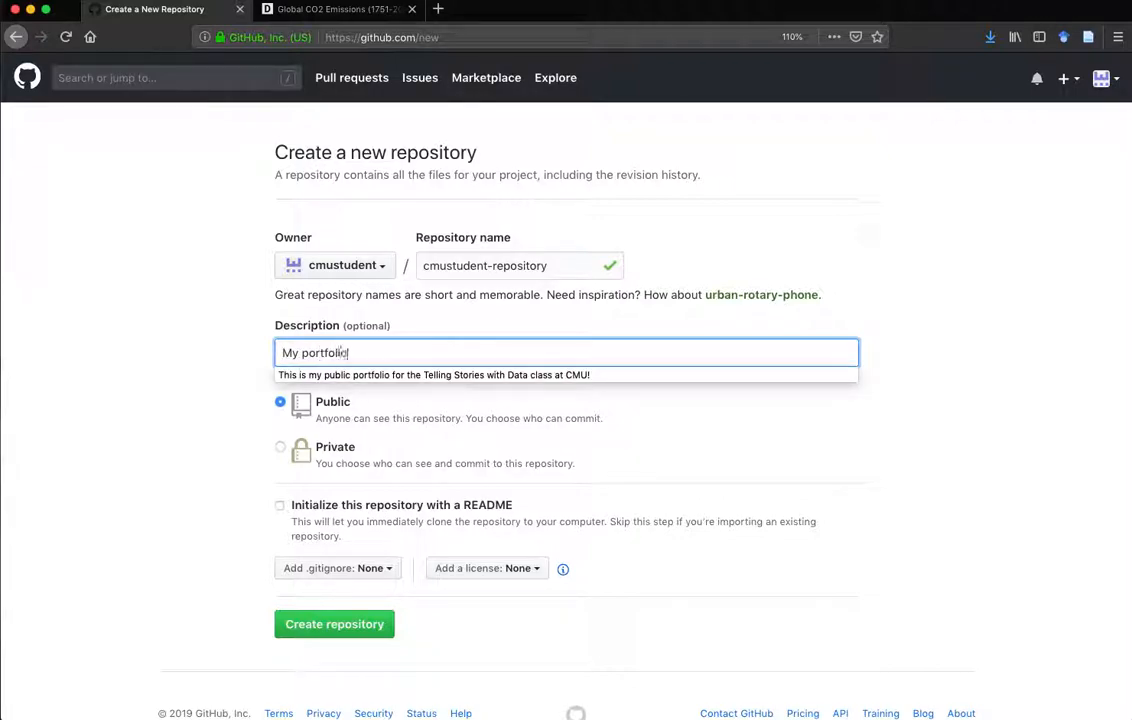
text(page)
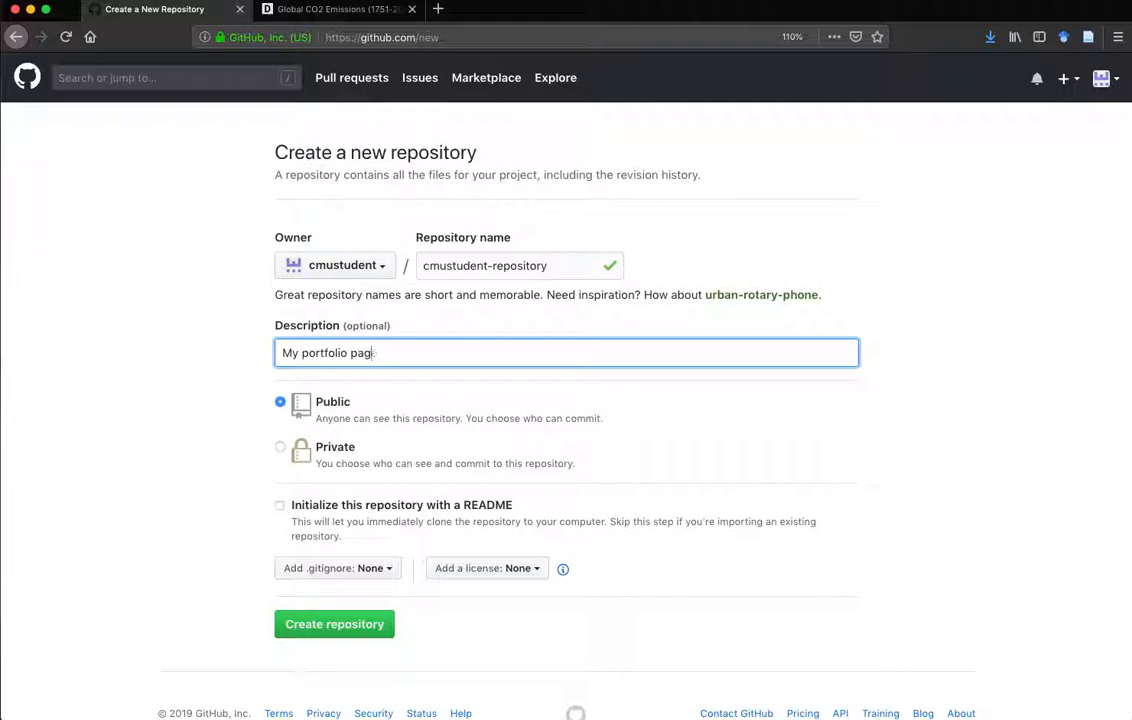
text(e.)
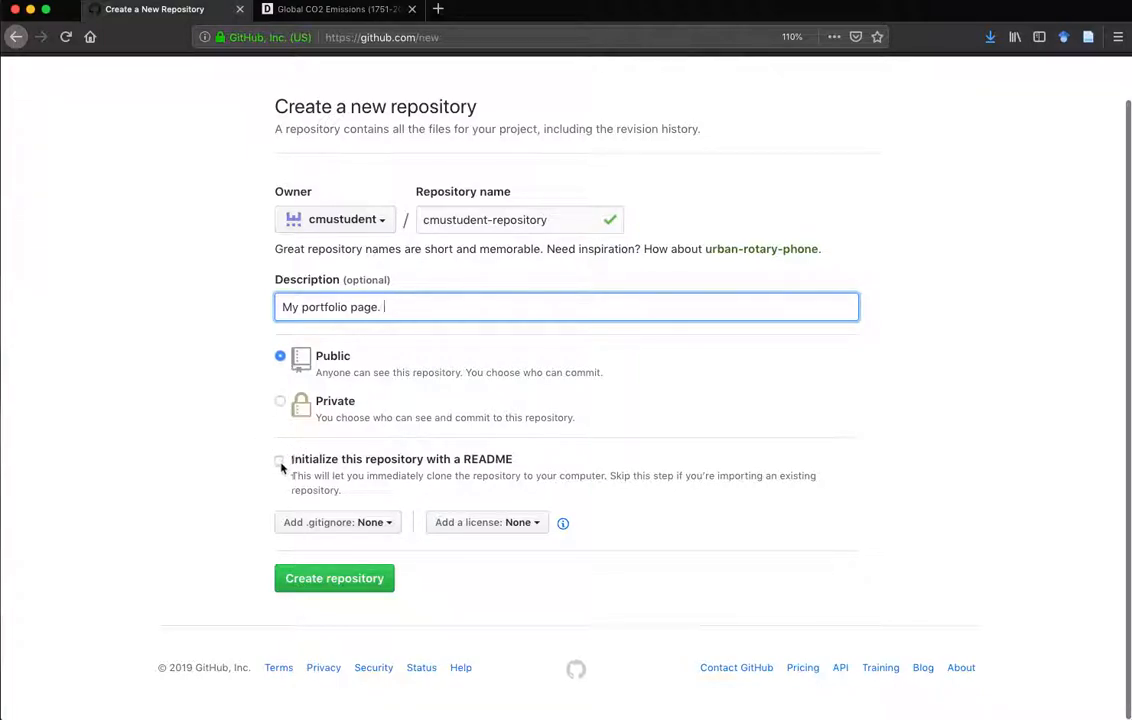
Step: Initialize with a README and create the public repository
click(280, 459)
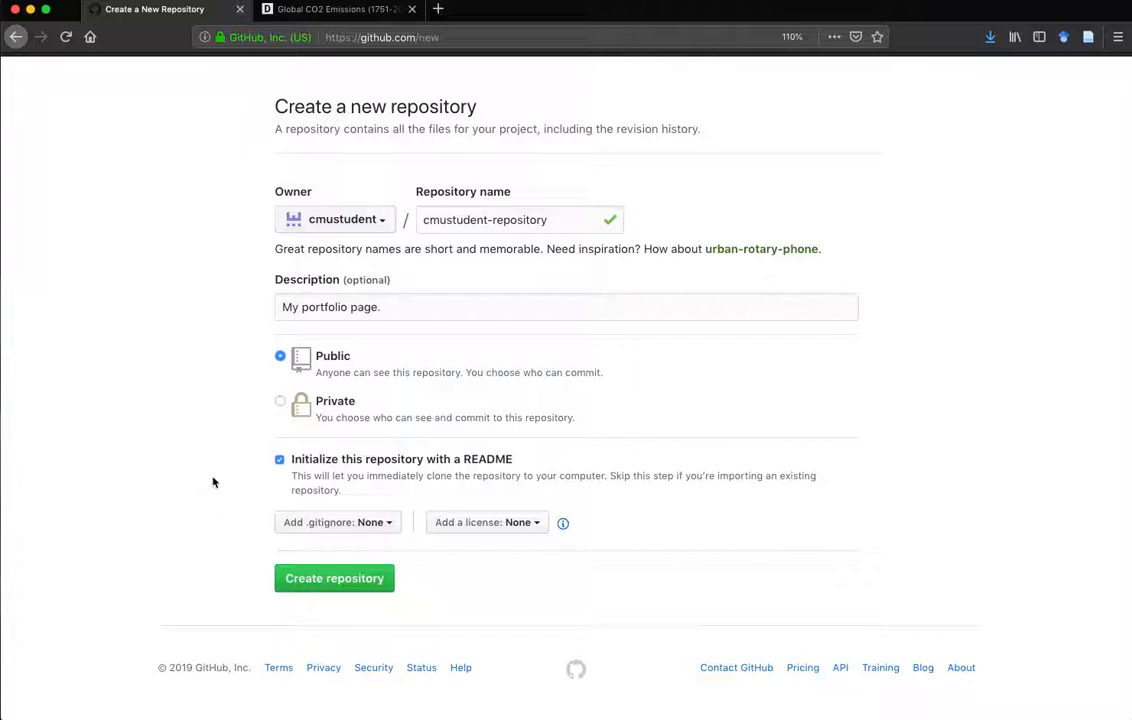
mouse_move(275, 507)
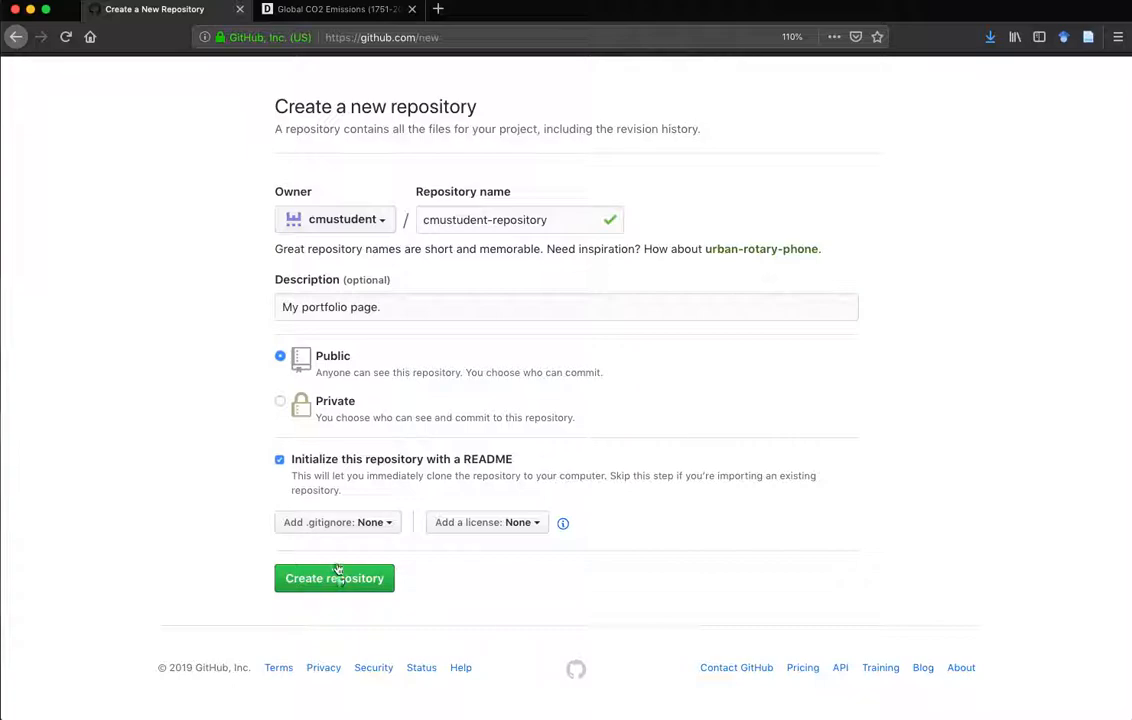
mouse_move(520, 527)
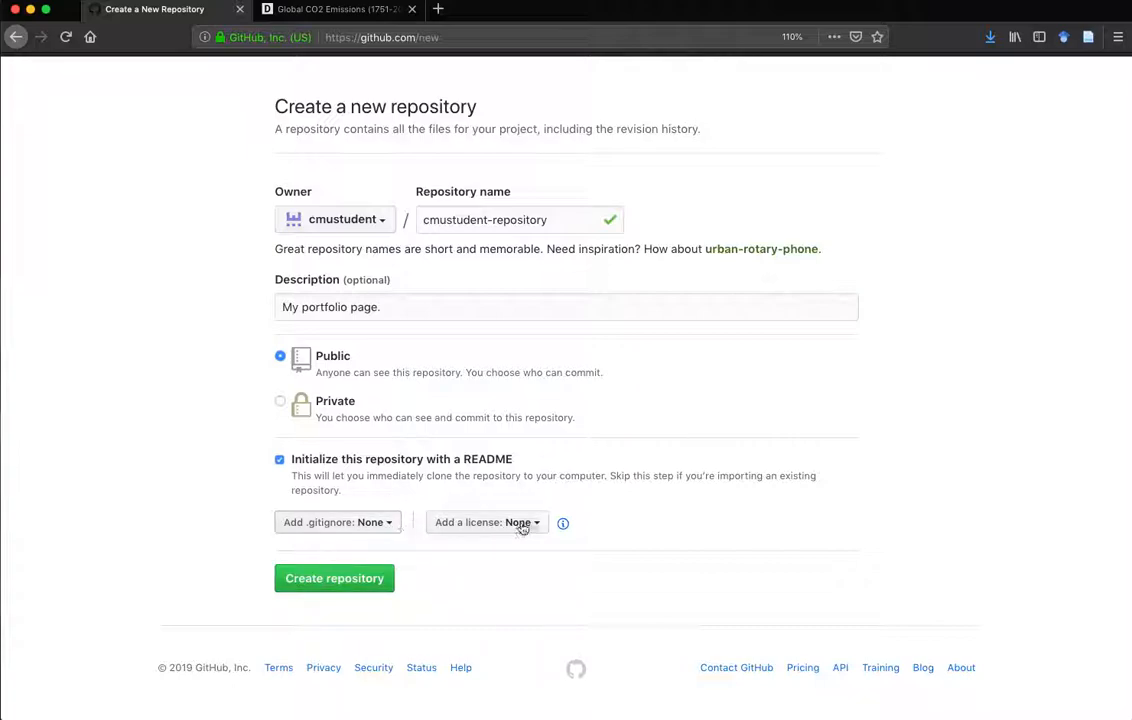
click(487, 521)
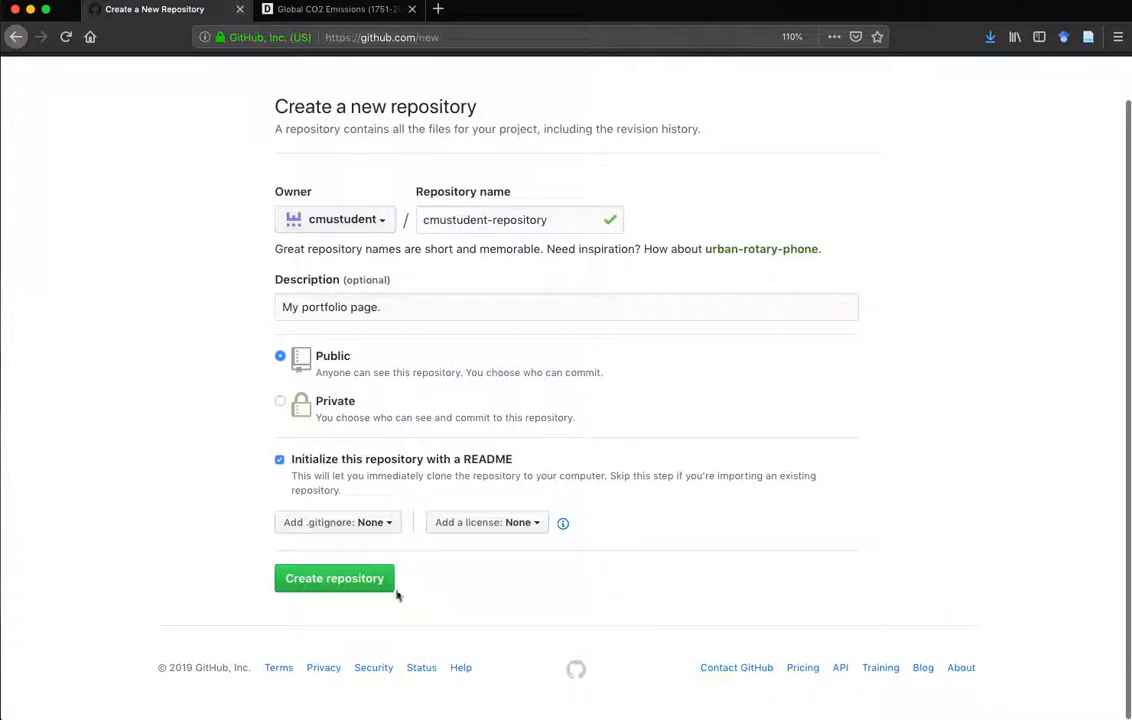
click(334, 578)
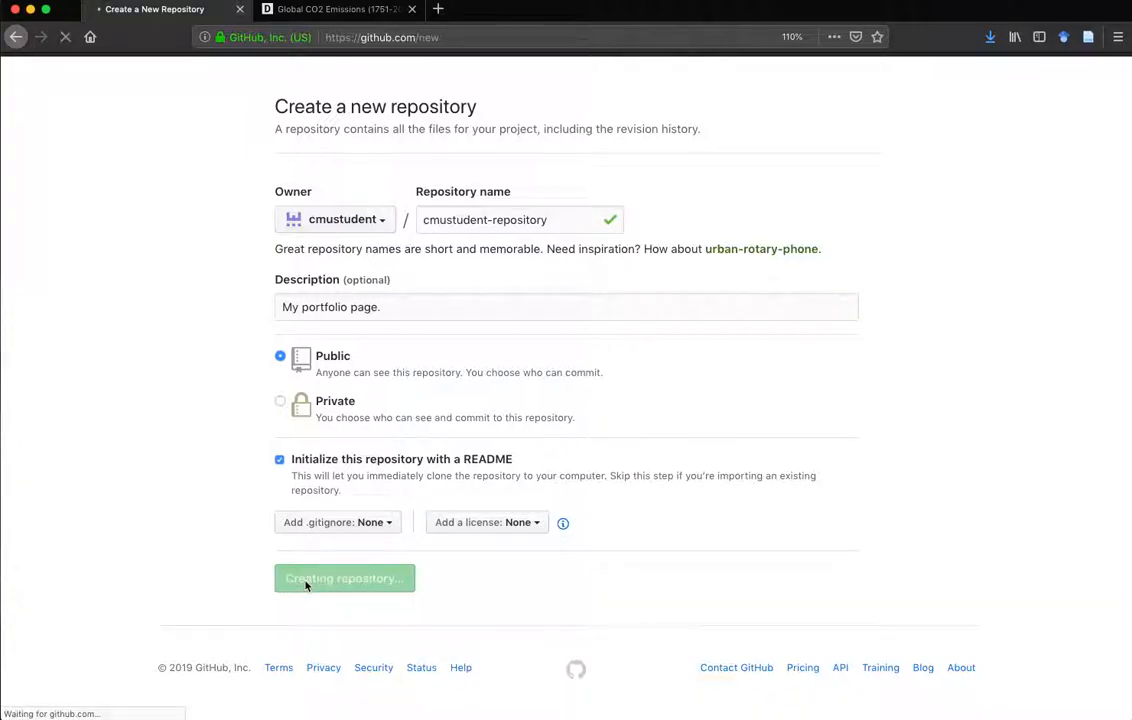
click(344, 578)
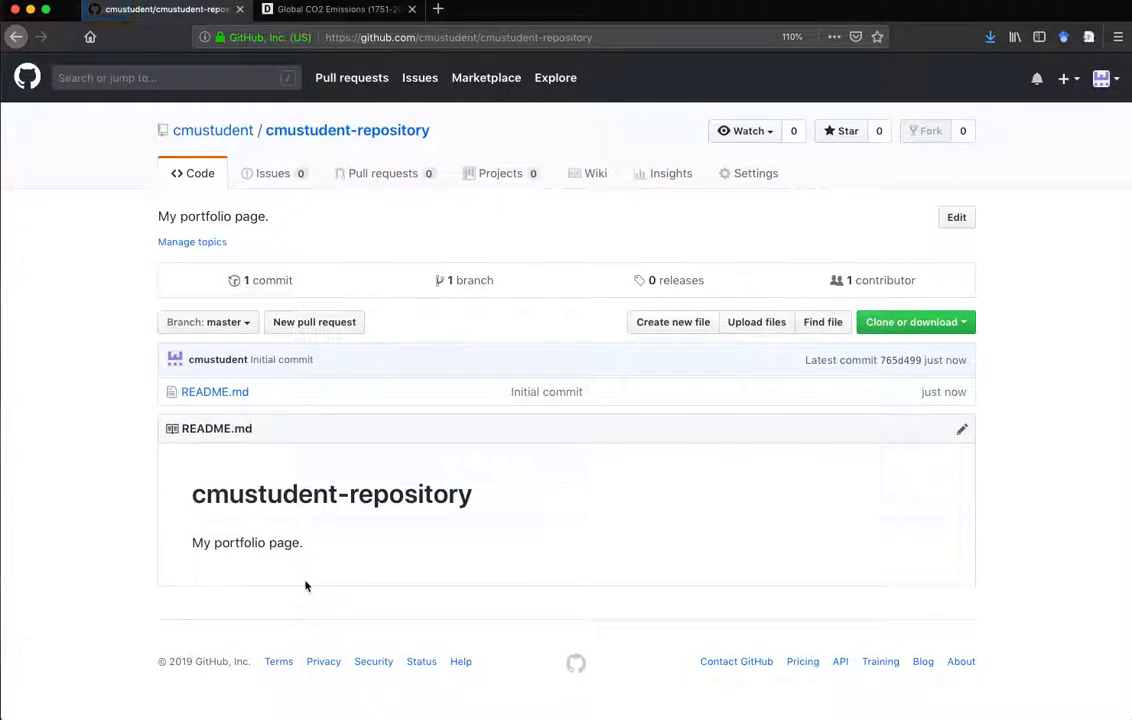
click(66, 37)
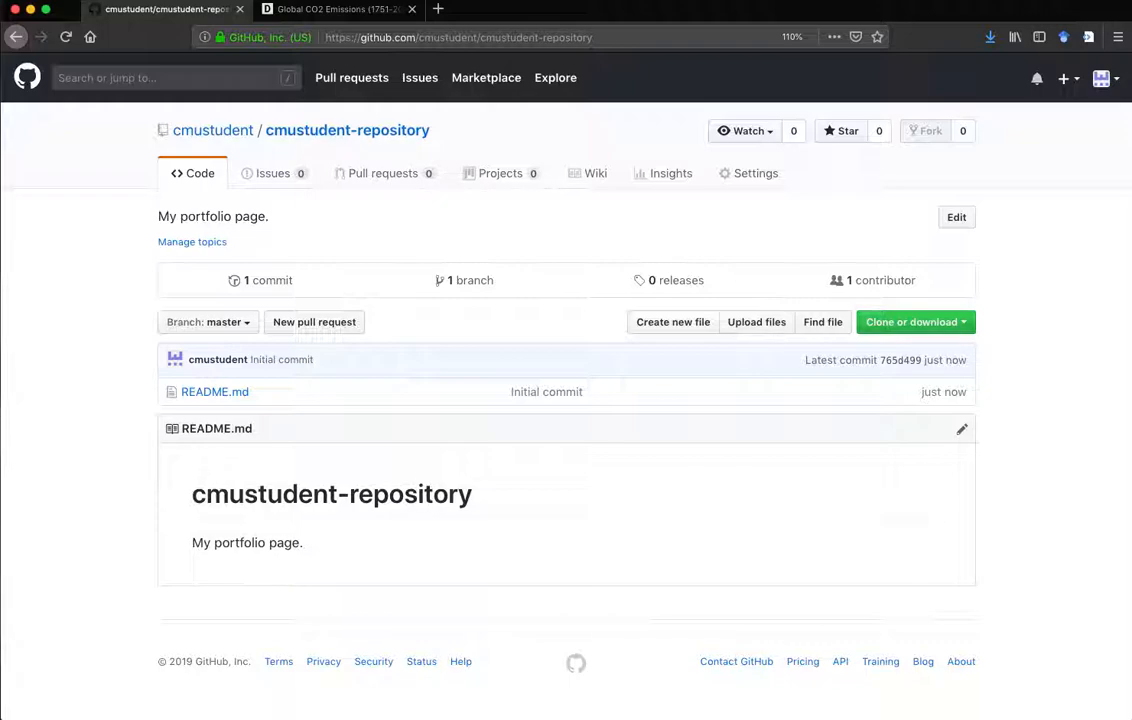
mouse_move(200, 443)
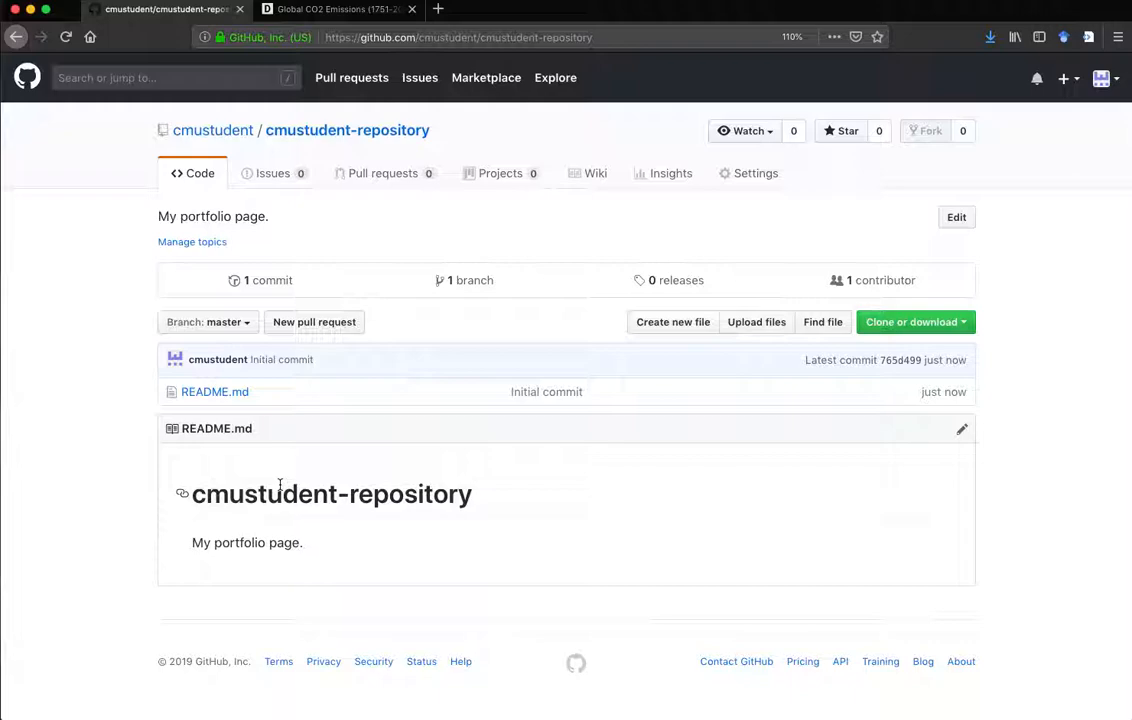
mouse_move(715, 249)
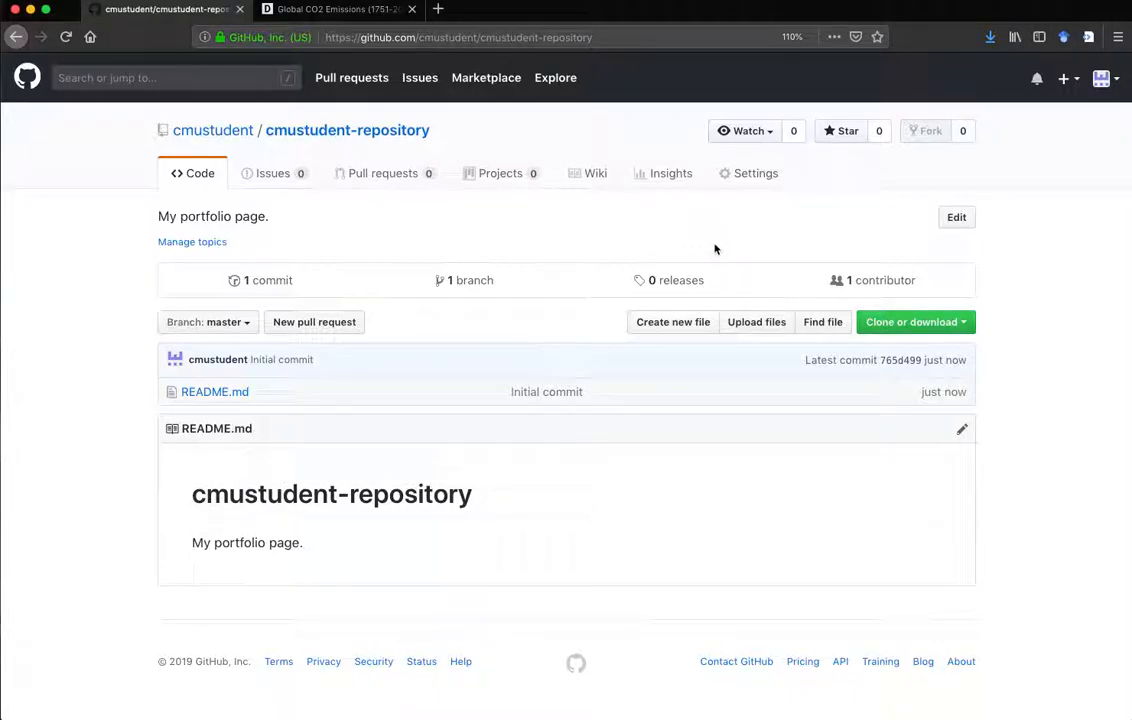
mouse_move(752, 180)
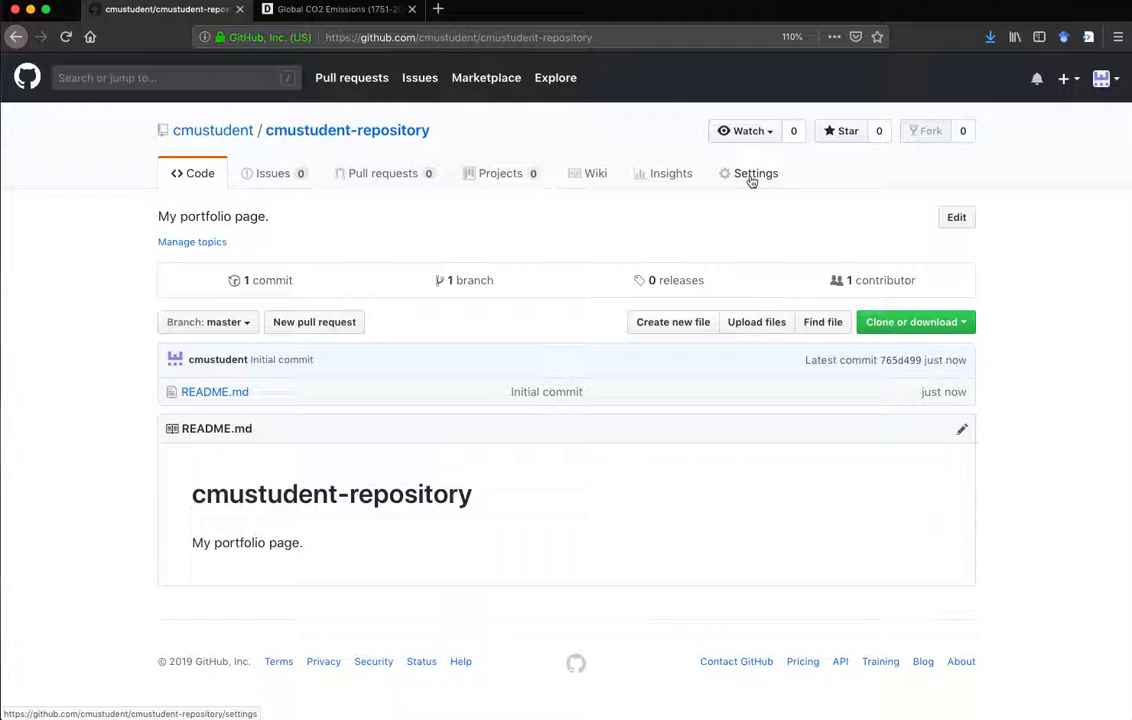
Step: In repository Settings, set the GitHub Pages source to master branch and save
click(756, 173)
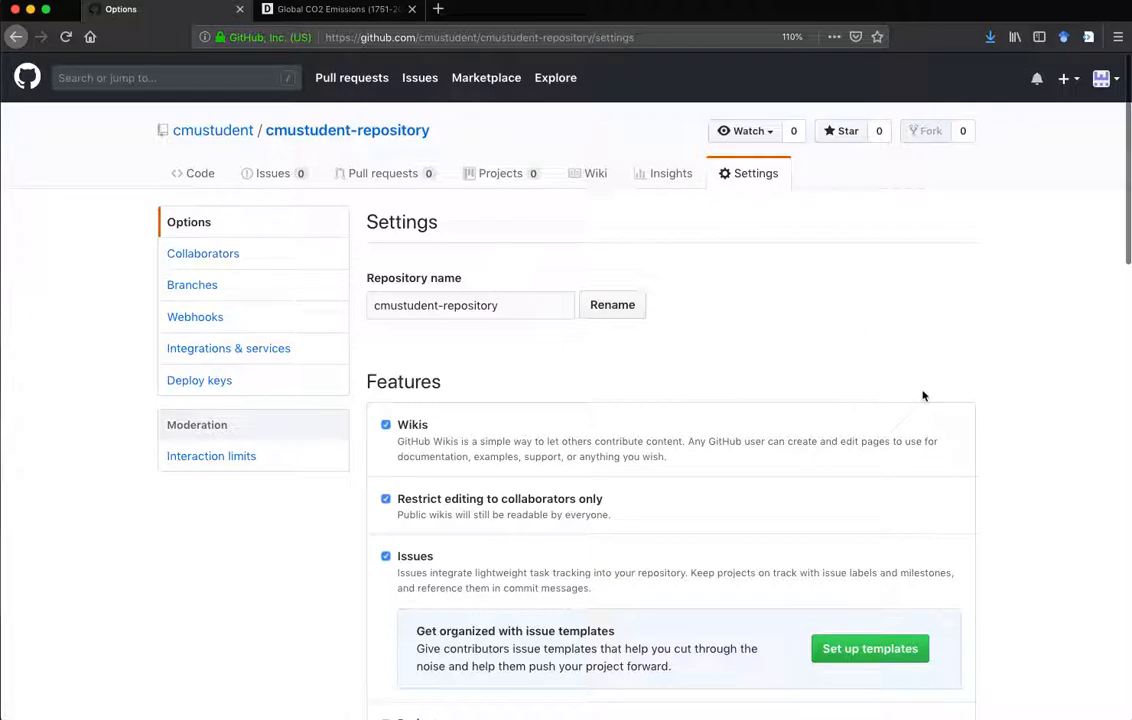
scroll(down, 3)
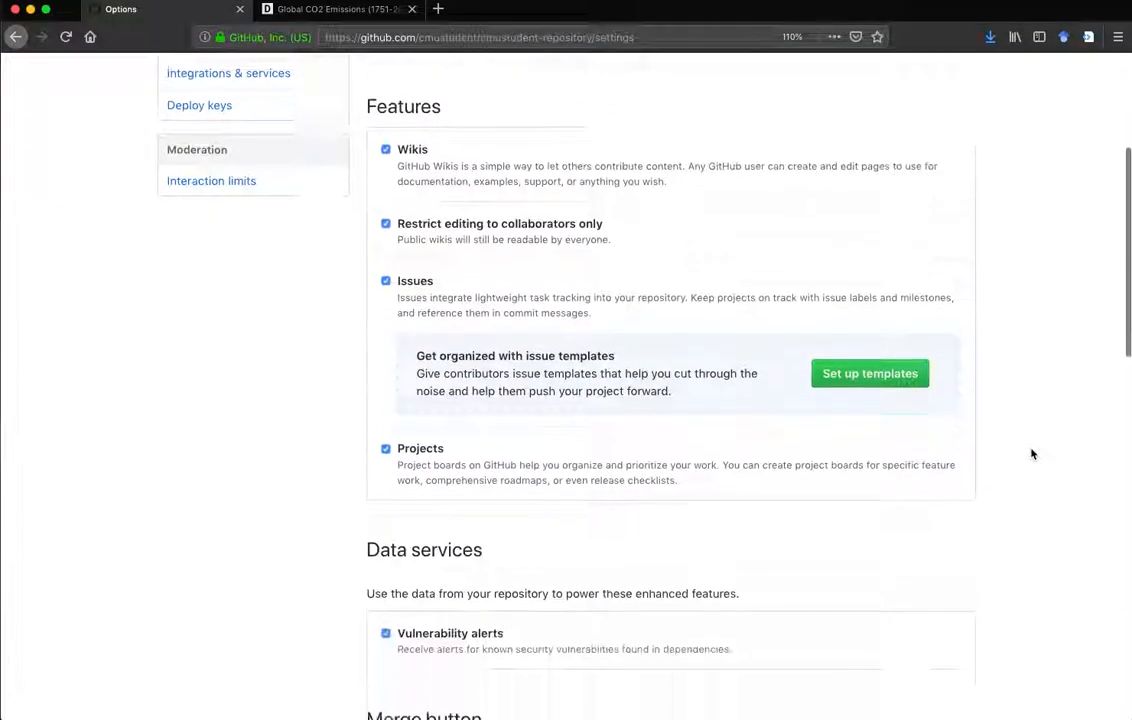
scroll(down, 3)
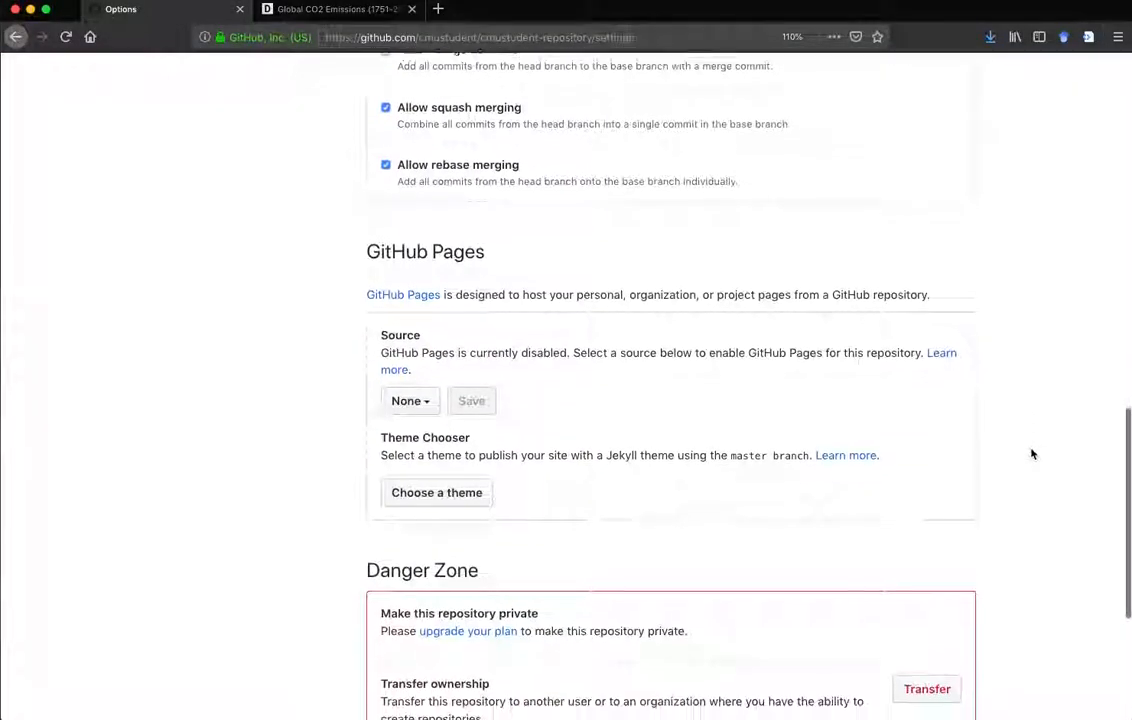
scroll(down, 3)
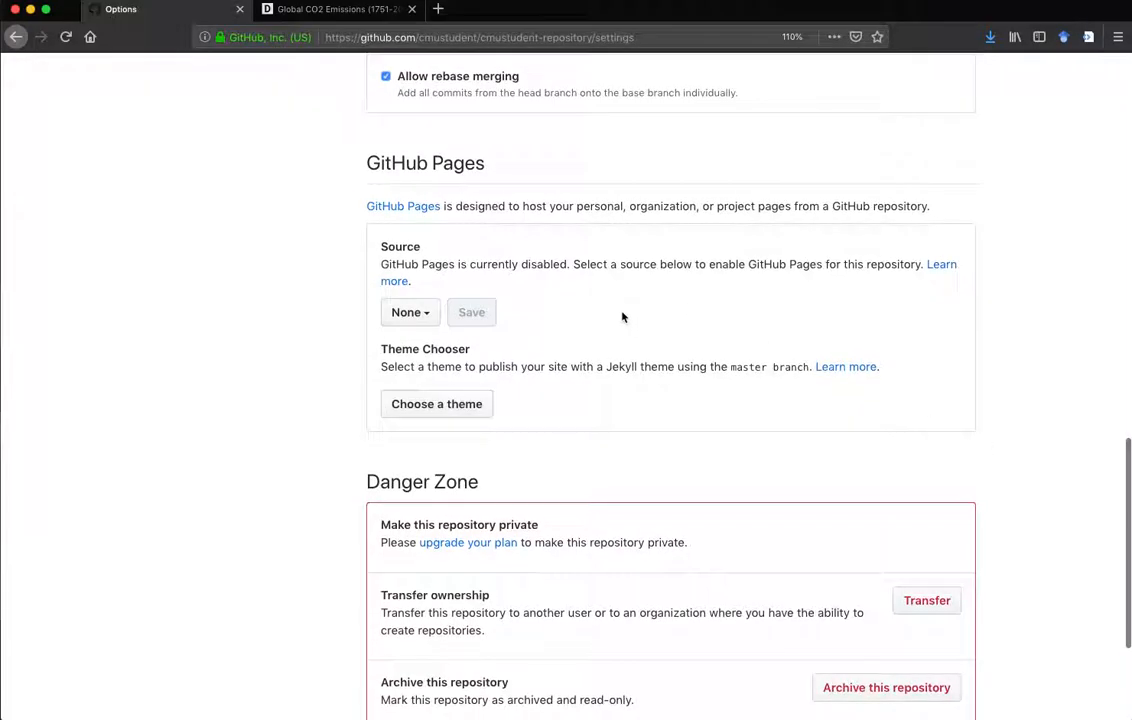
mouse_move(350, 357)
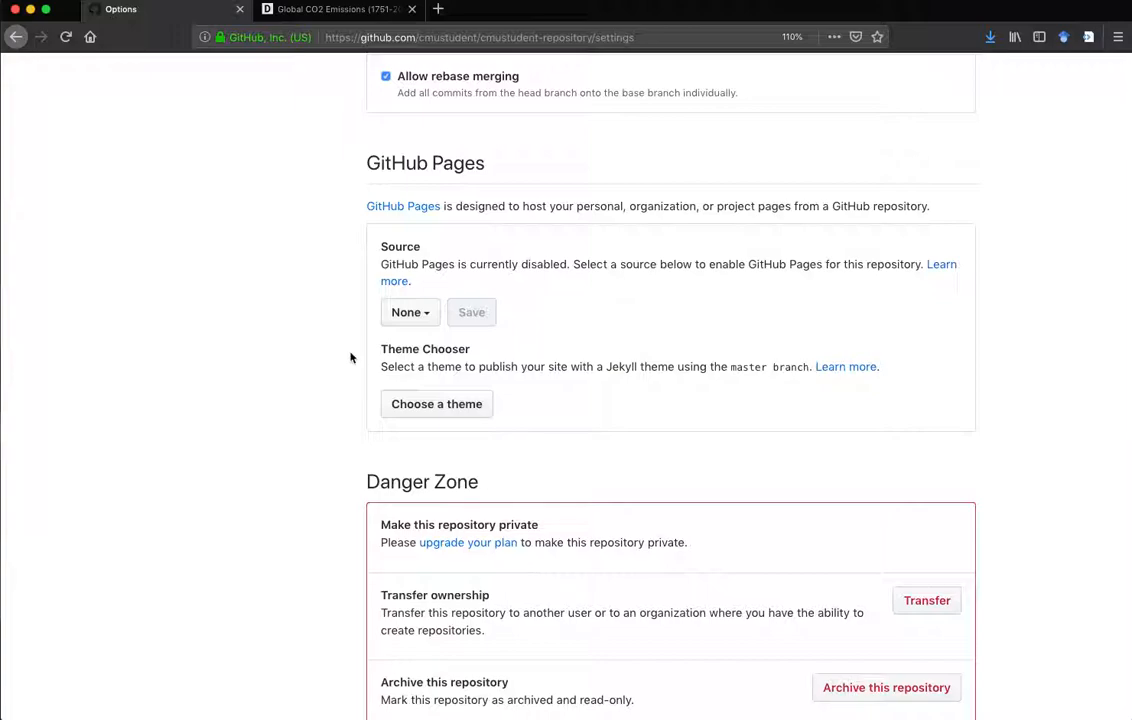
mouse_move(338, 349)
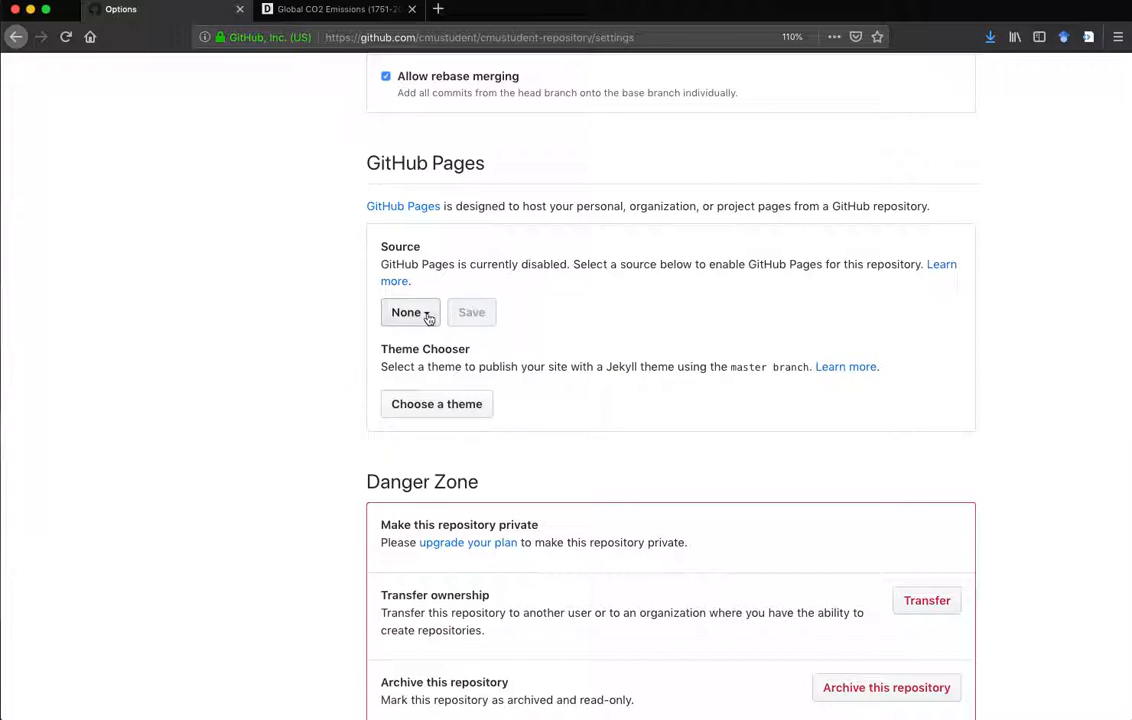
click(409, 312)
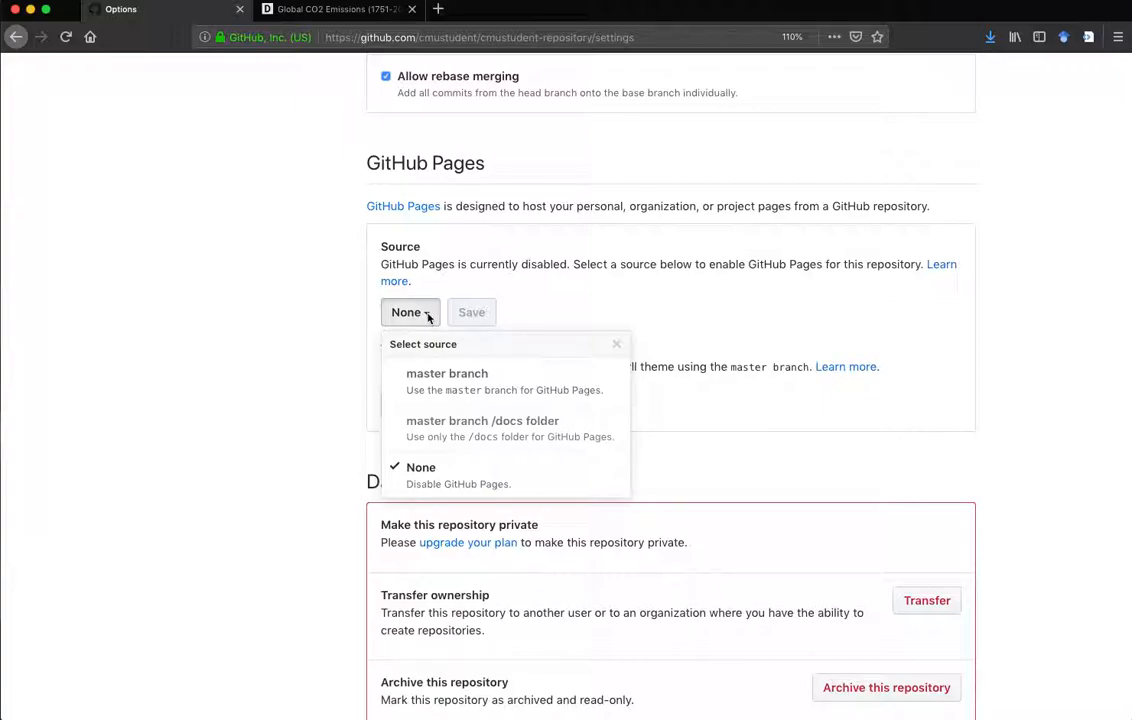
mouse_move(447, 380)
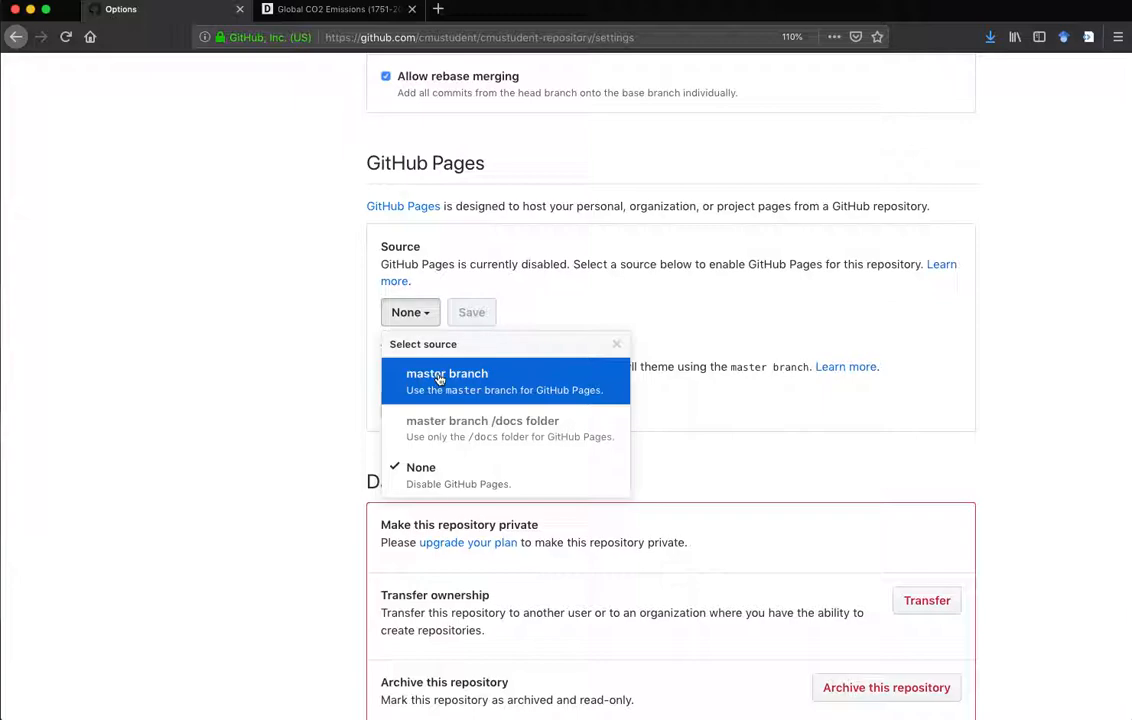
click(446, 373)
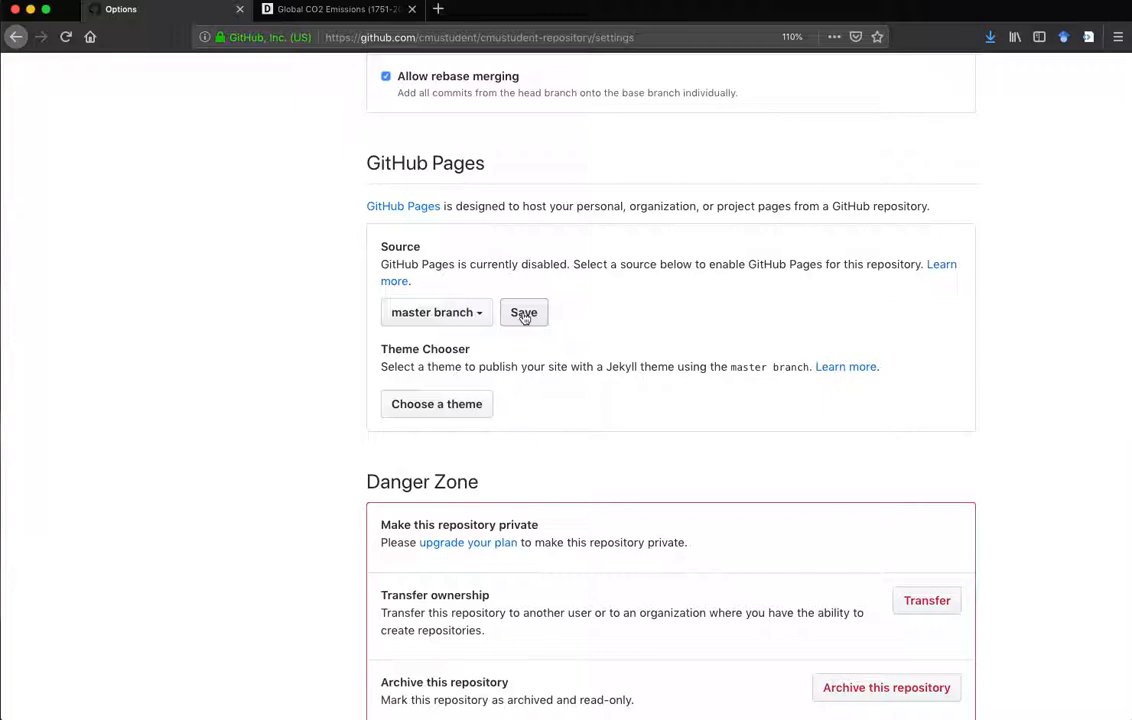
click(523, 312)
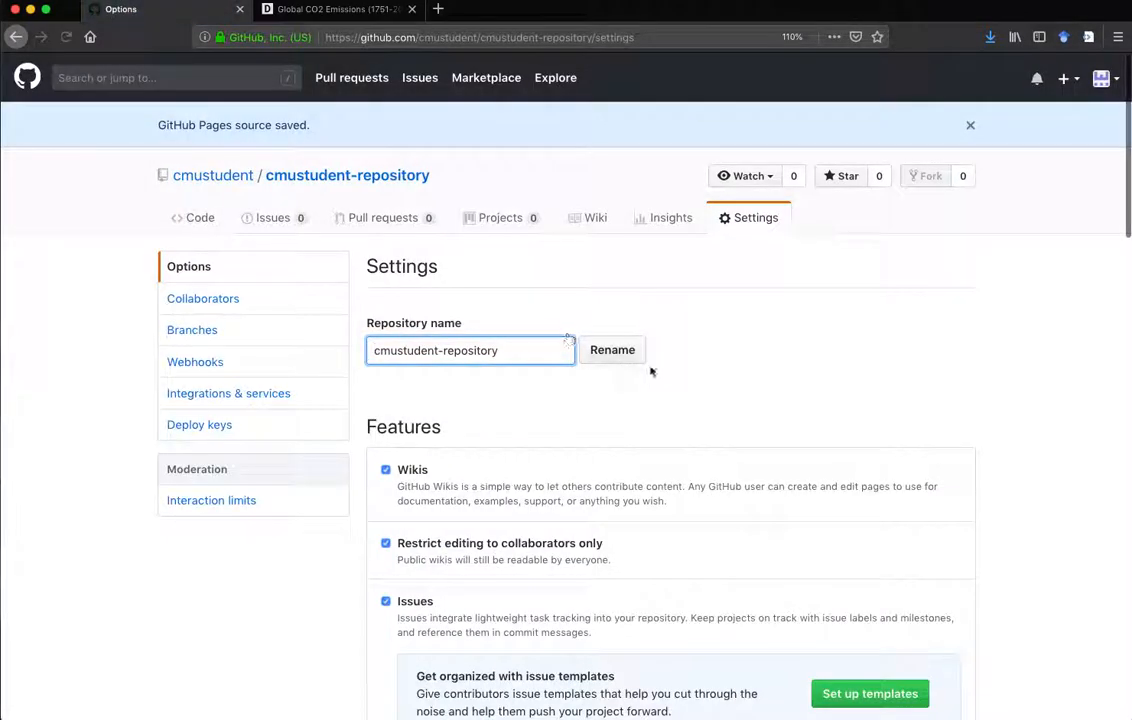
Step: Scroll the GitHub Pages section to view the site URL cmustudent.github.io/cmustudent-repository
scroll(up, 3)
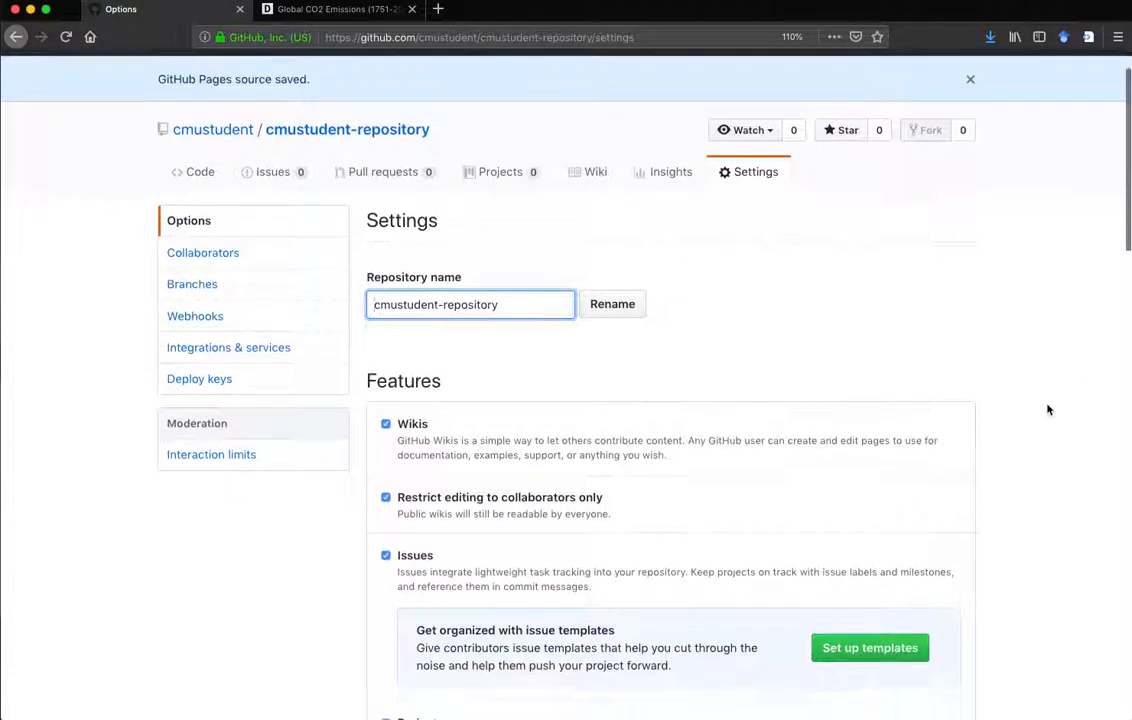
scroll(down, 3)
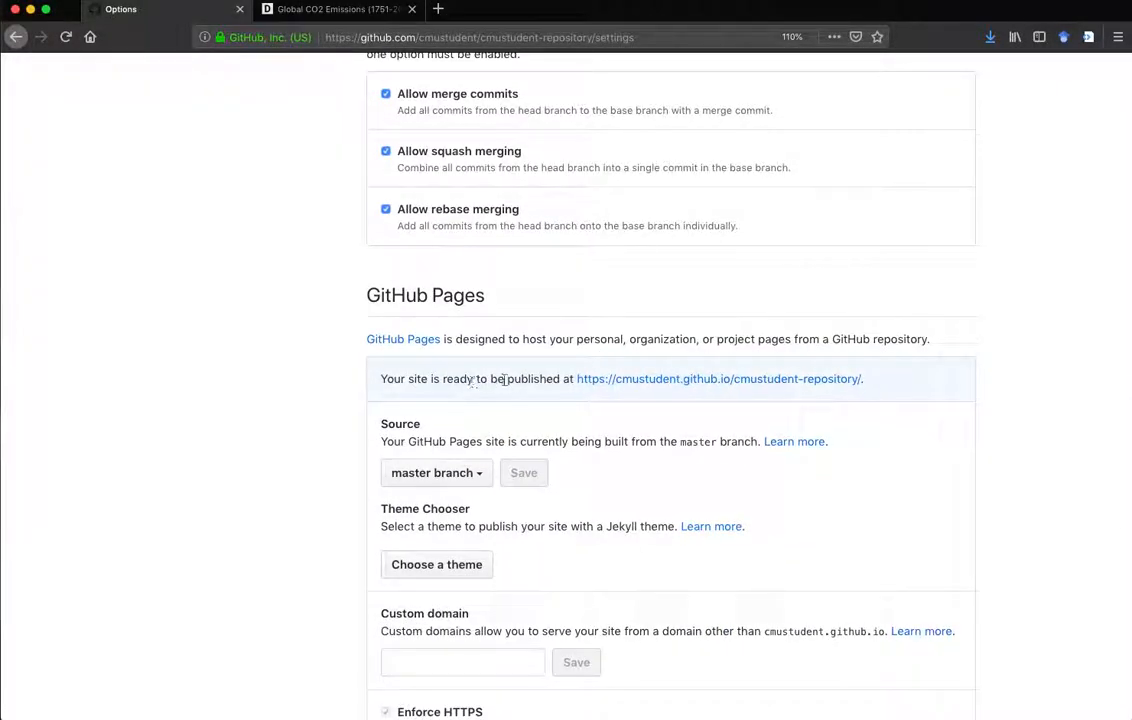
mouse_move(617, 386)
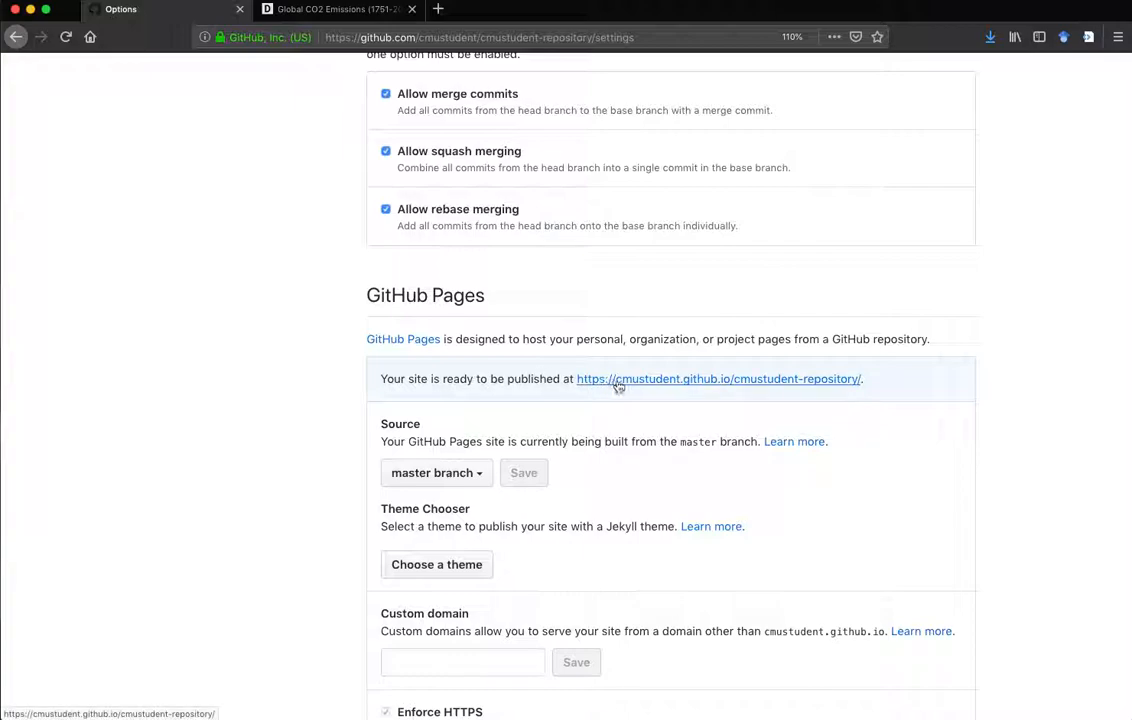
mouse_move(673, 385)
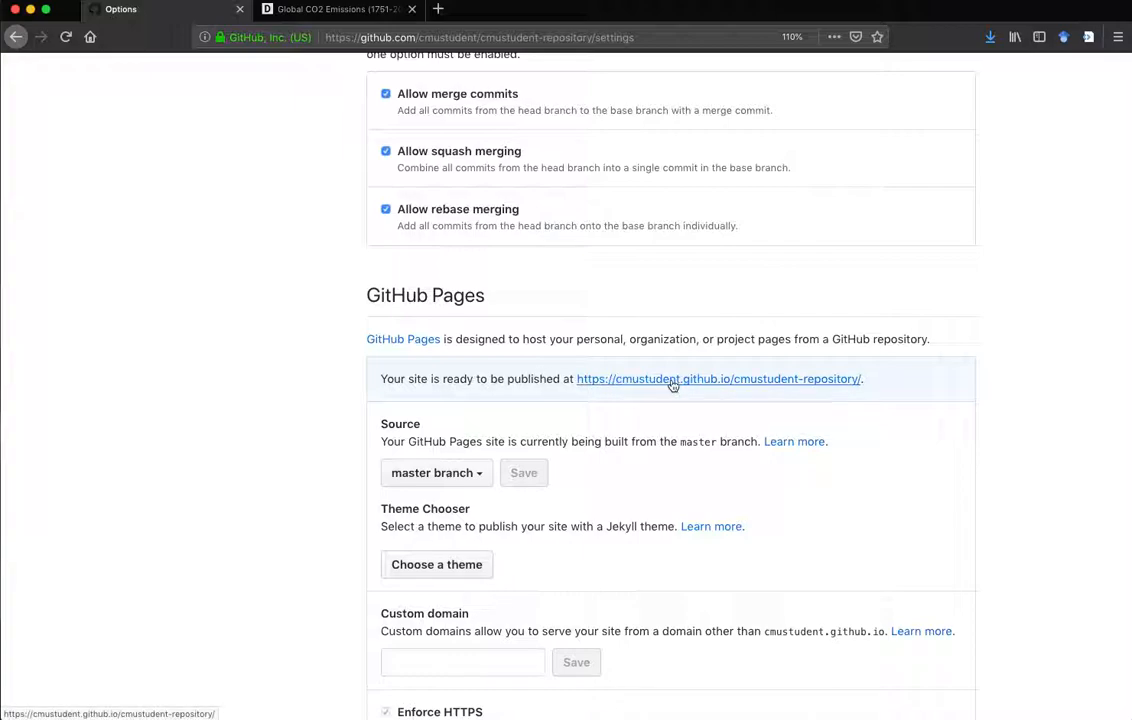
mouse_move(740, 385)
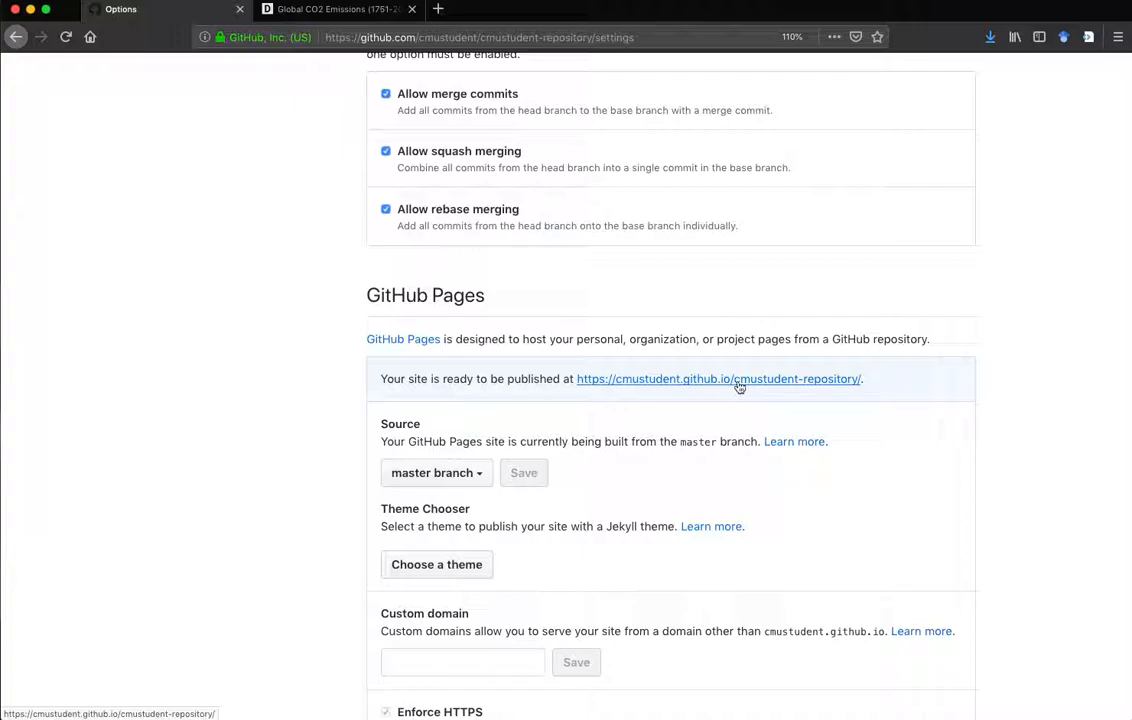
mouse_move(754, 387)
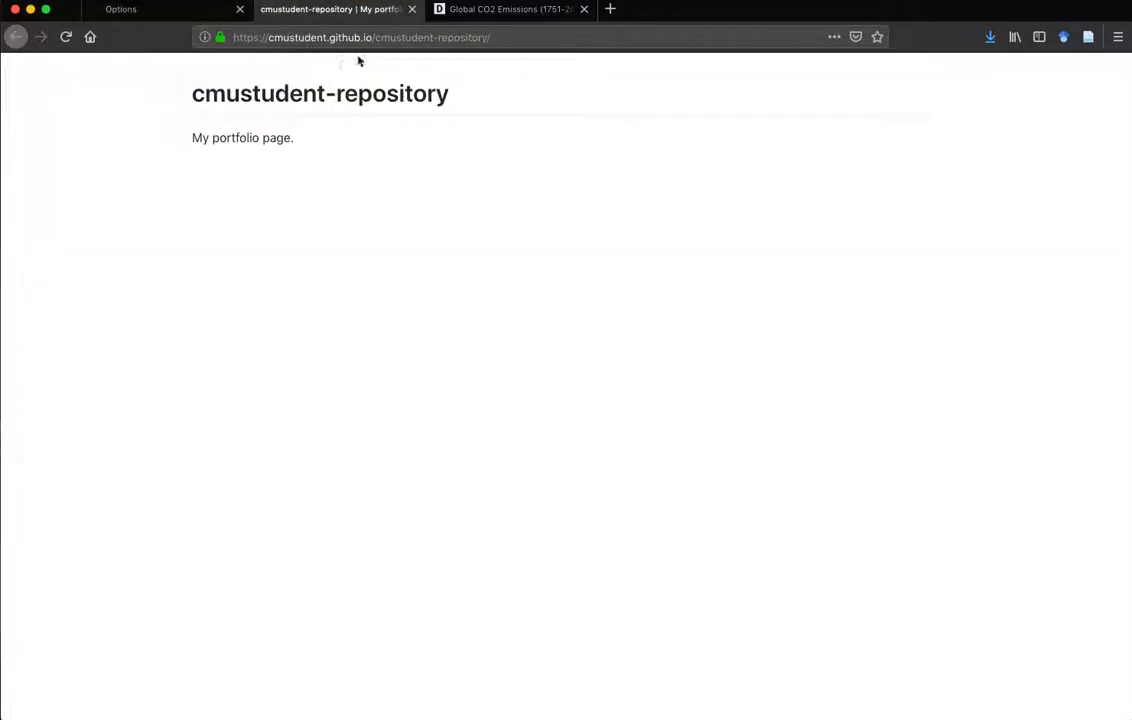
click(370, 37)
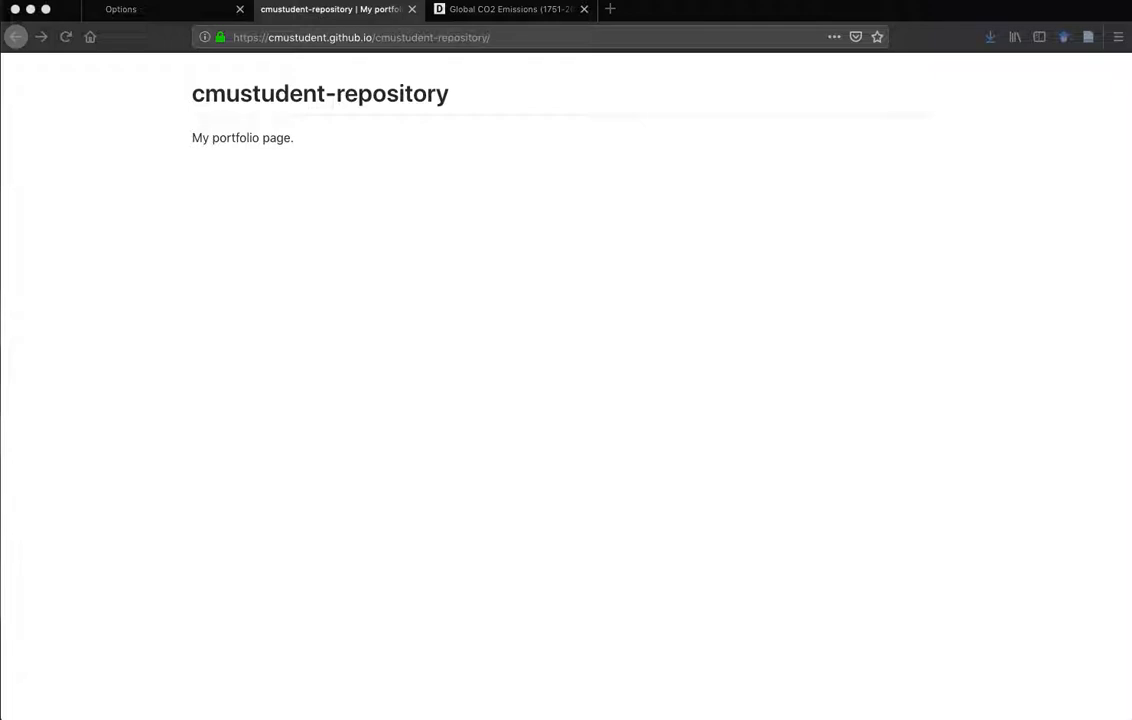
Step: Return to the cmustudent-repository code page listing README.md
click(120, 9)
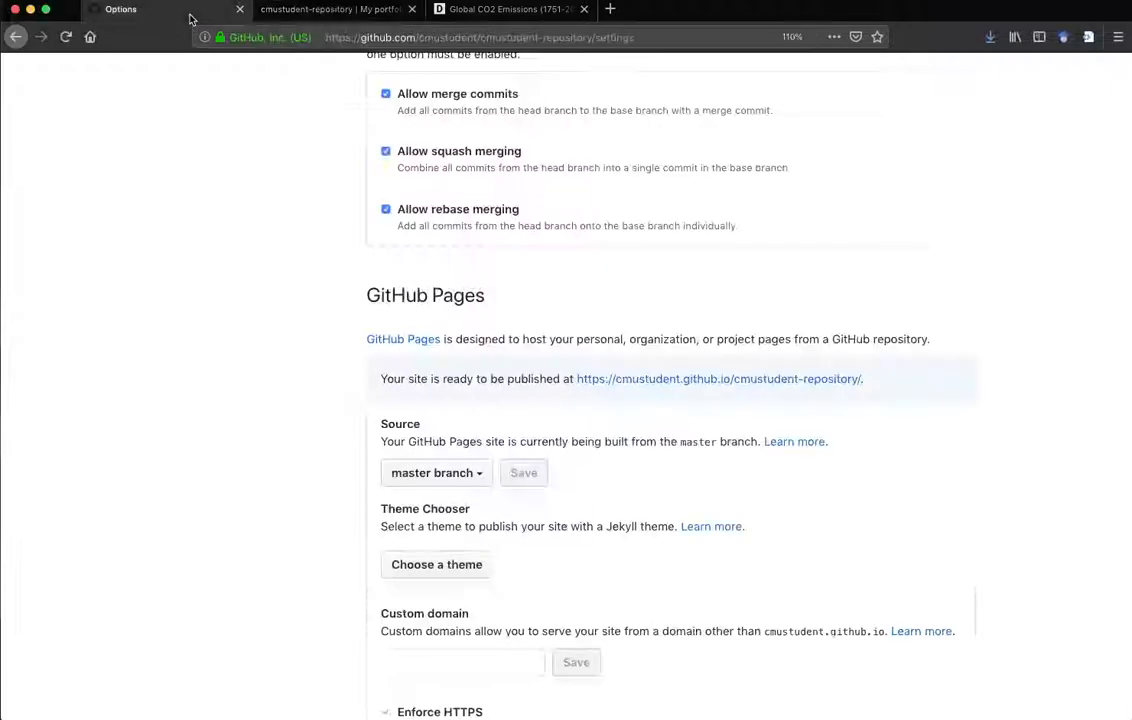
click(523, 472)
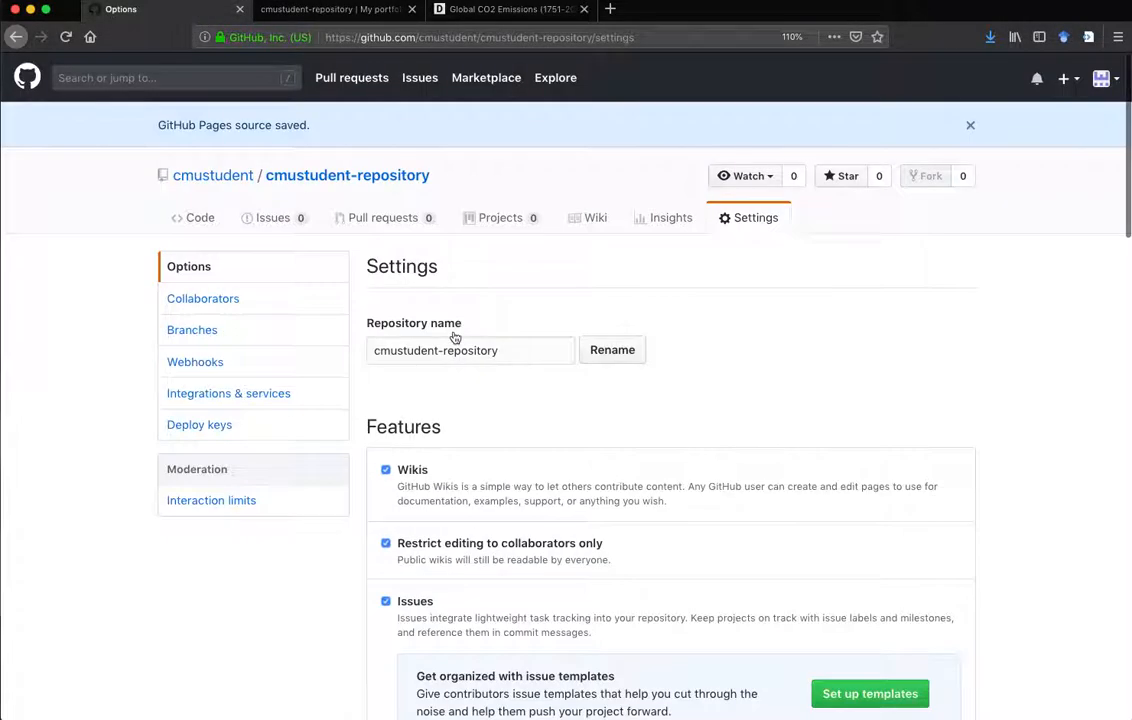
mouse_move(338, 249)
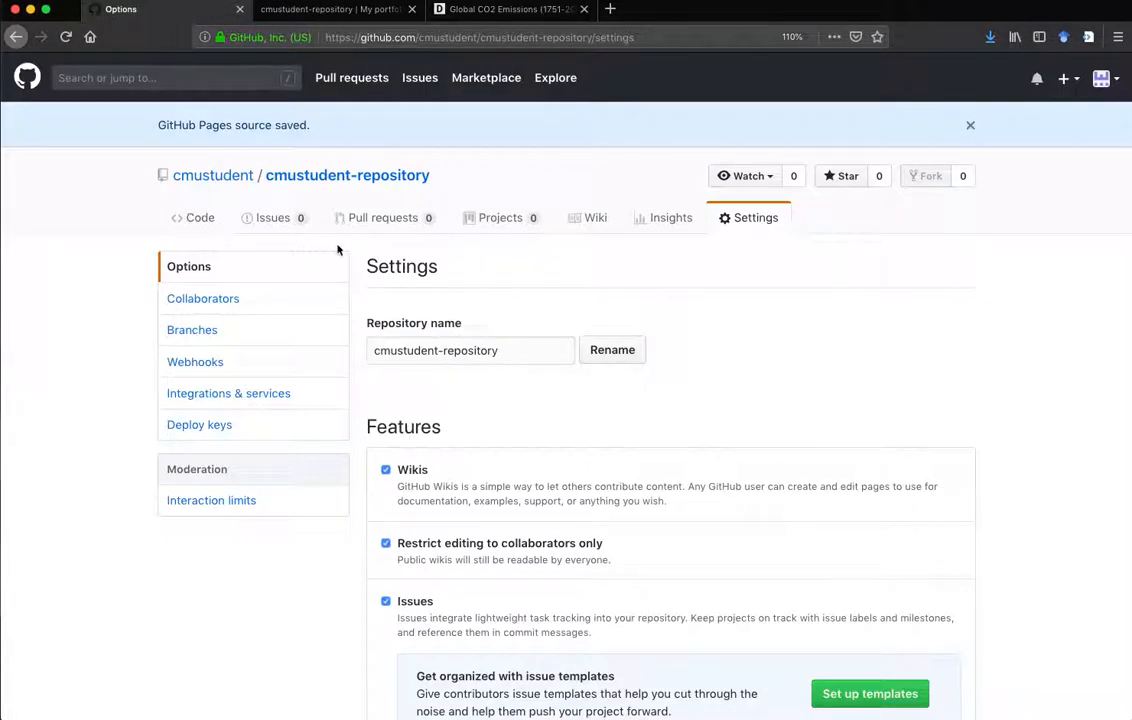
mouse_move(200, 217)
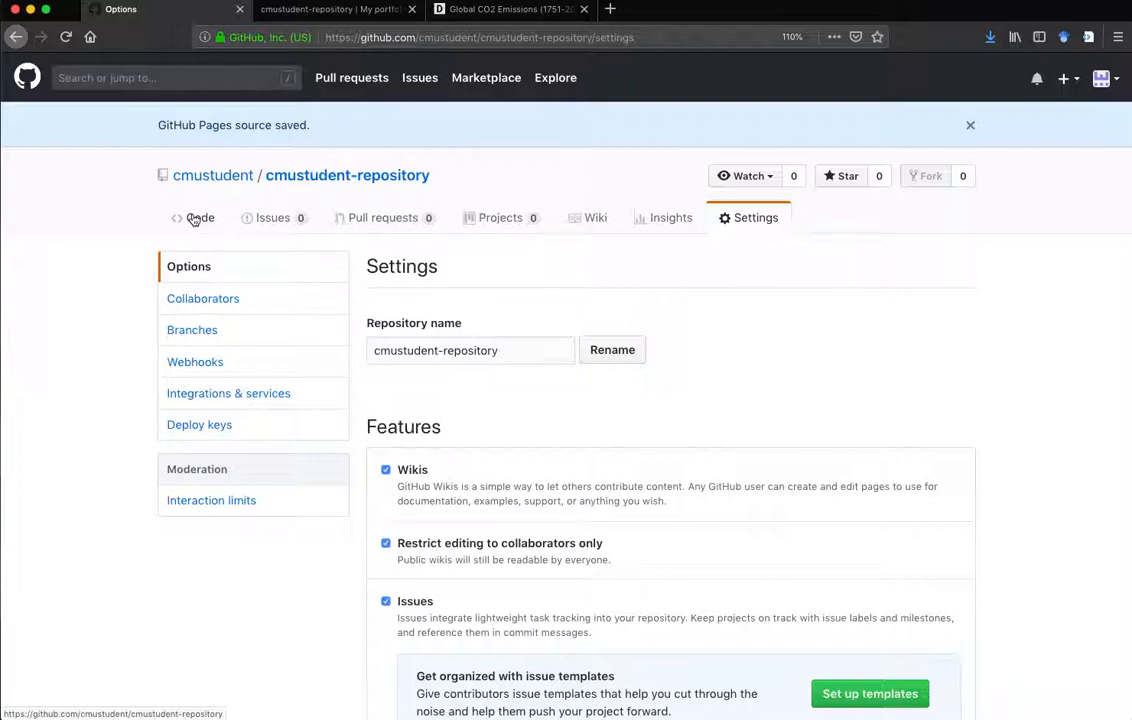
mouse_move(199, 217)
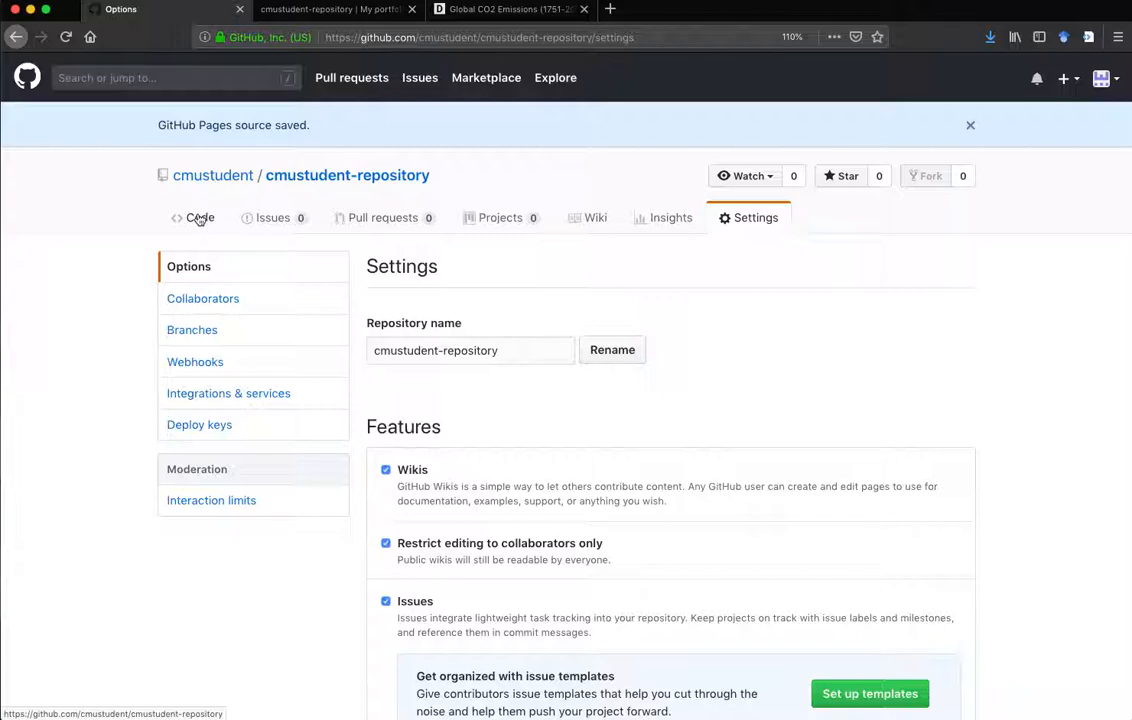
click(199, 217)
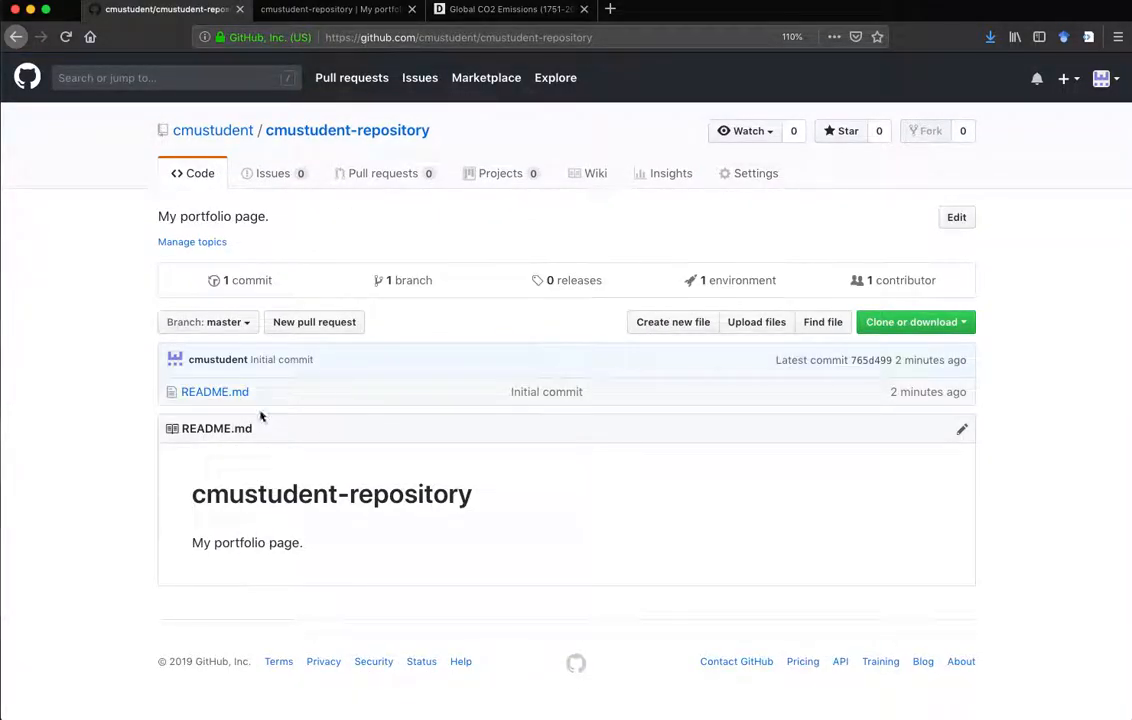
mouse_move(253, 401)
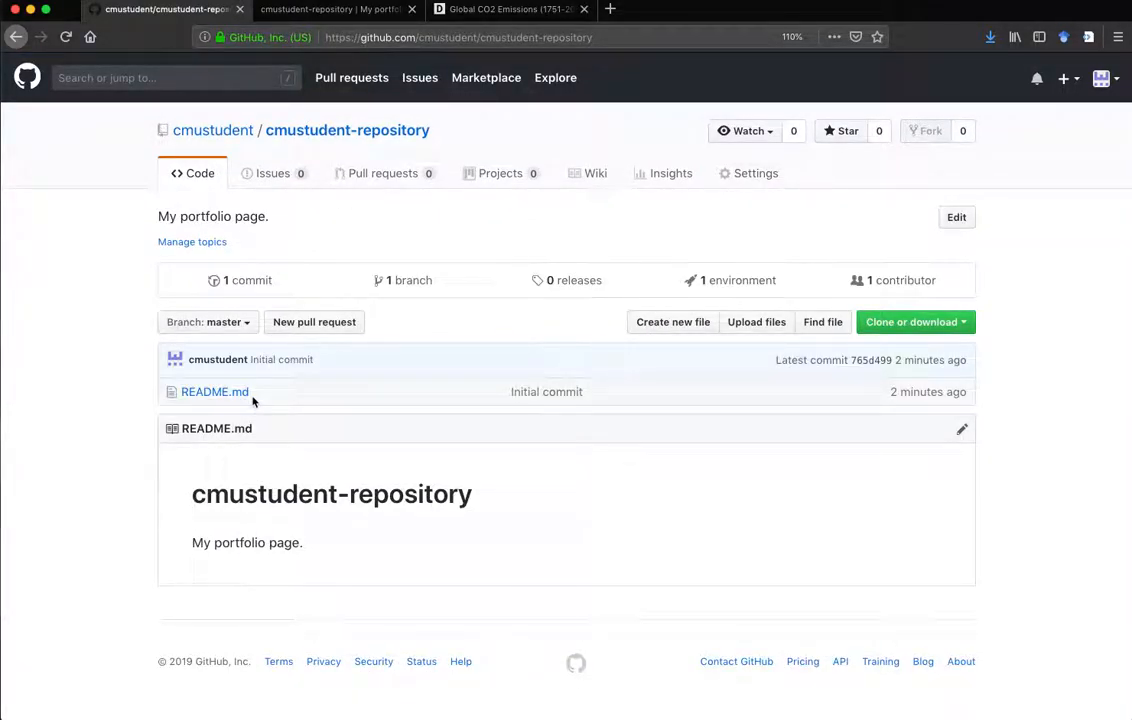
mouse_move(214, 391)
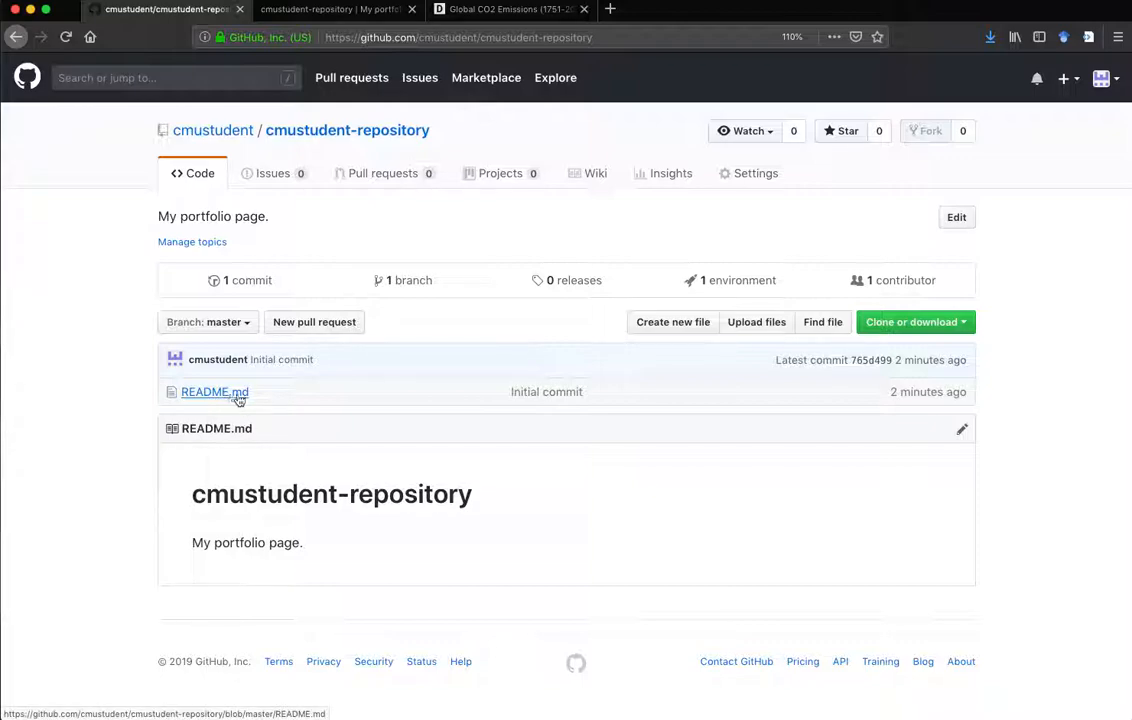
mouse_move(962, 429)
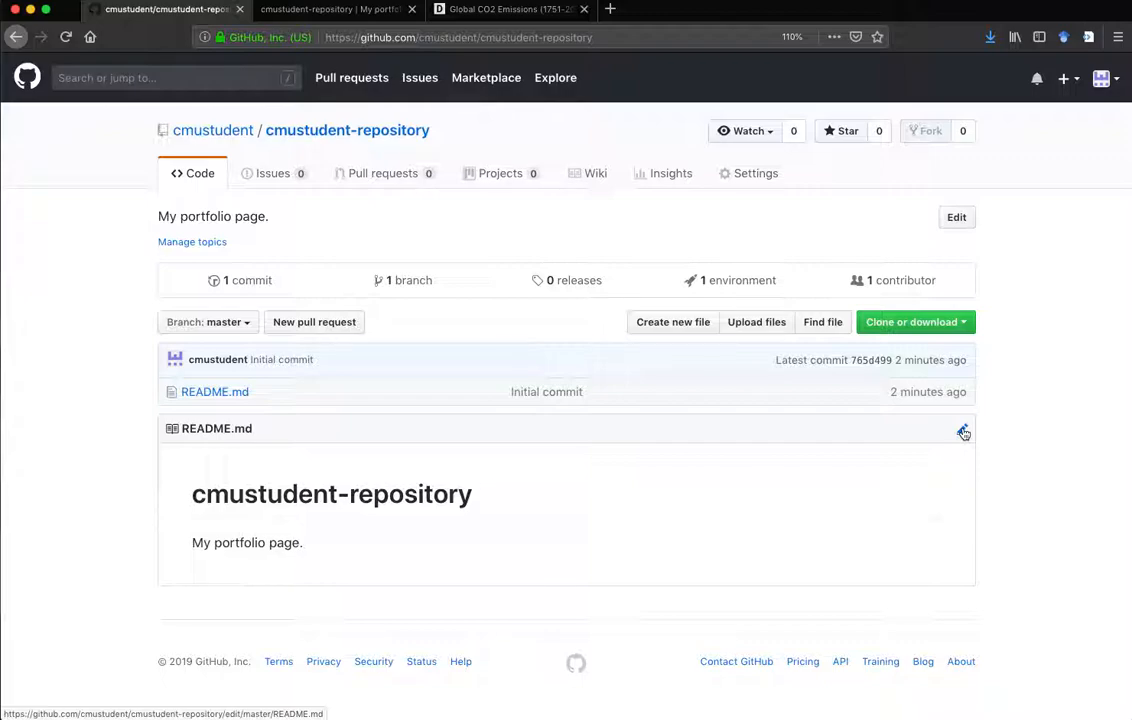
Step: Edit the README, adding an '# About me' heading with 'Here are a few things about me'
click(963, 432)
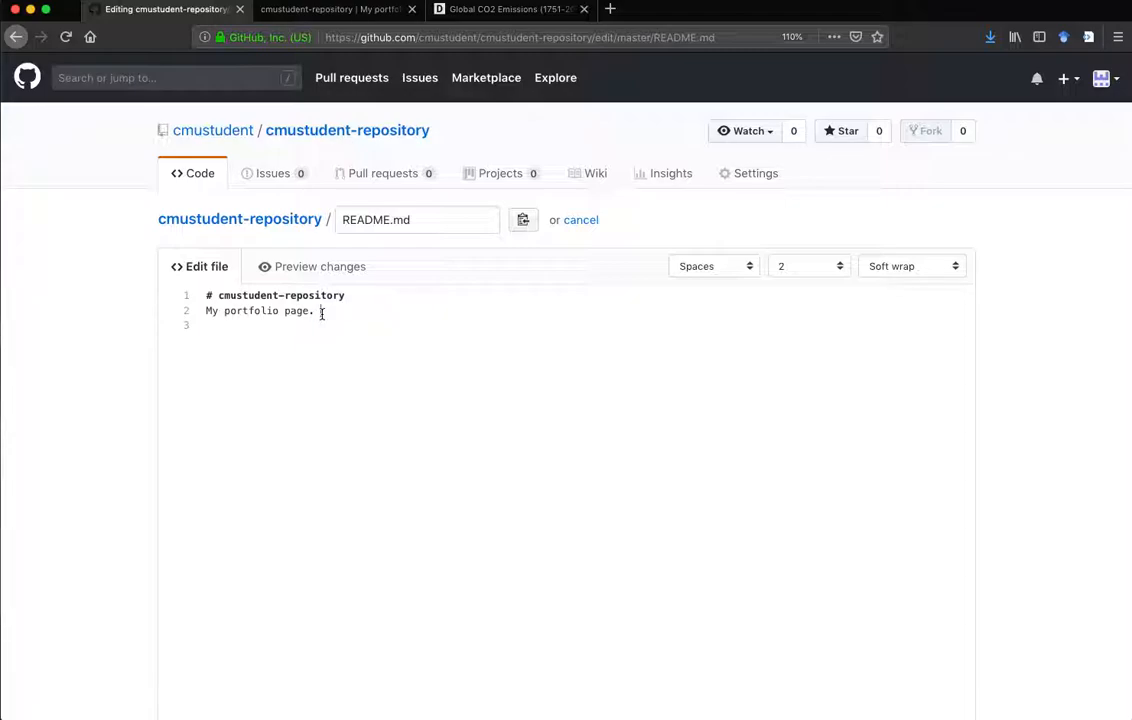
key(Return)
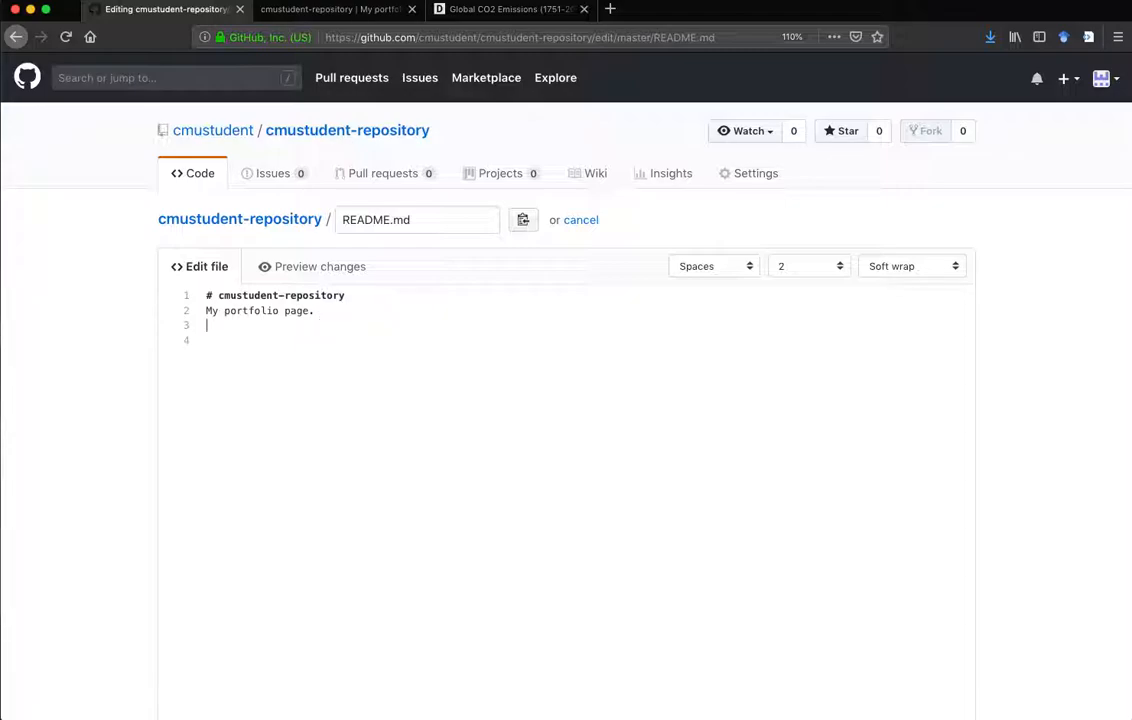
key(Return)
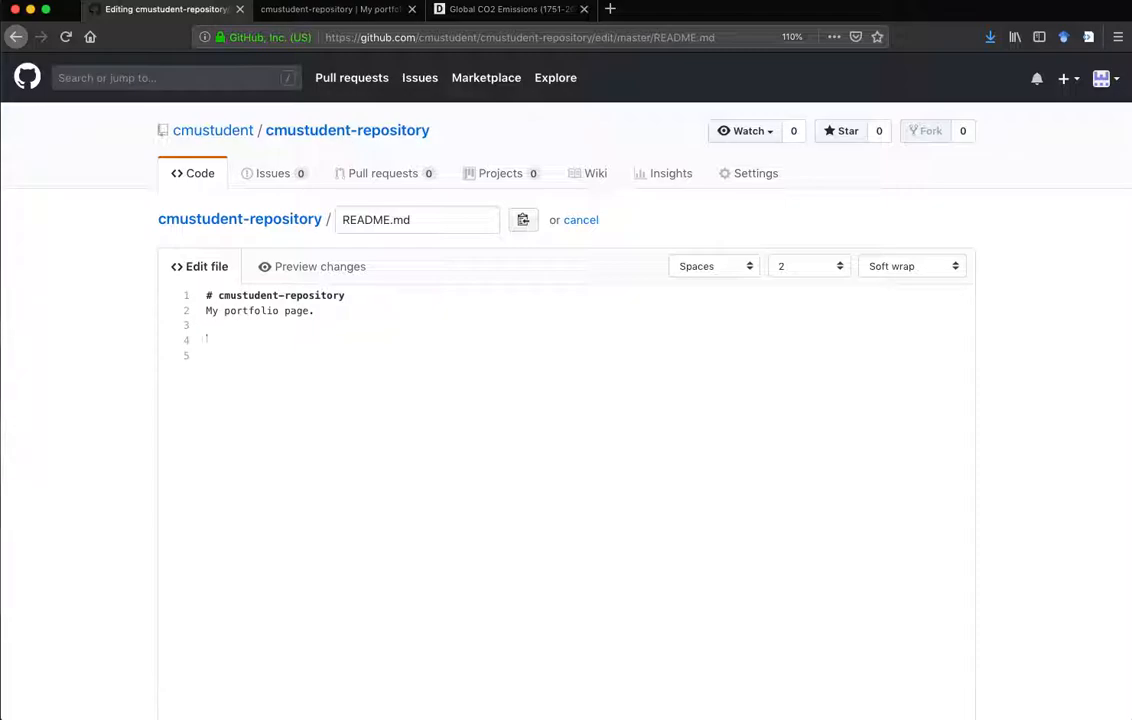
text(#)
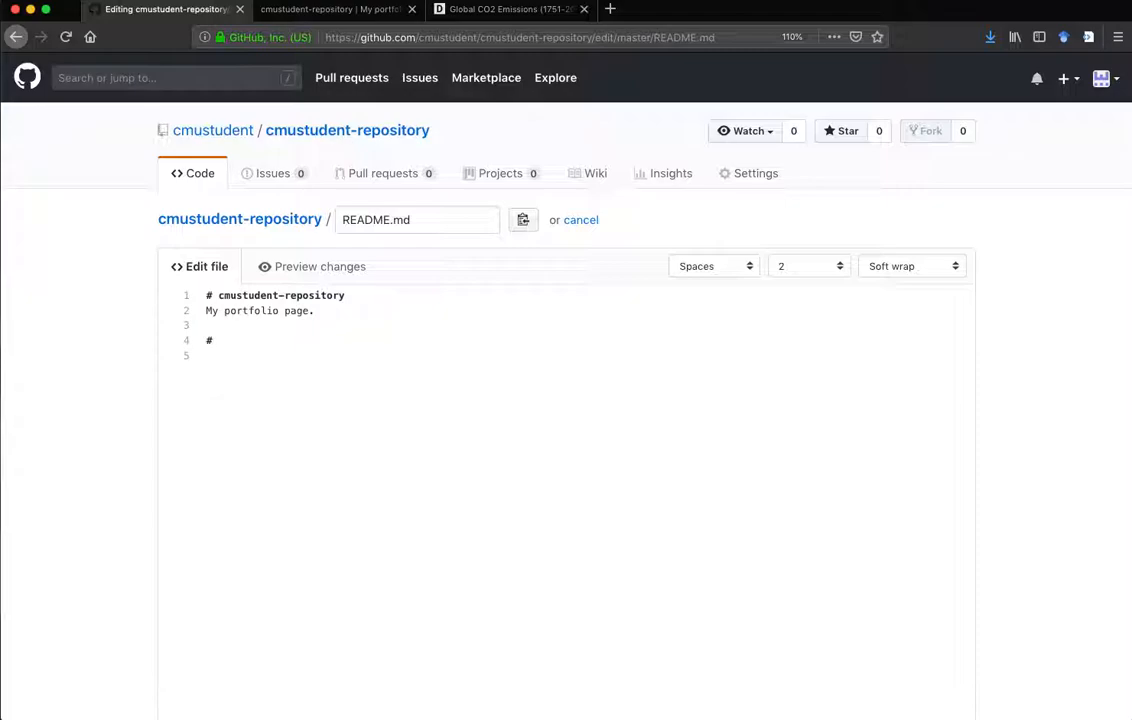
text(About me)
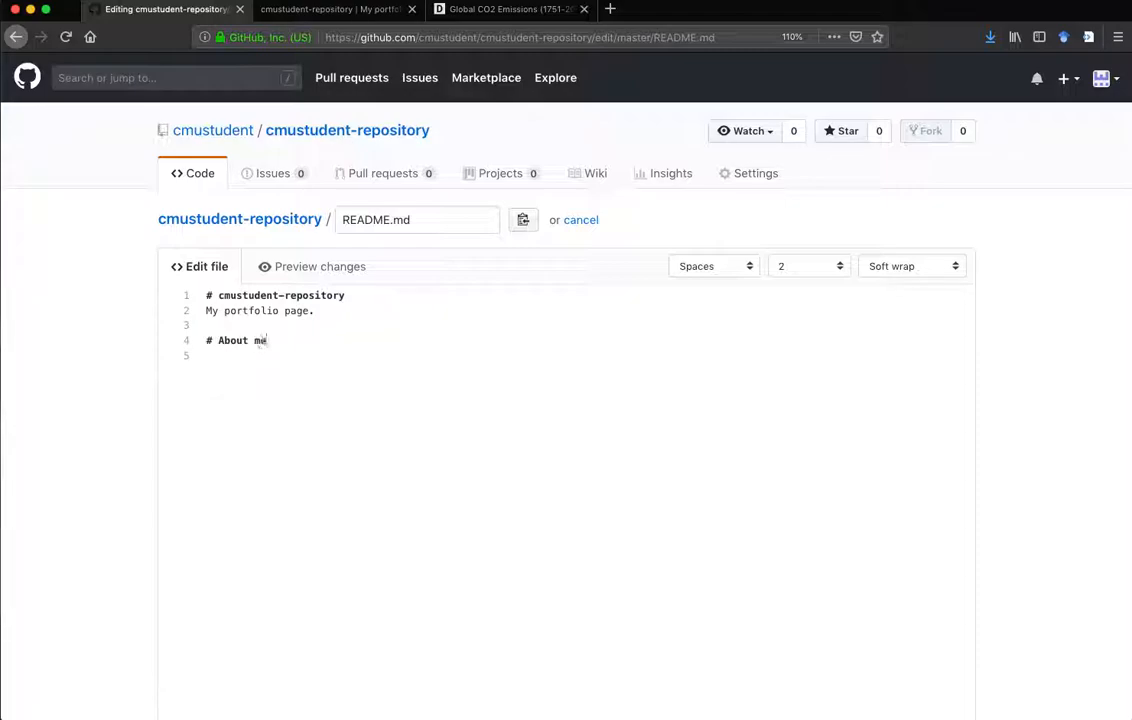
key(Return)
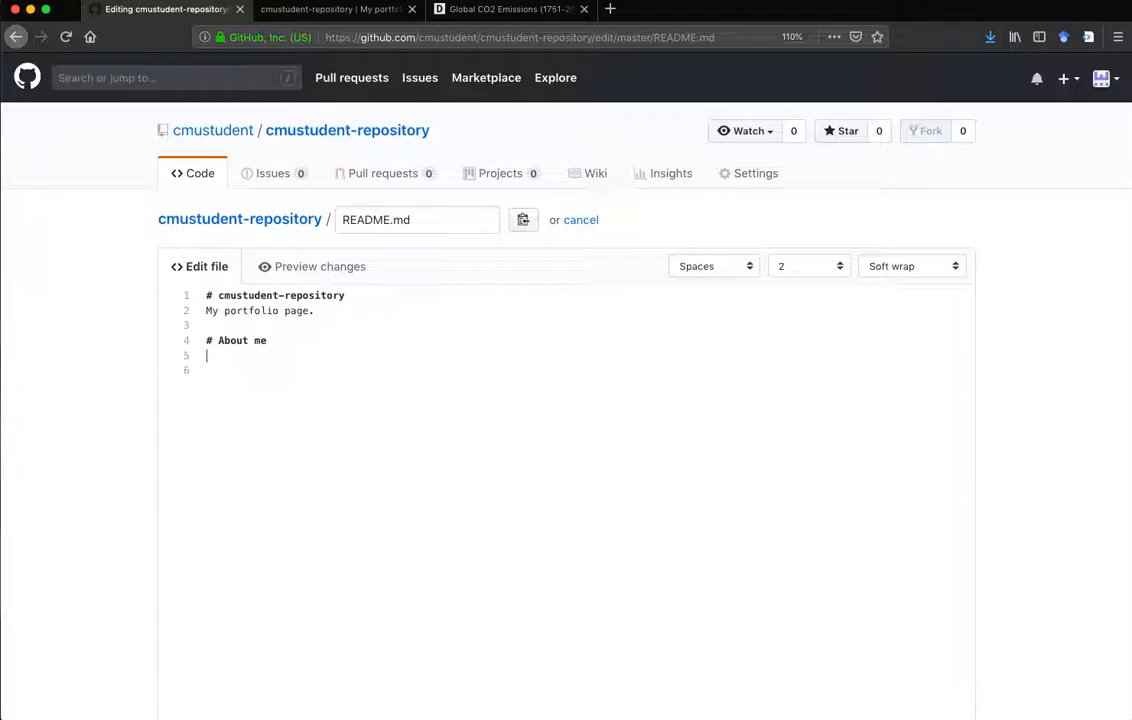
text(Here are a few)
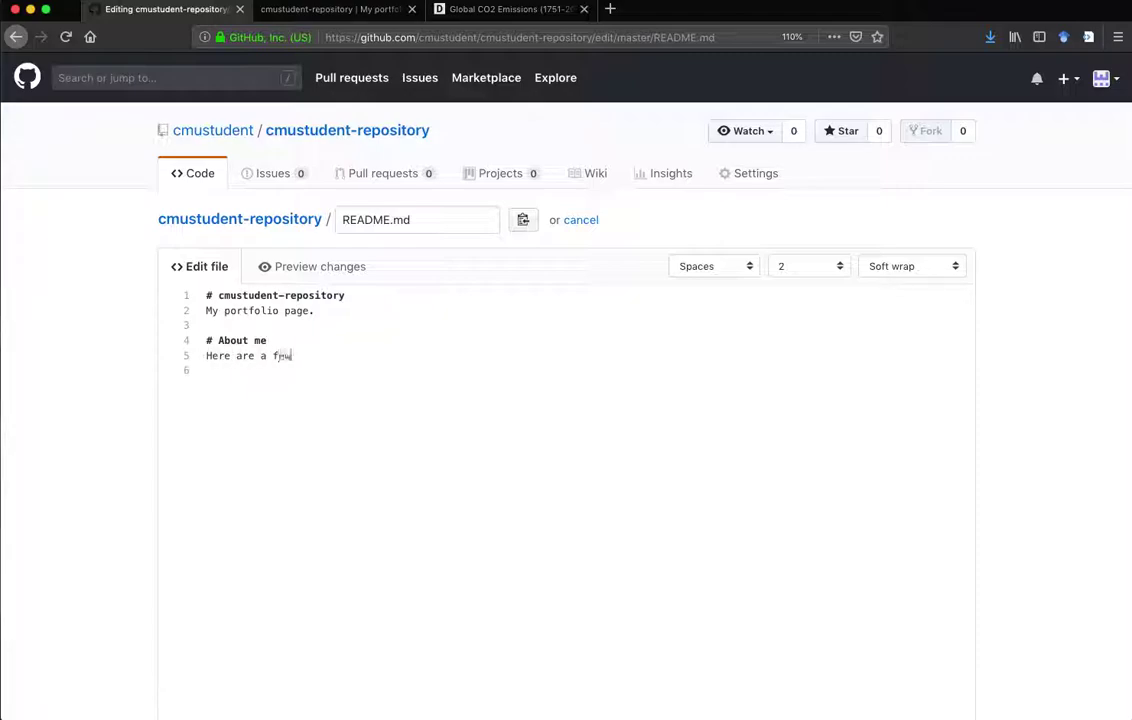
text(ew things about me...)
text(# What)
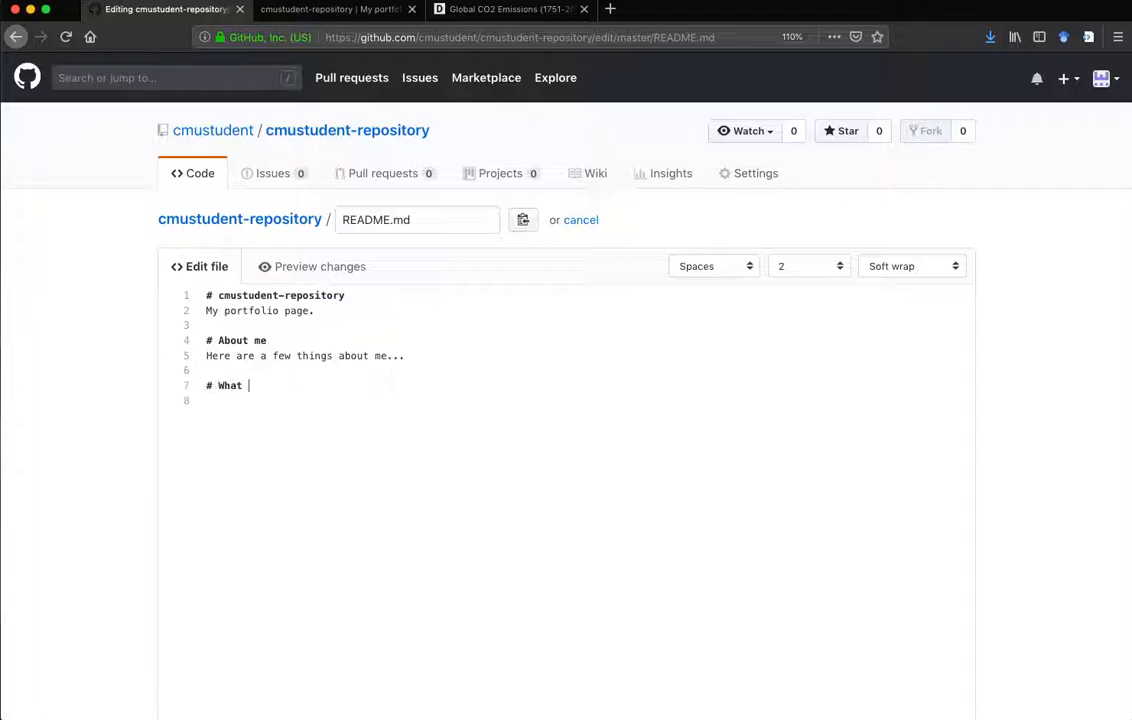
Step: Add the 'I hope to learn...' text and a '# Portfolio' heading
text(I hope to learn)
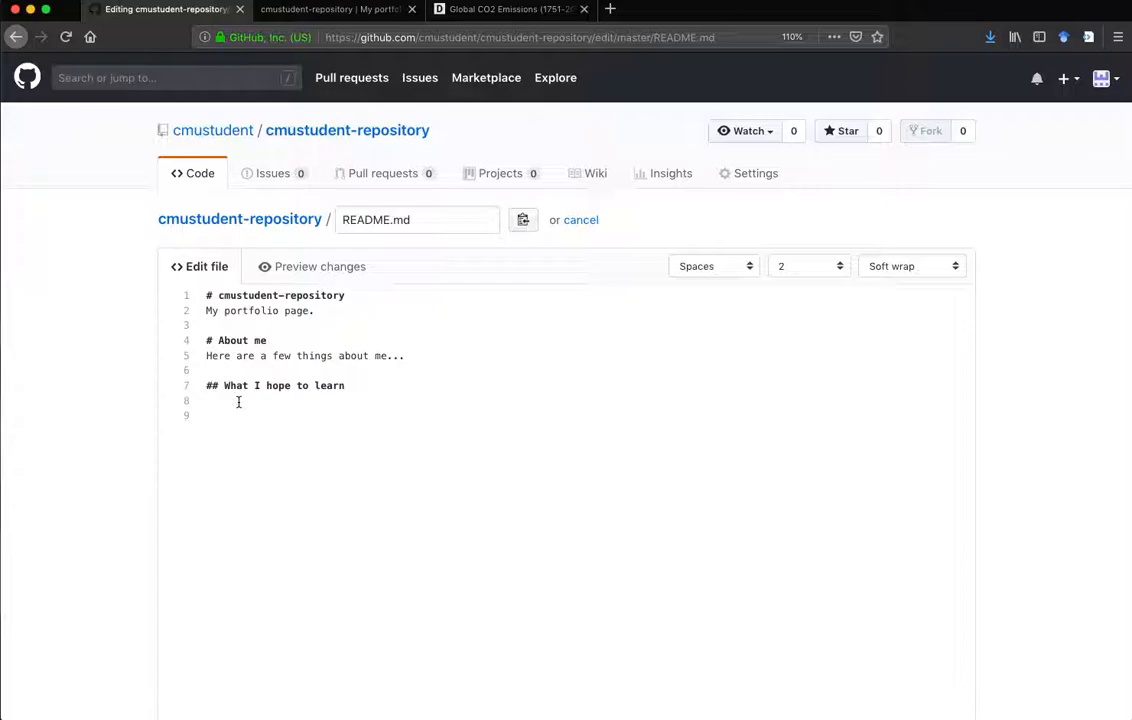
text(I h)
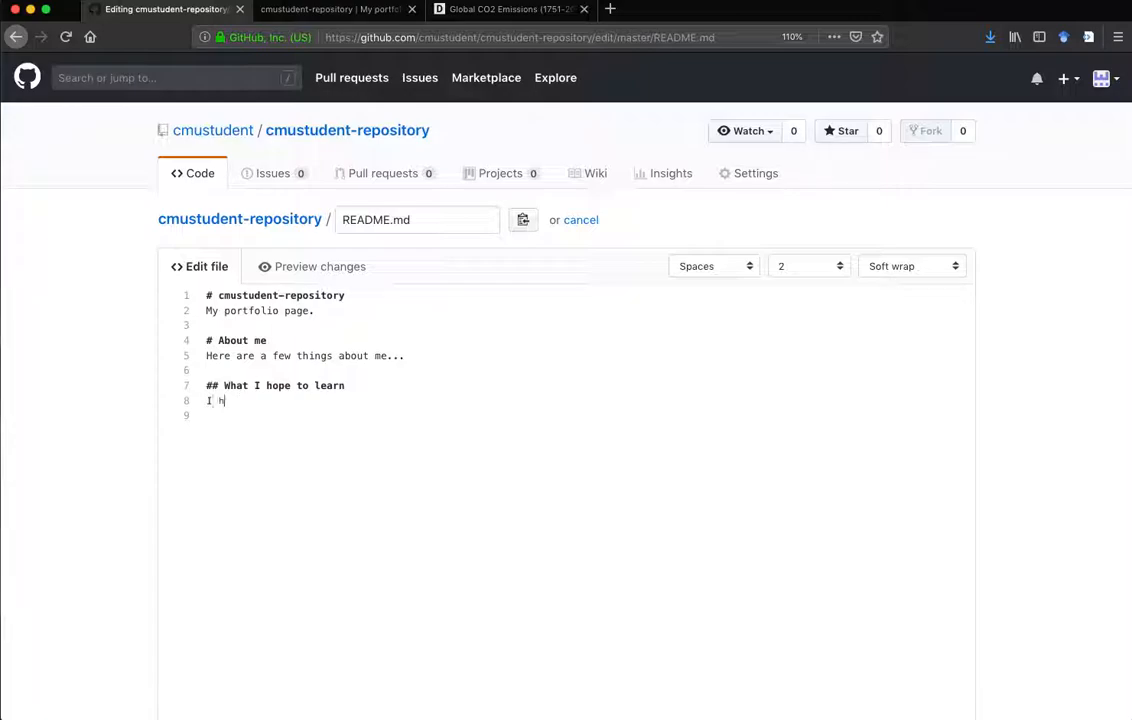
text(ope to learn...)
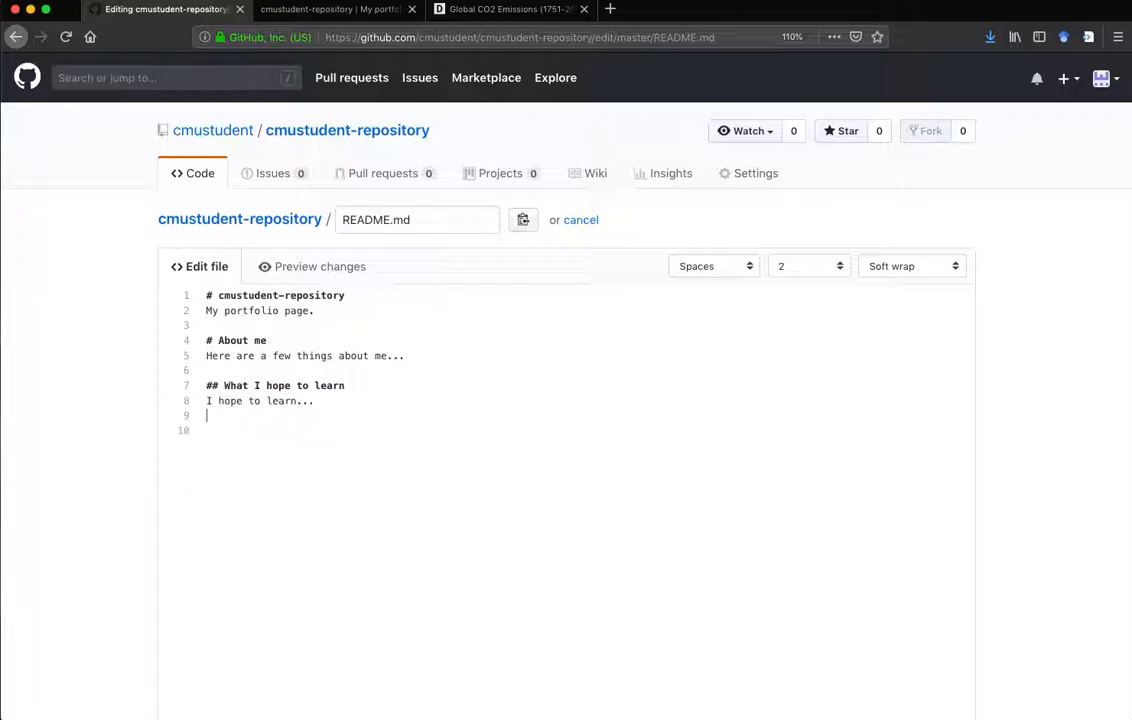
key(Return)
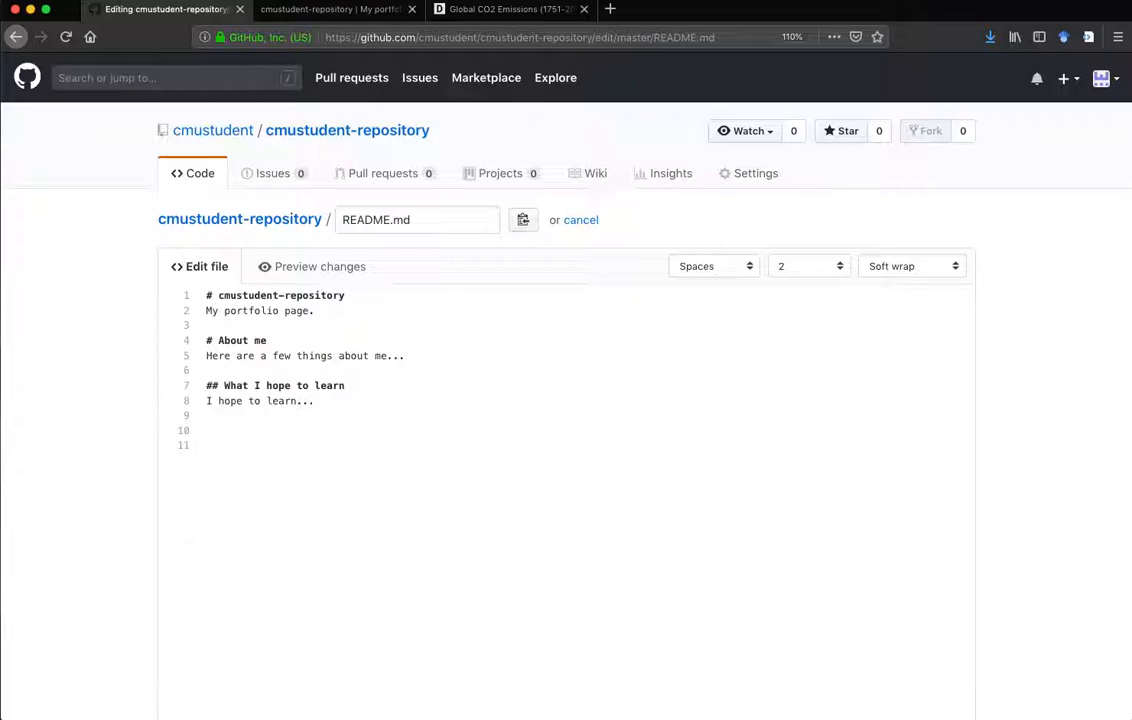
text(# Port)
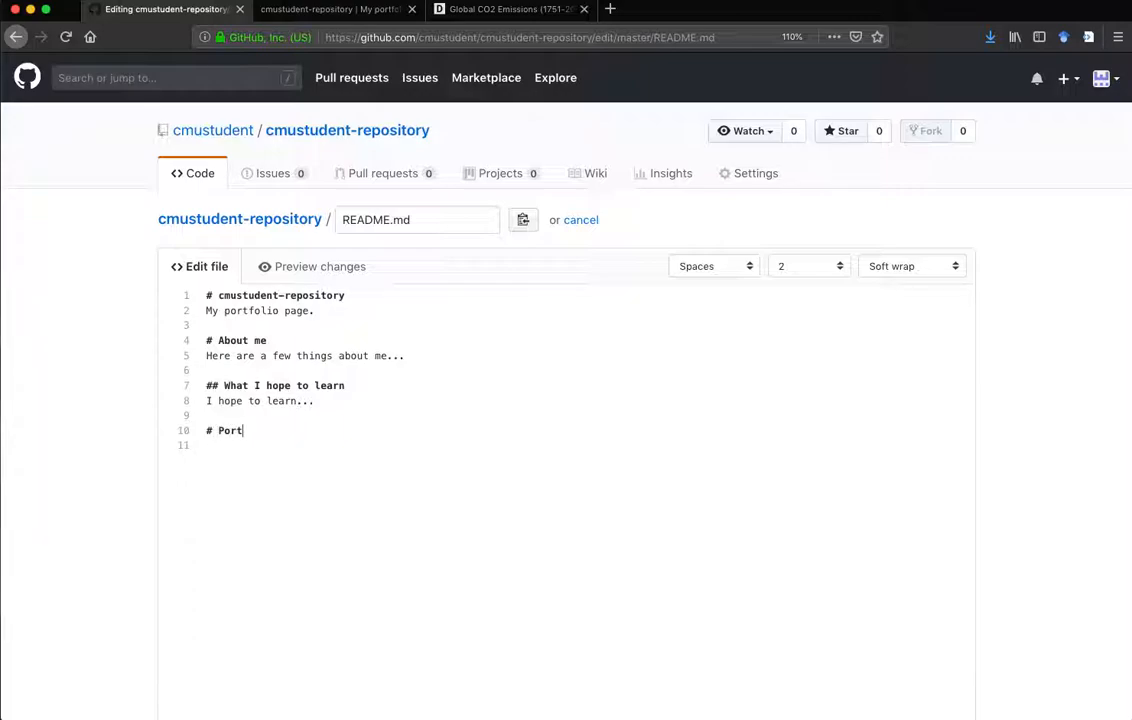
text(folio)
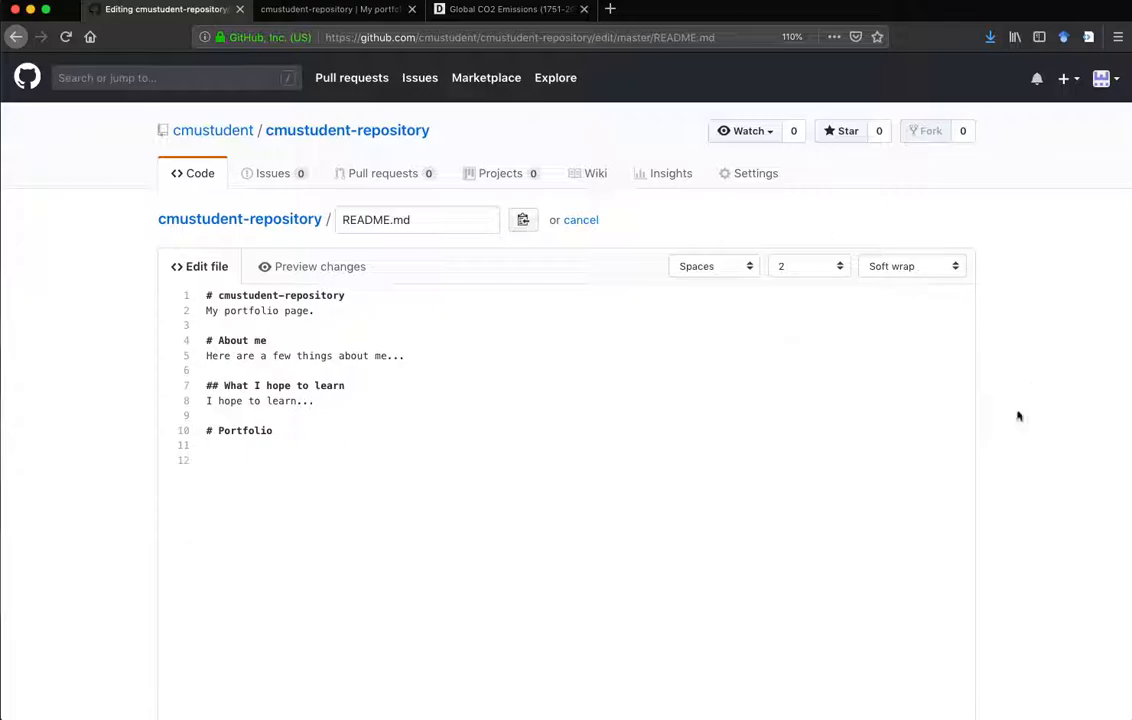
scroll(down, 3)
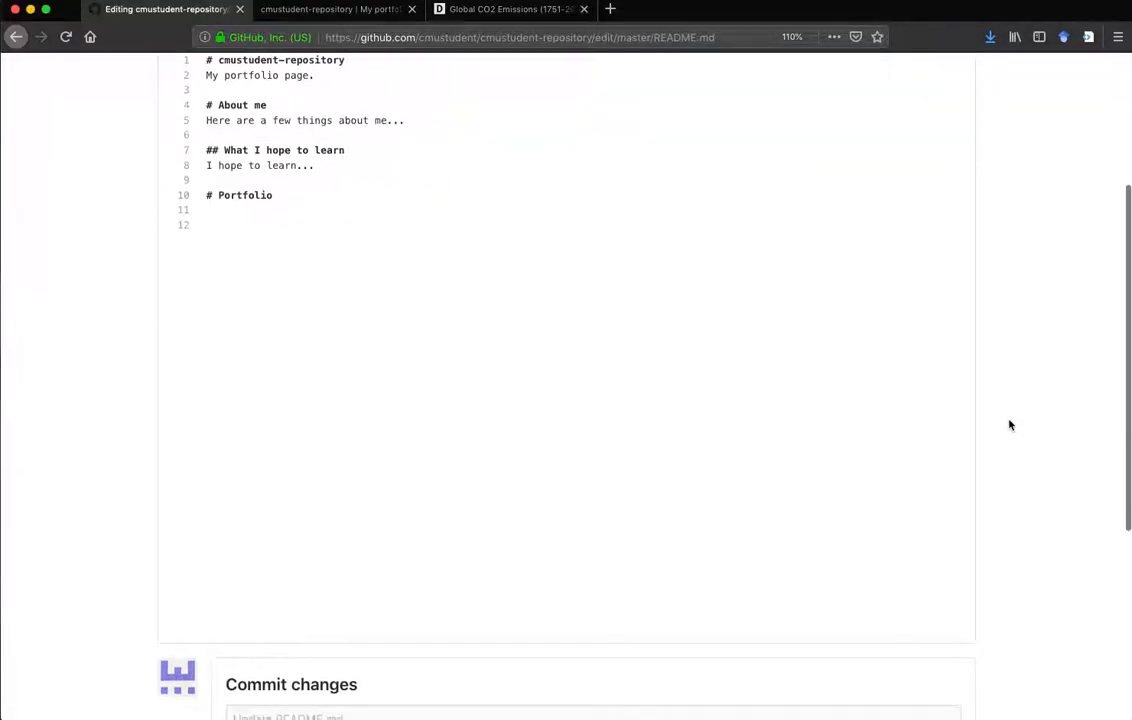
scroll(up, 3)
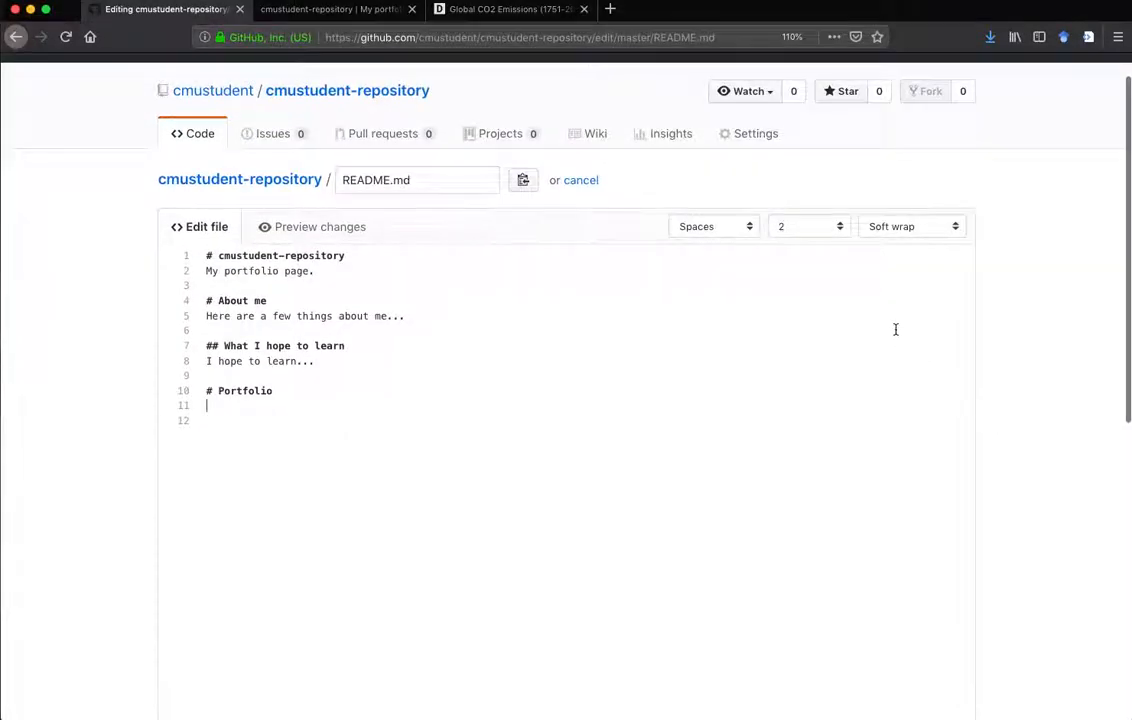
mouse_move(586, 298)
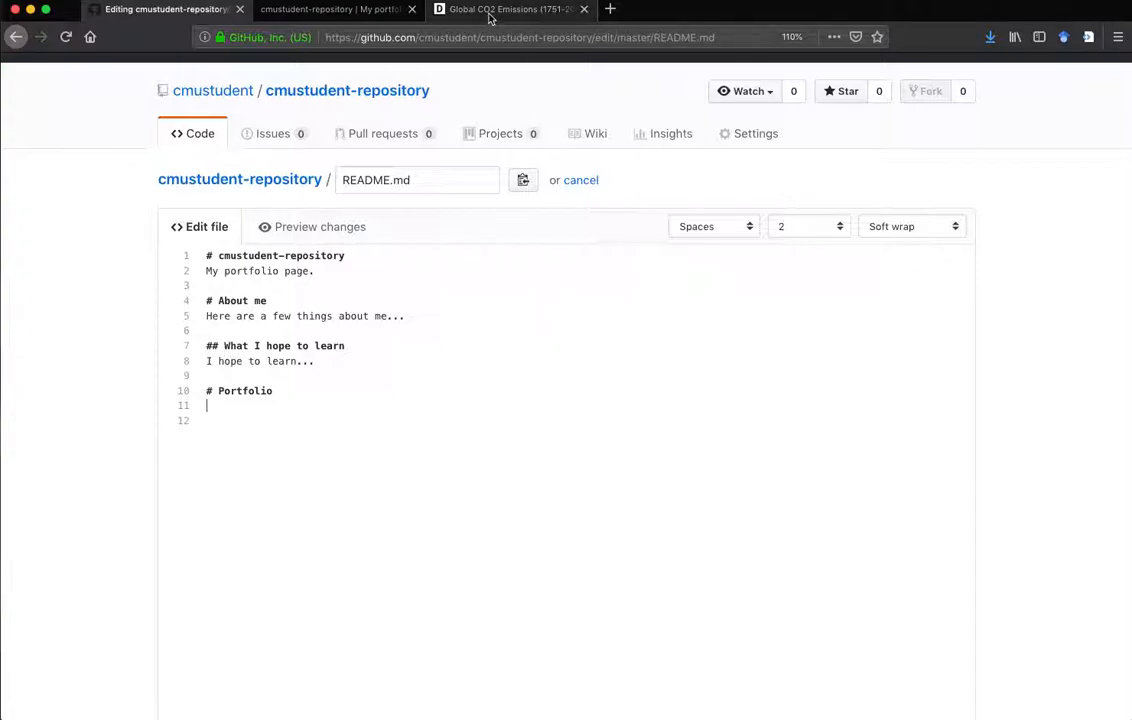
Step: Copy the Datawrapper CO2 chart's embed code and return to the README editor
click(508, 9)
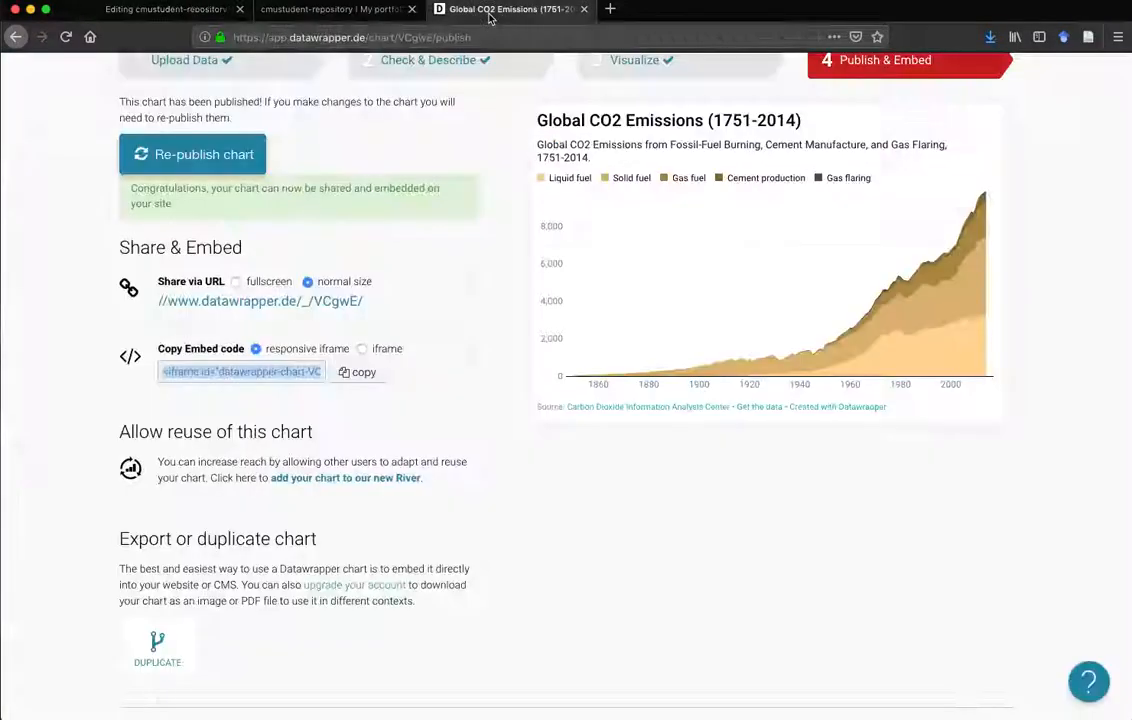
scroll(up, 3)
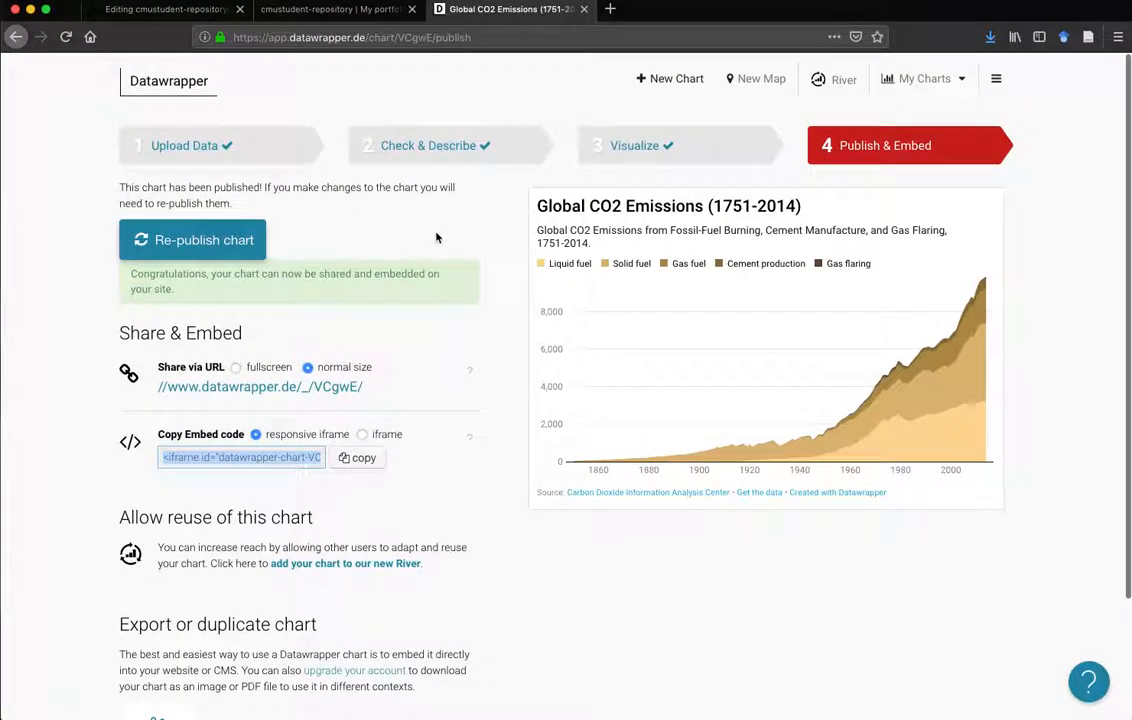
mouse_move(500, 234)
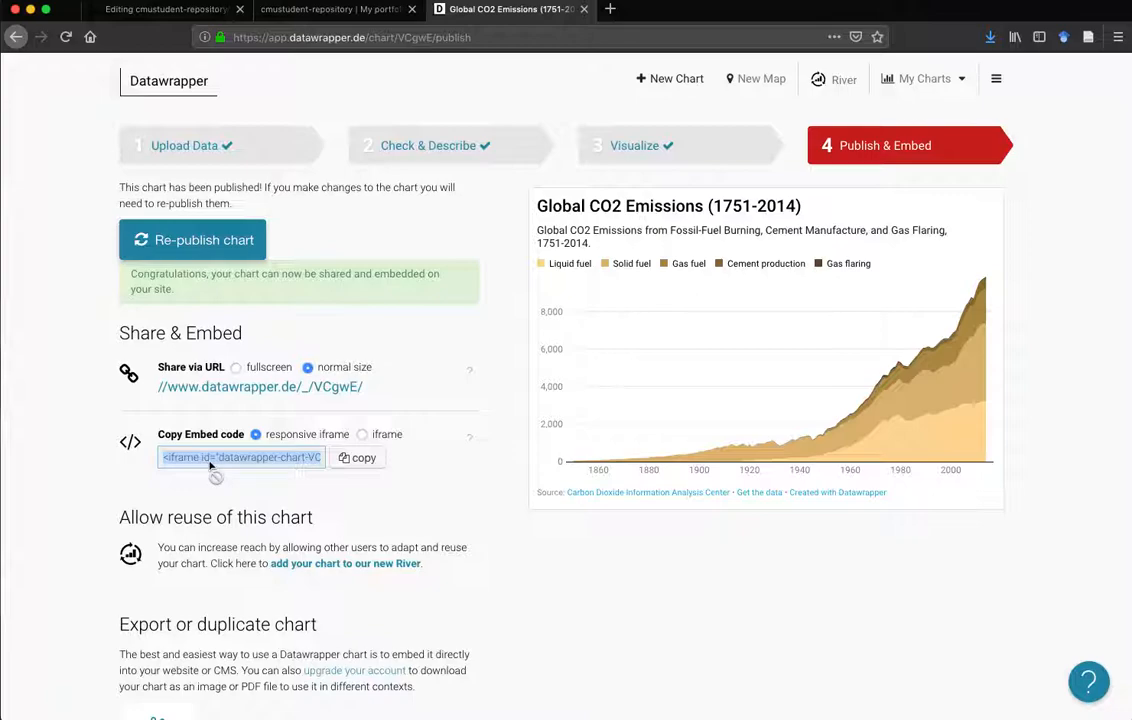
mouse_move(358, 457)
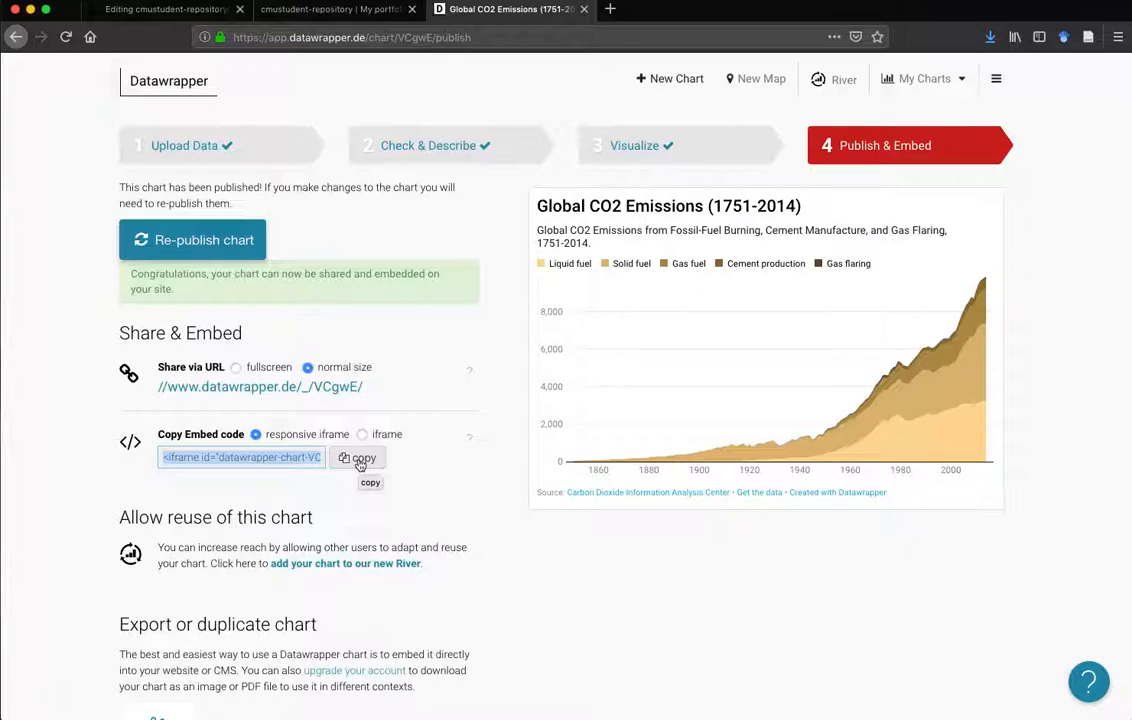
click(357, 457)
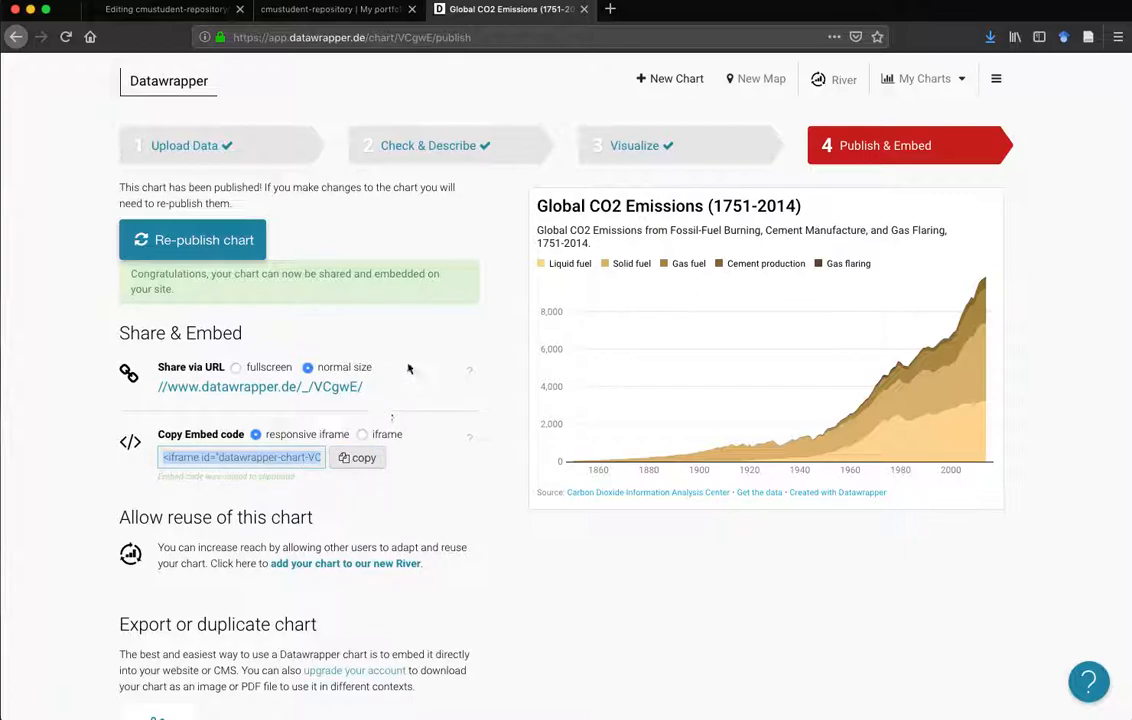
mouse_move(335, 9)
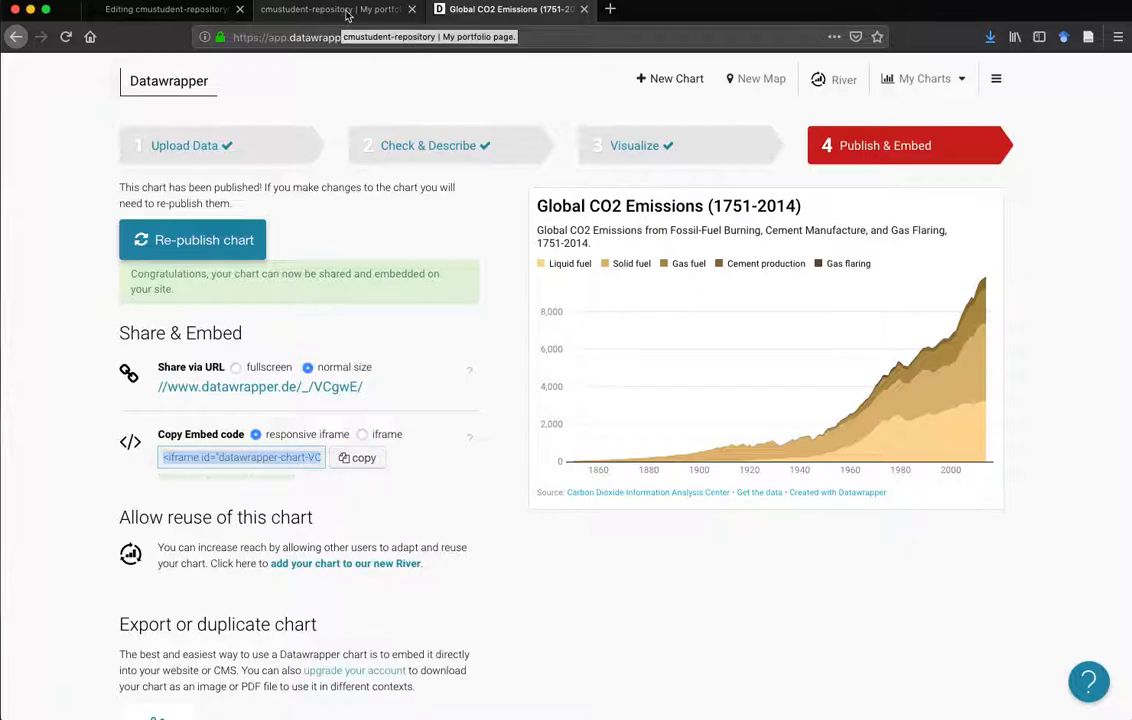
click(165, 9)
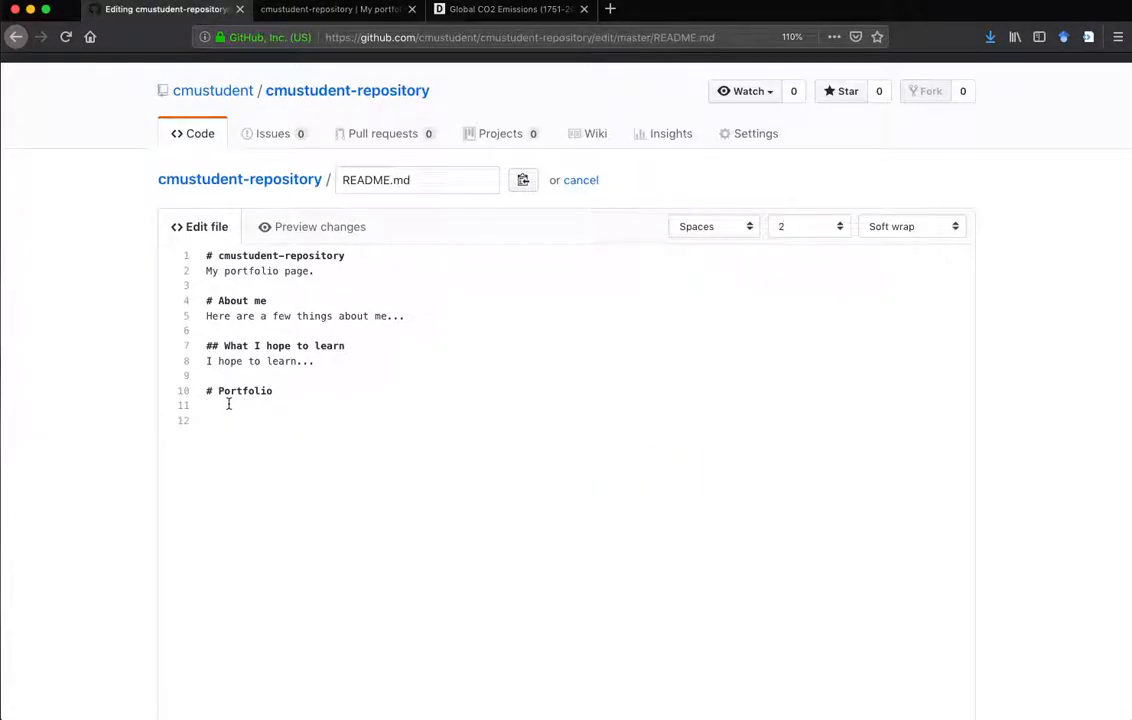
Step: Paste the Datawrapper iframe code under '# Portfolio' and scroll to Commit changes
right_click(228, 404)
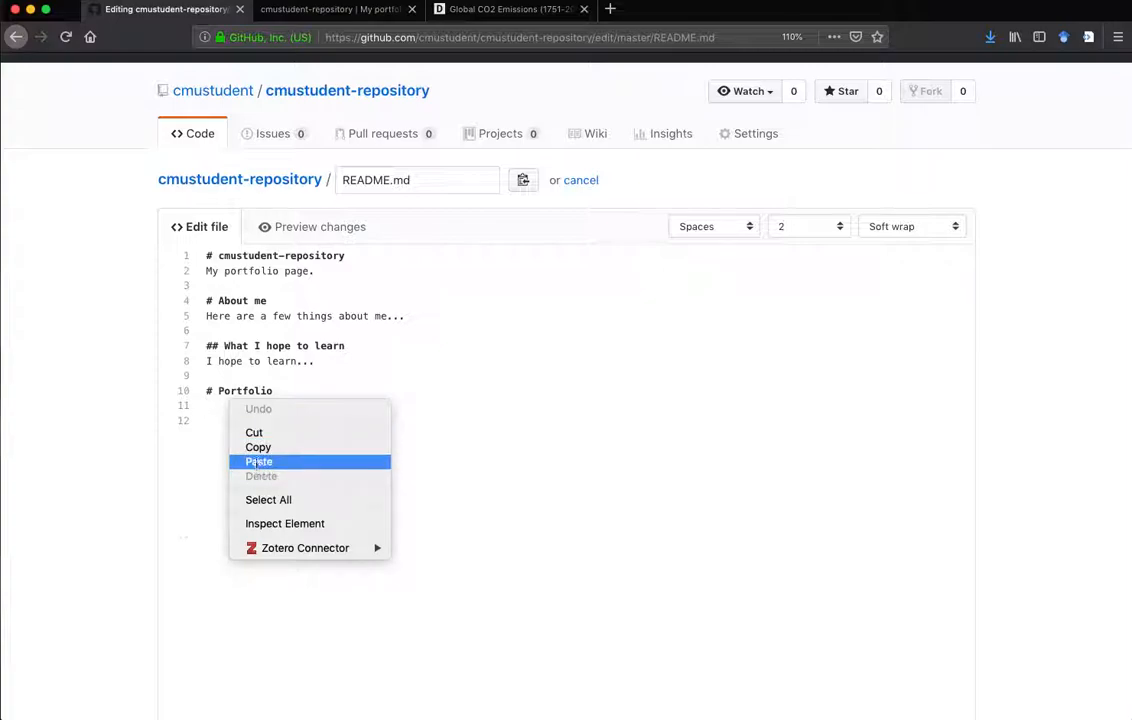
click(259, 461)
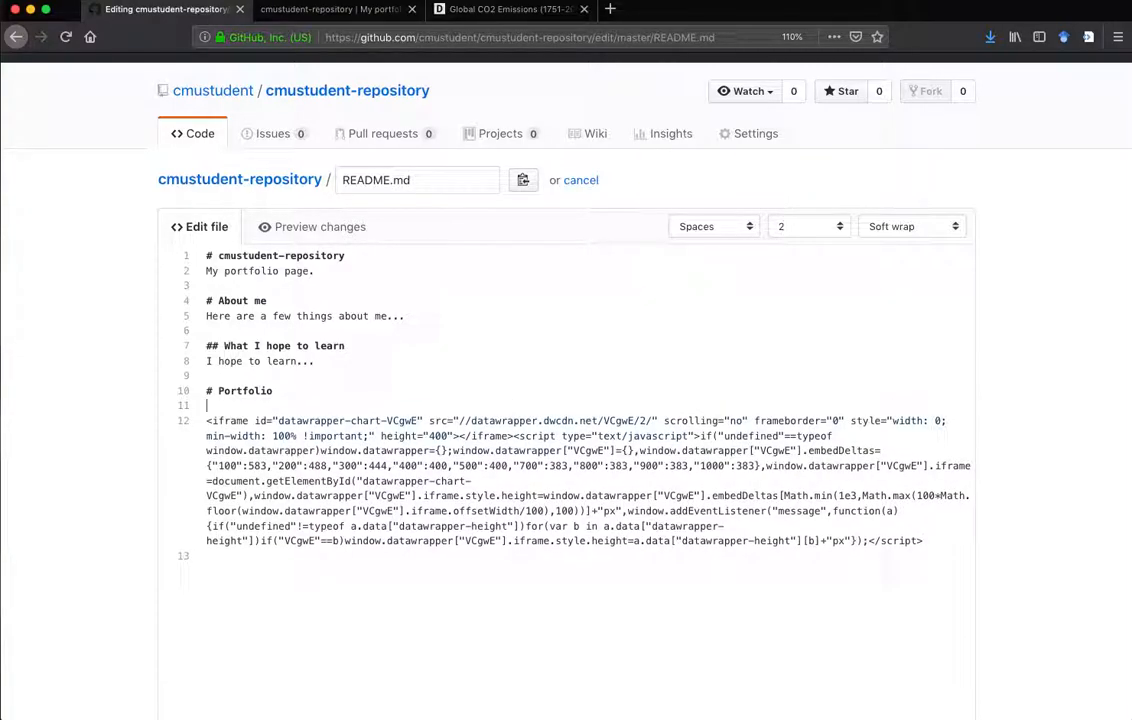
scroll(down, 3)
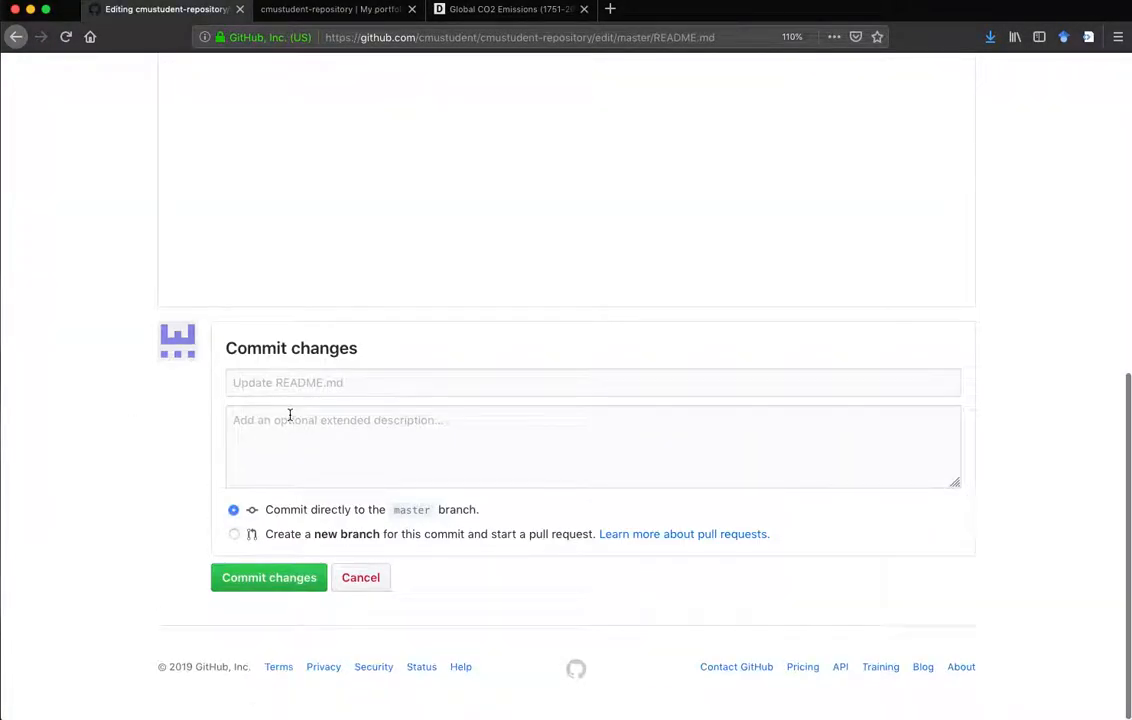
Step: Commit the README to master with the extended description 'Updating my portfolio page.'
click(592, 445)
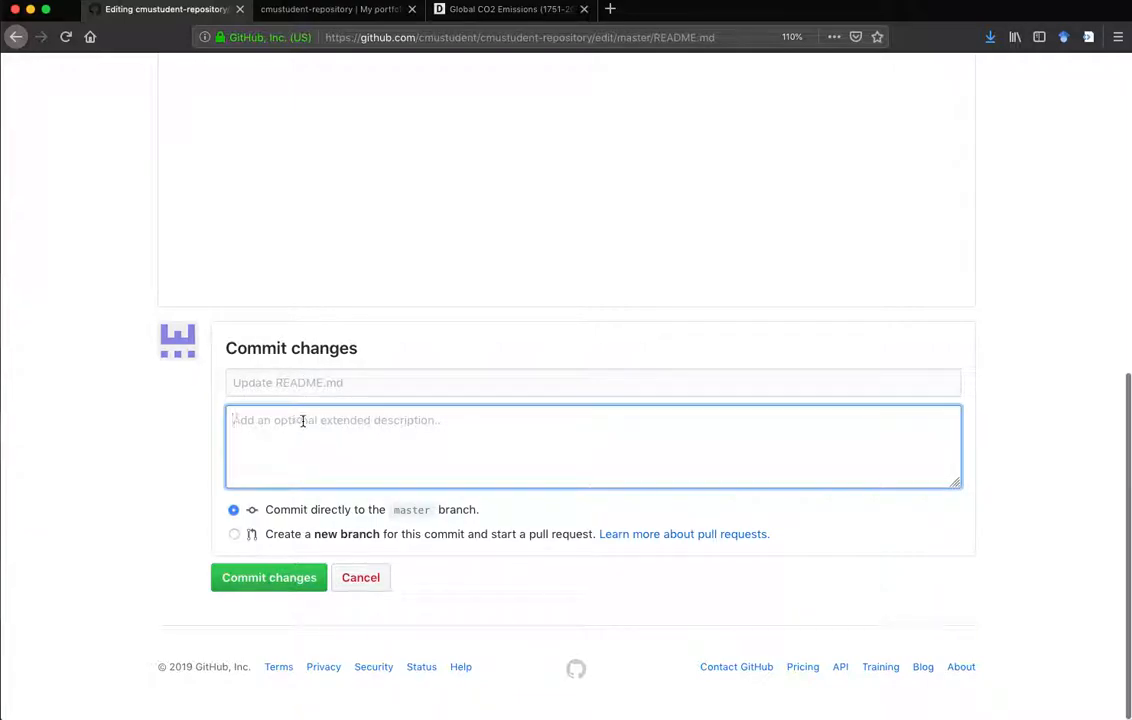
text(Update)
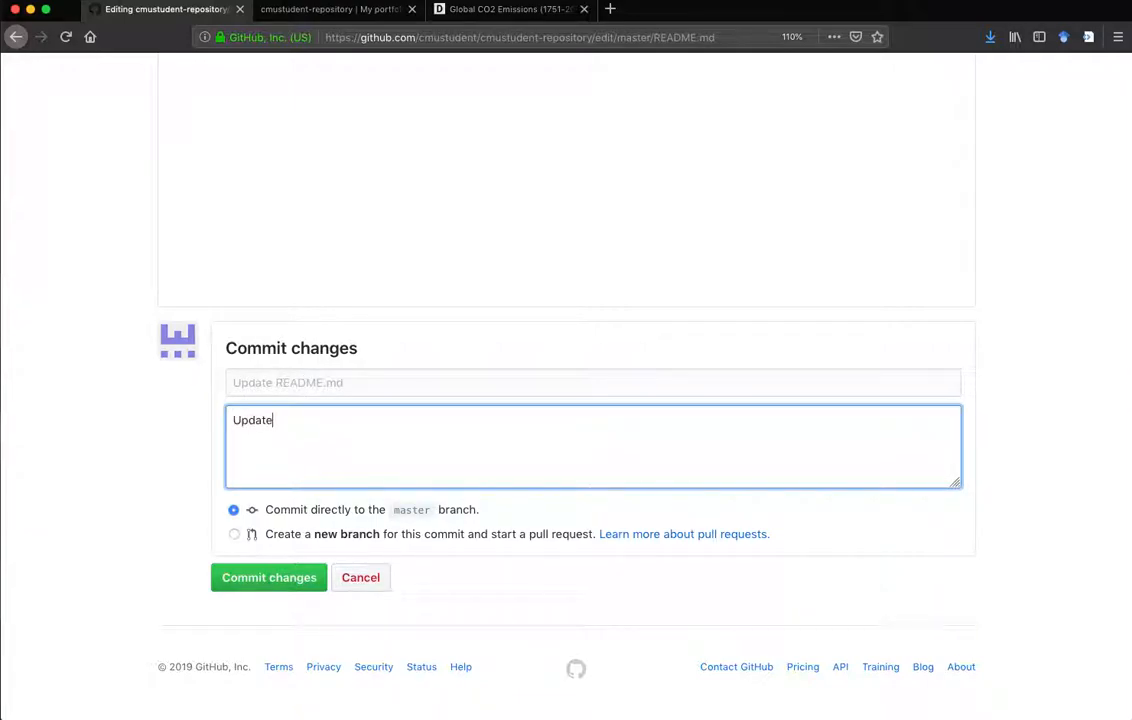
text(ubn)
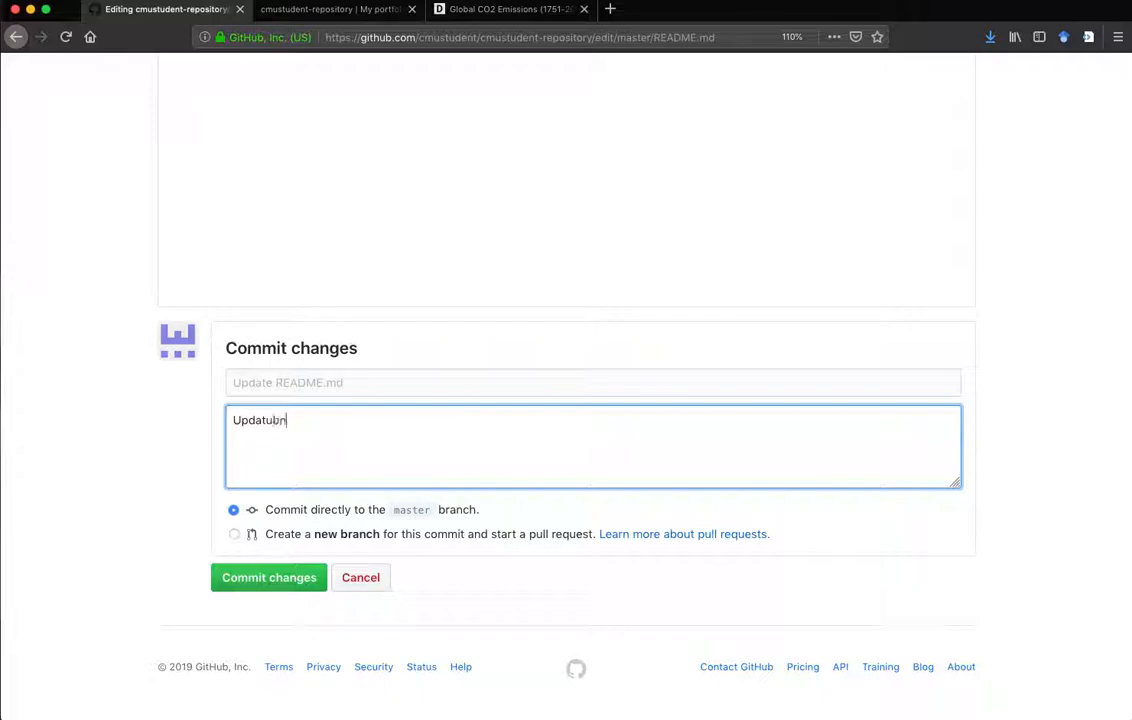
text(Updating my)
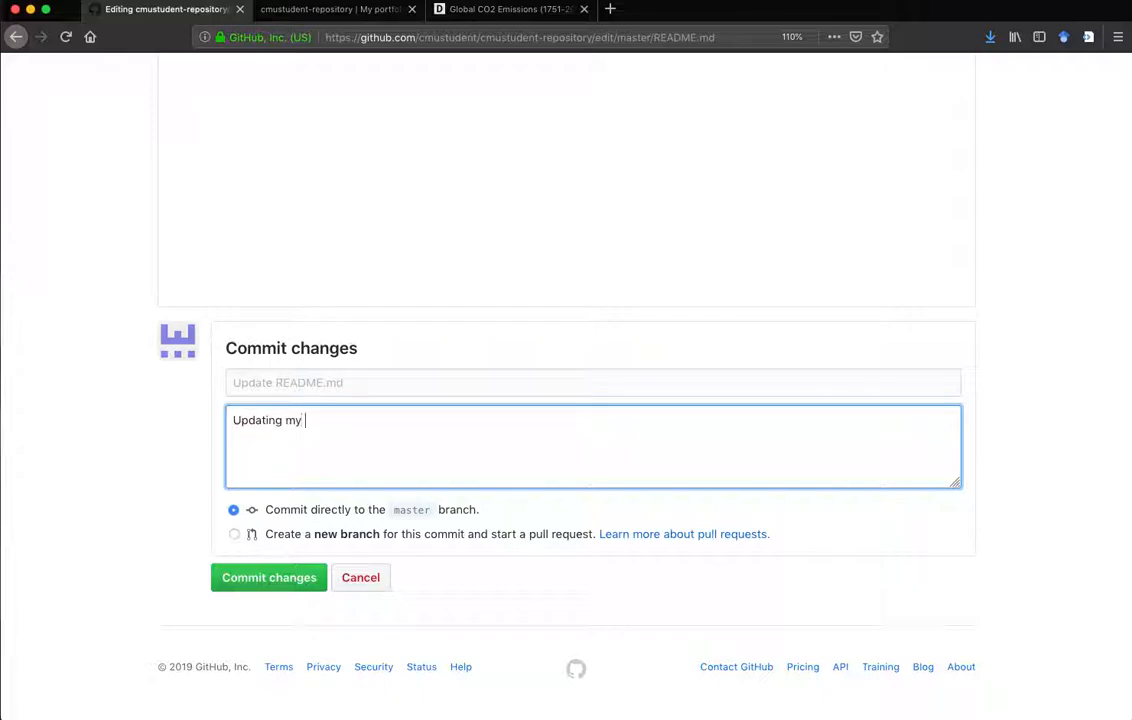
text(portfolio page)
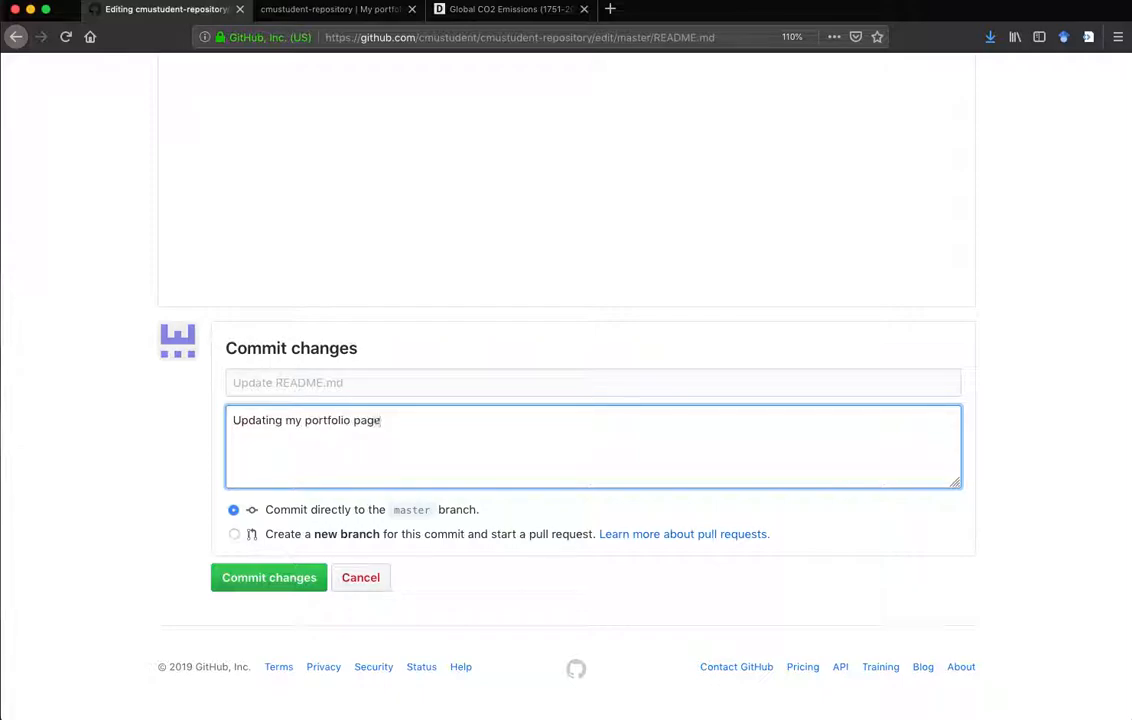
text(.)
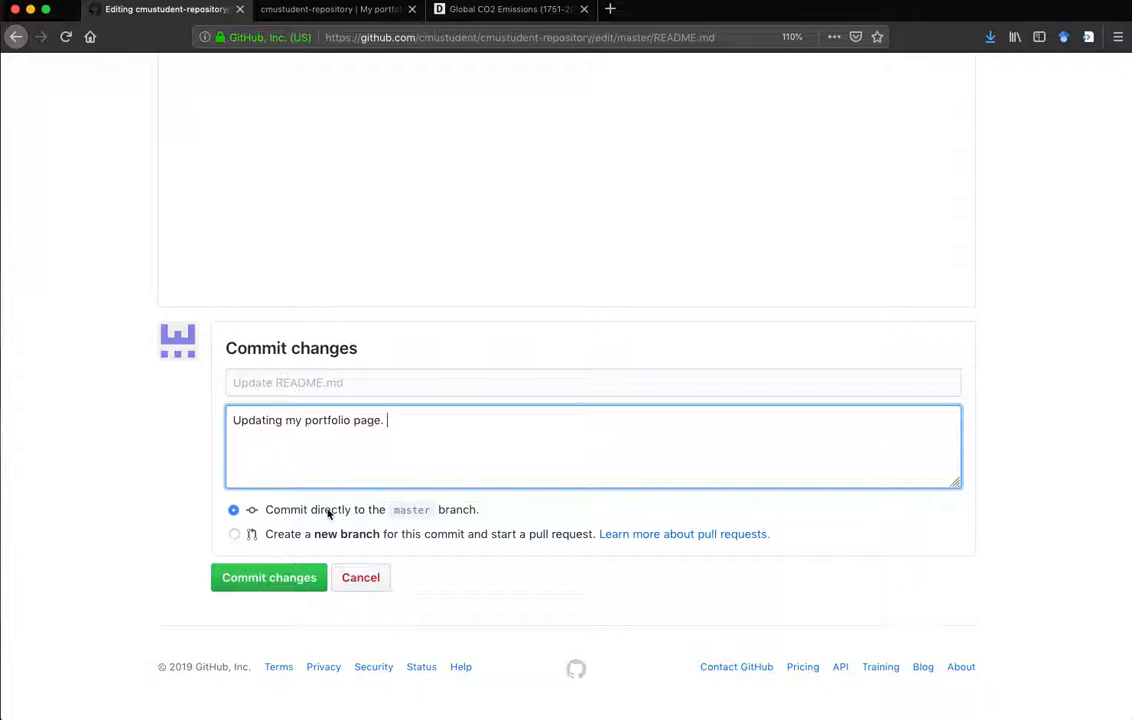
mouse_move(268, 577)
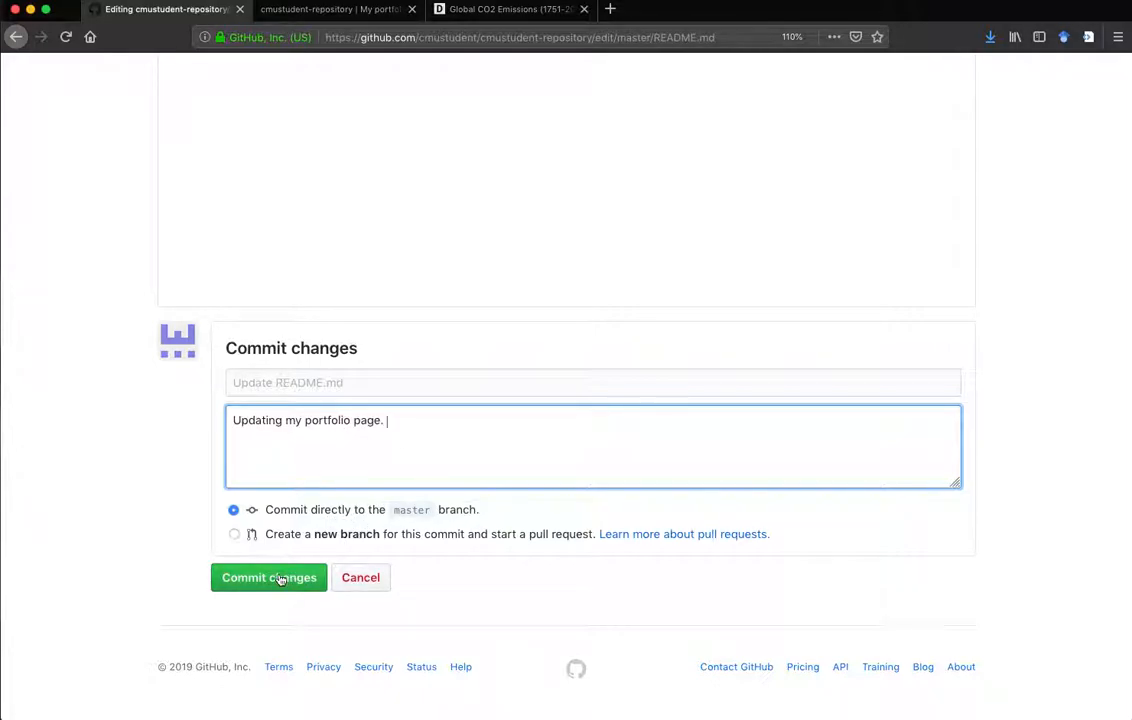
click(268, 577)
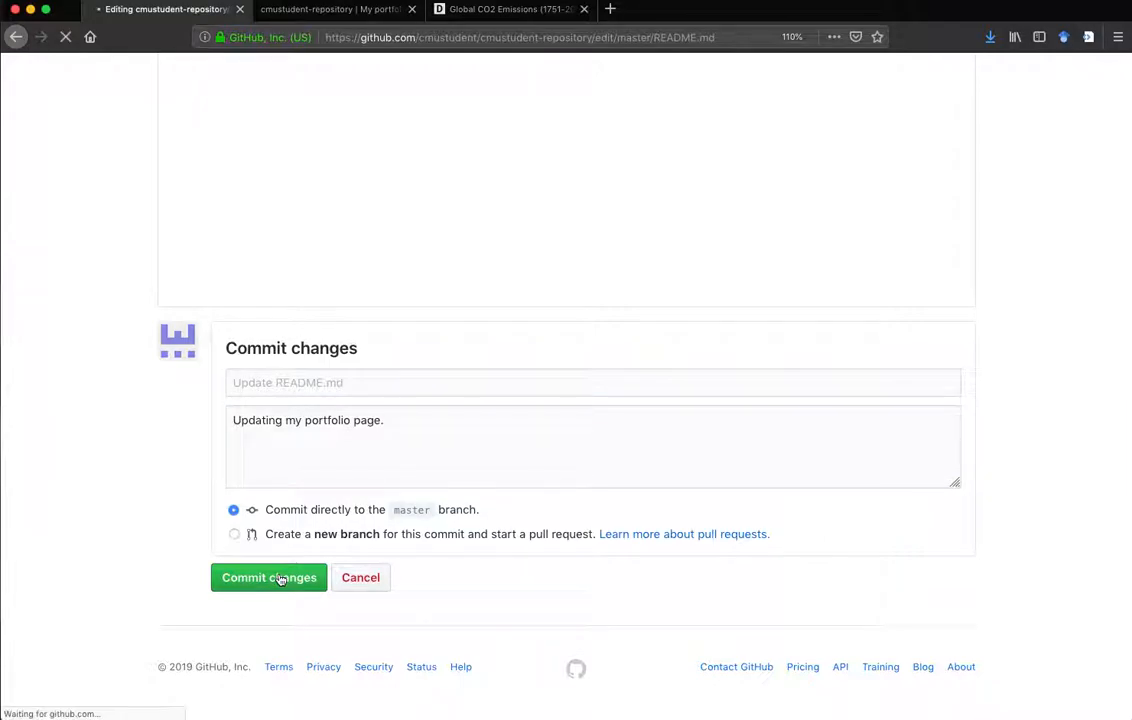
click(268, 577)
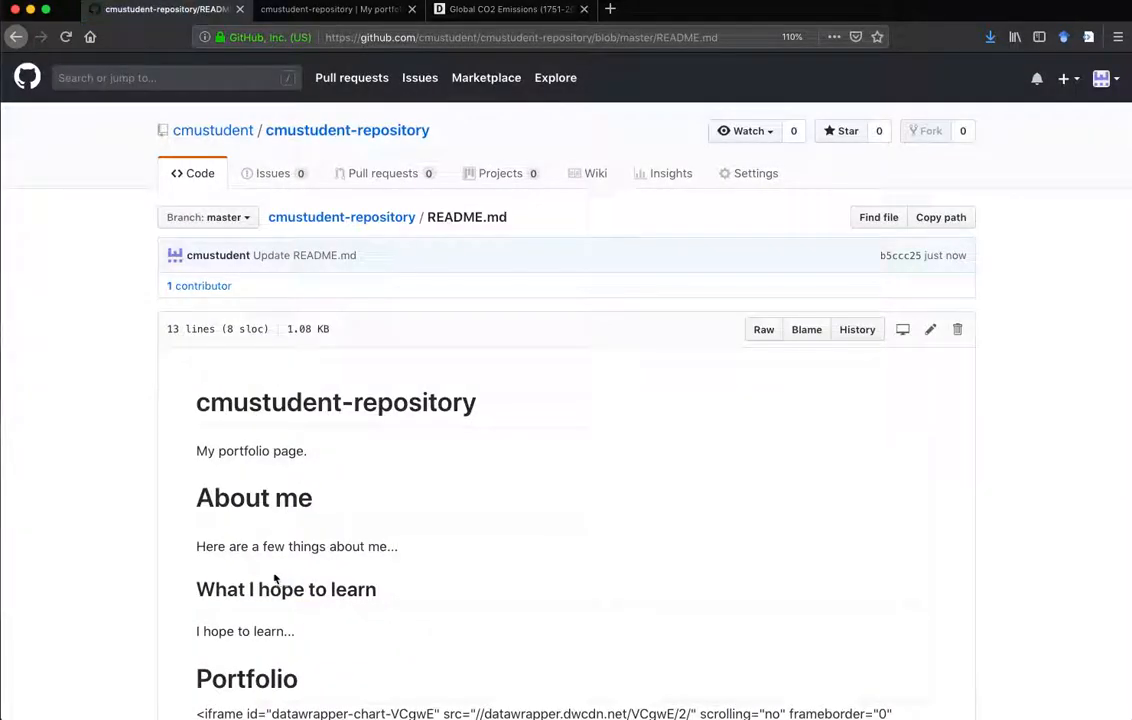
scroll(down, 3)
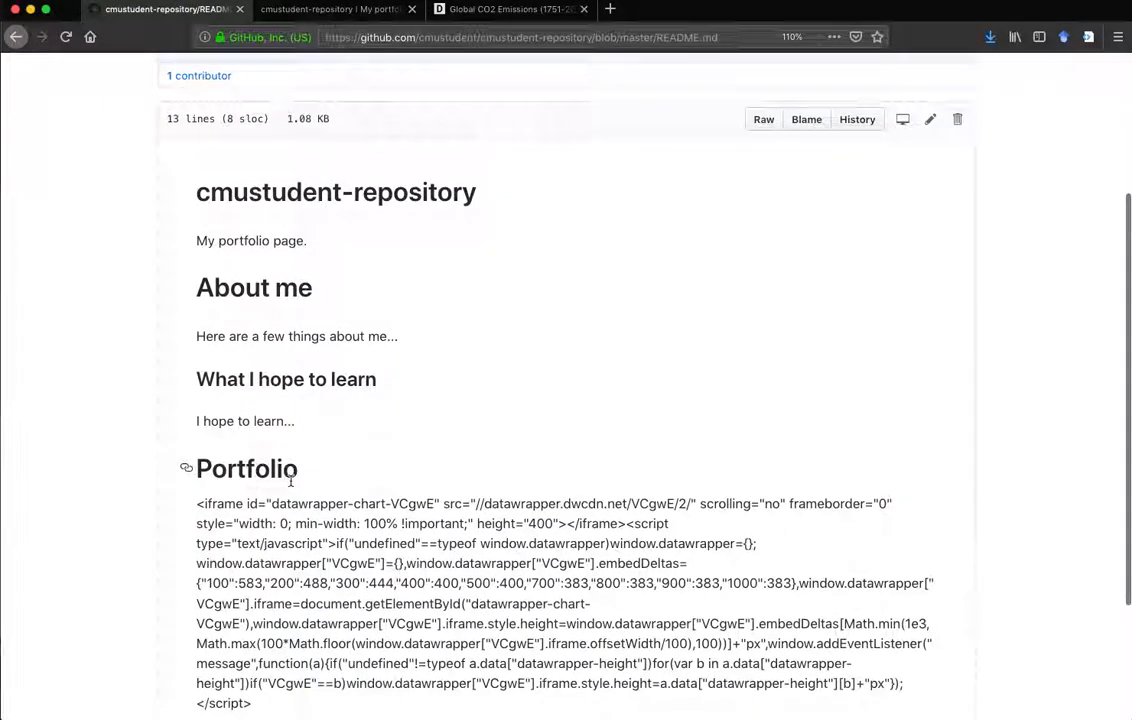
scroll(down, 3)
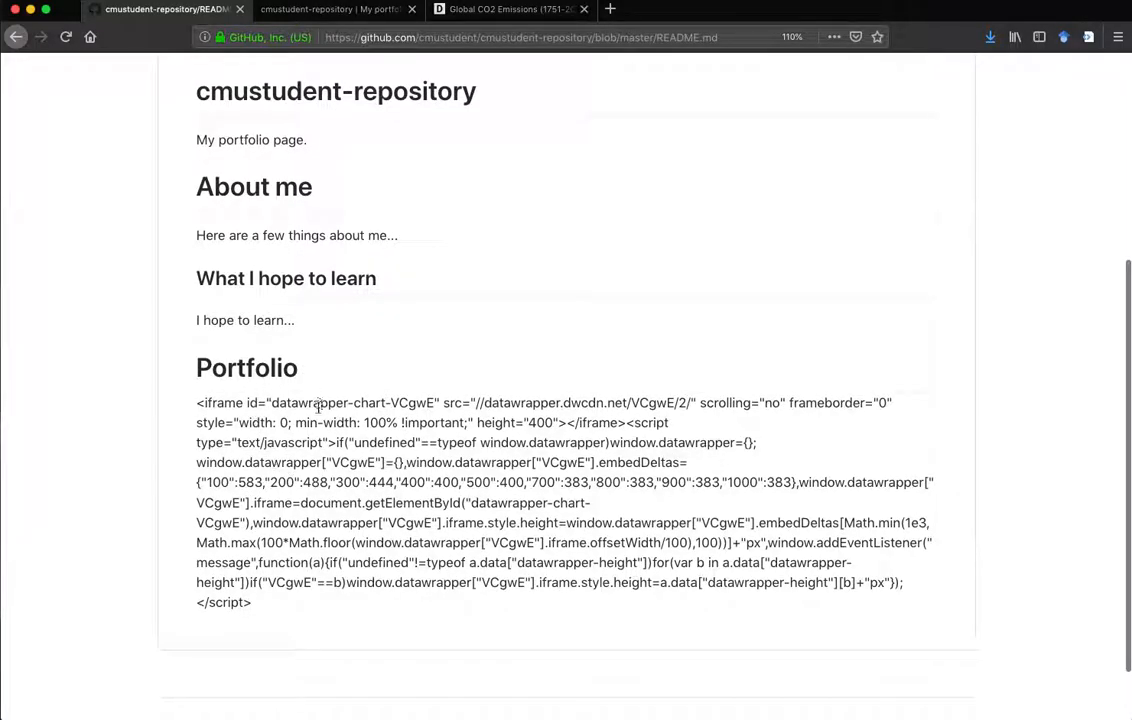
scroll(up, 3)
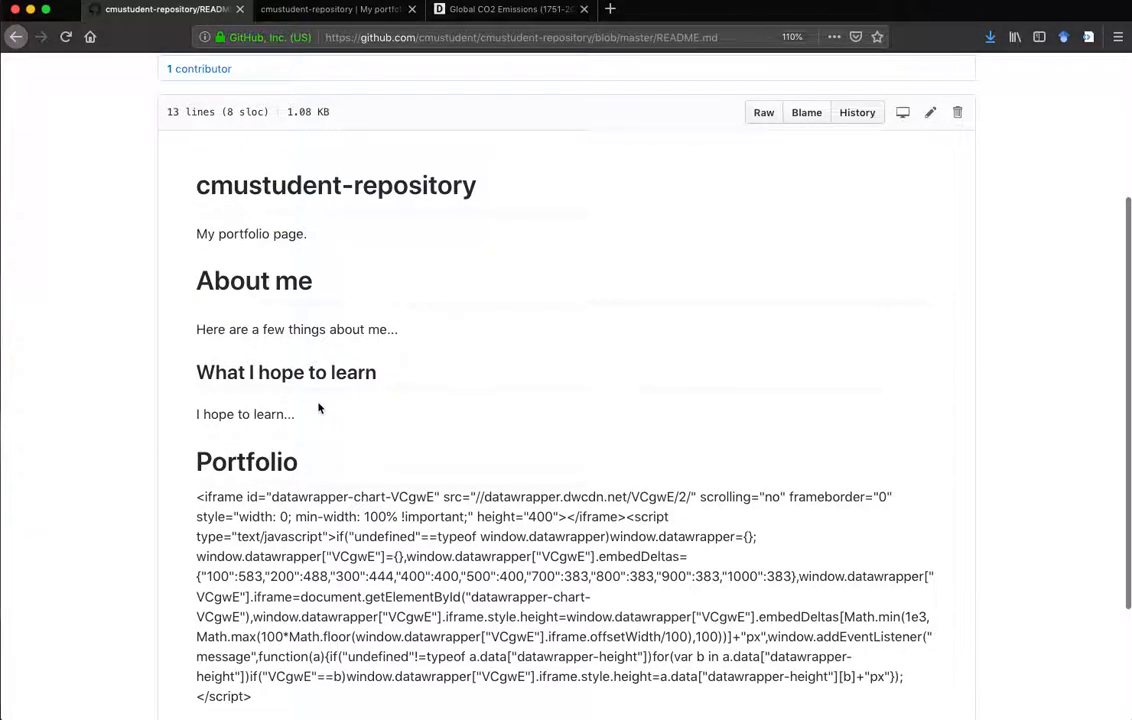
scroll(up, 3)
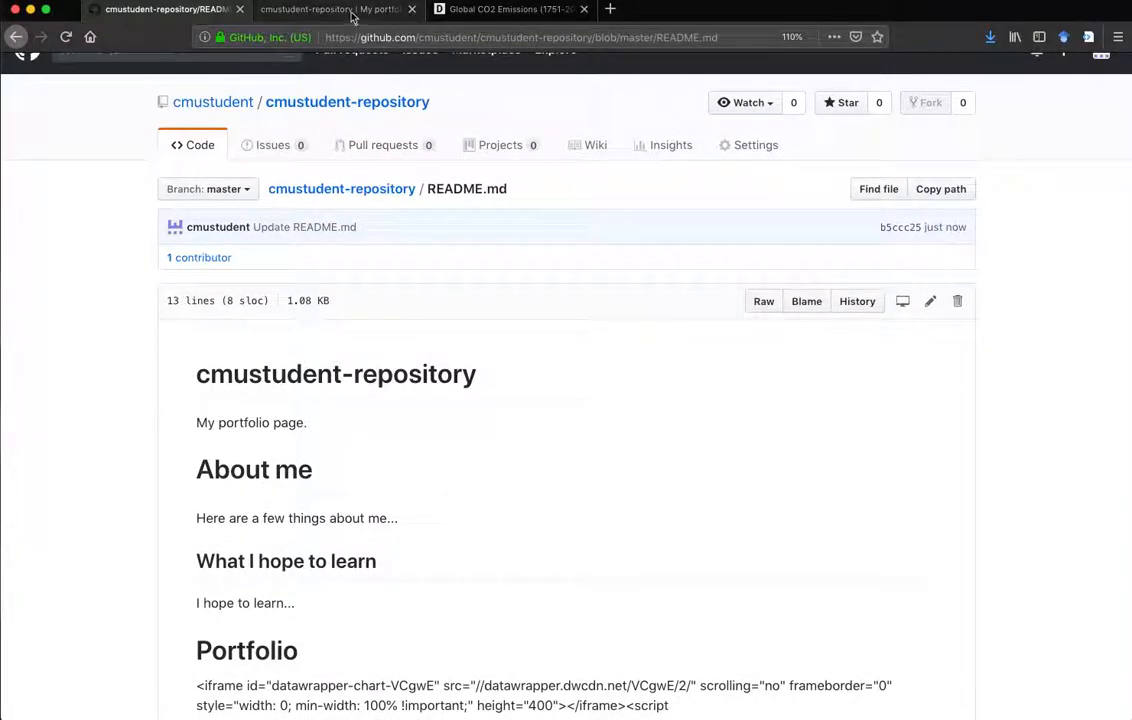
mouse_move(335, 9)
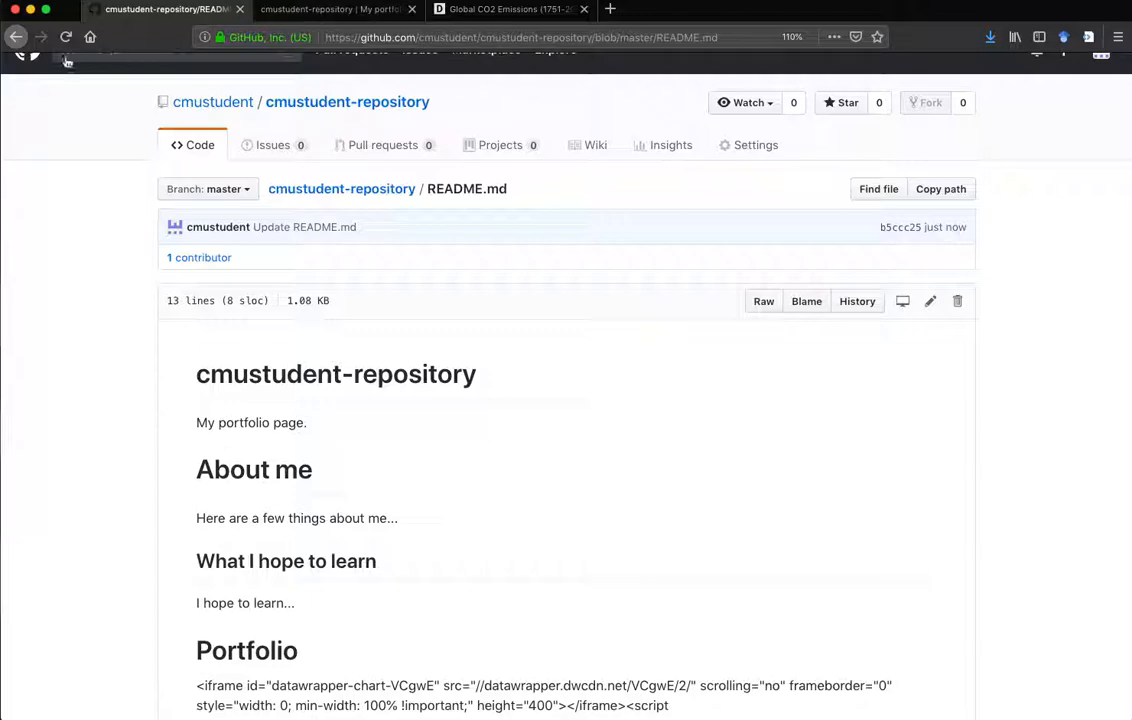
click(335, 9)
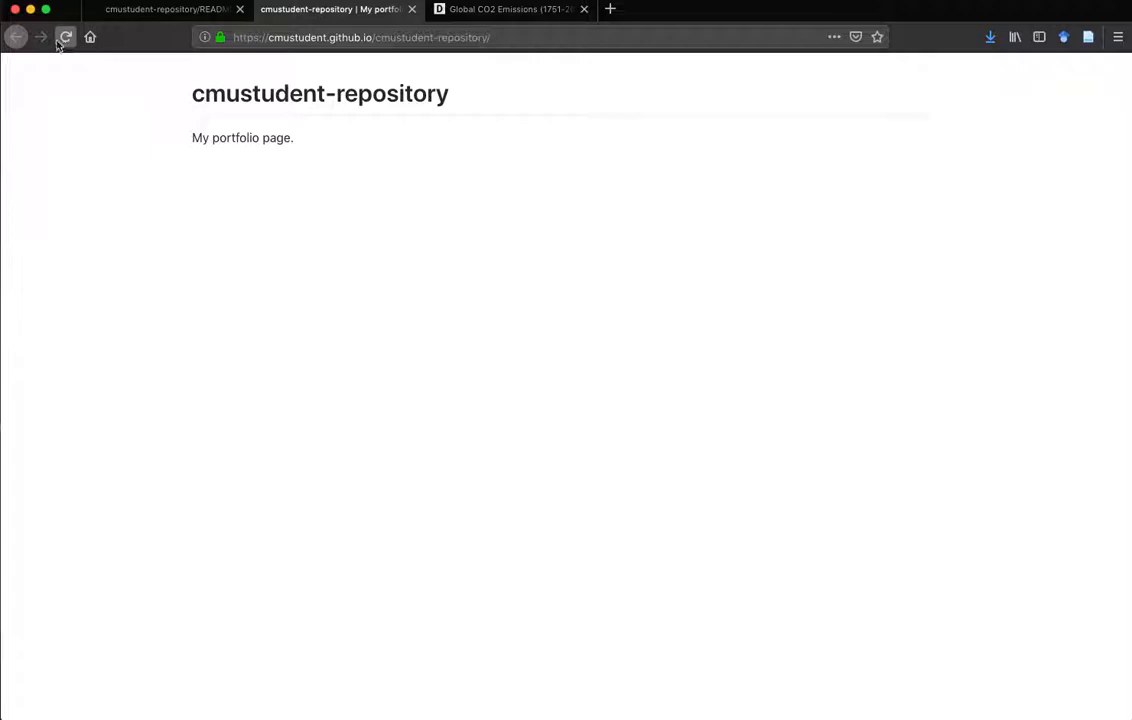
Step: Reload the cmustudent.github.io site to show the new headings and embedded CO2 chart
click(66, 37)
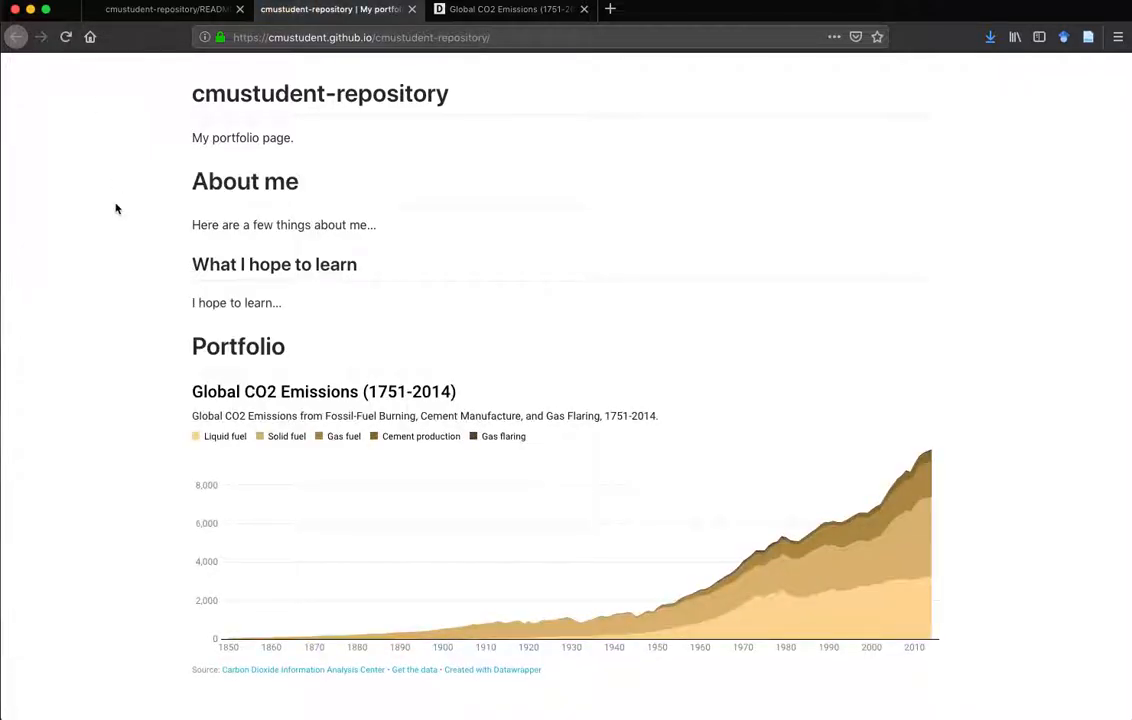
mouse_move(845, 522)
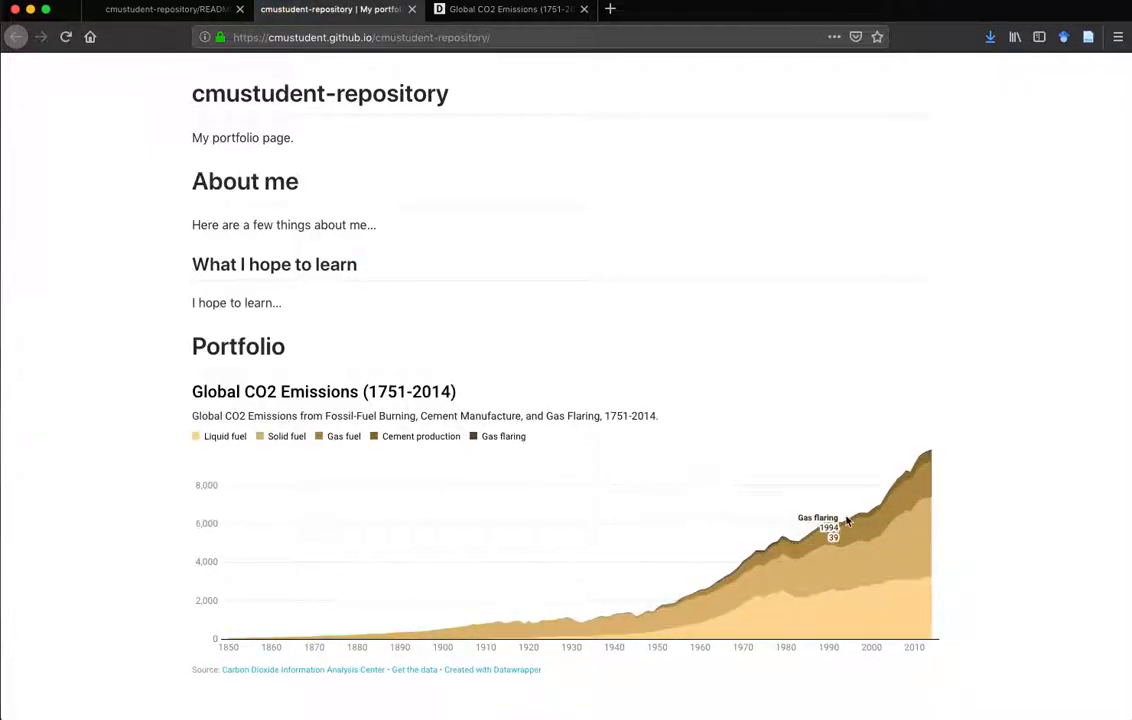
mouse_move(853, 540)
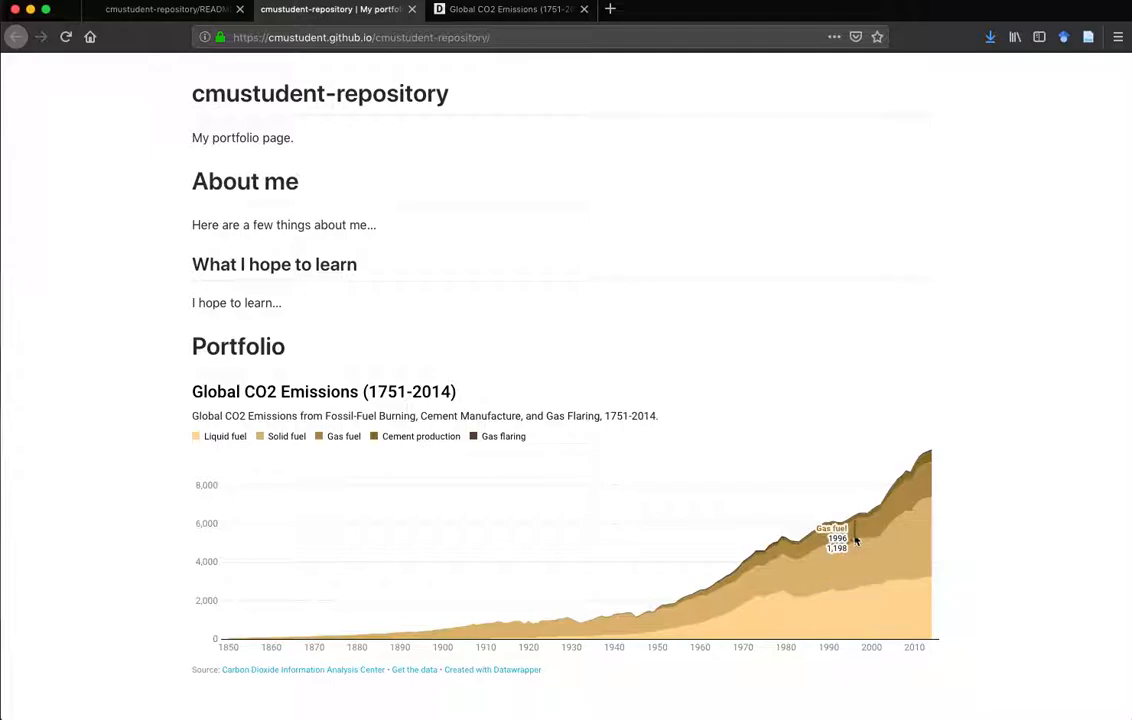
mouse_move(987, 511)
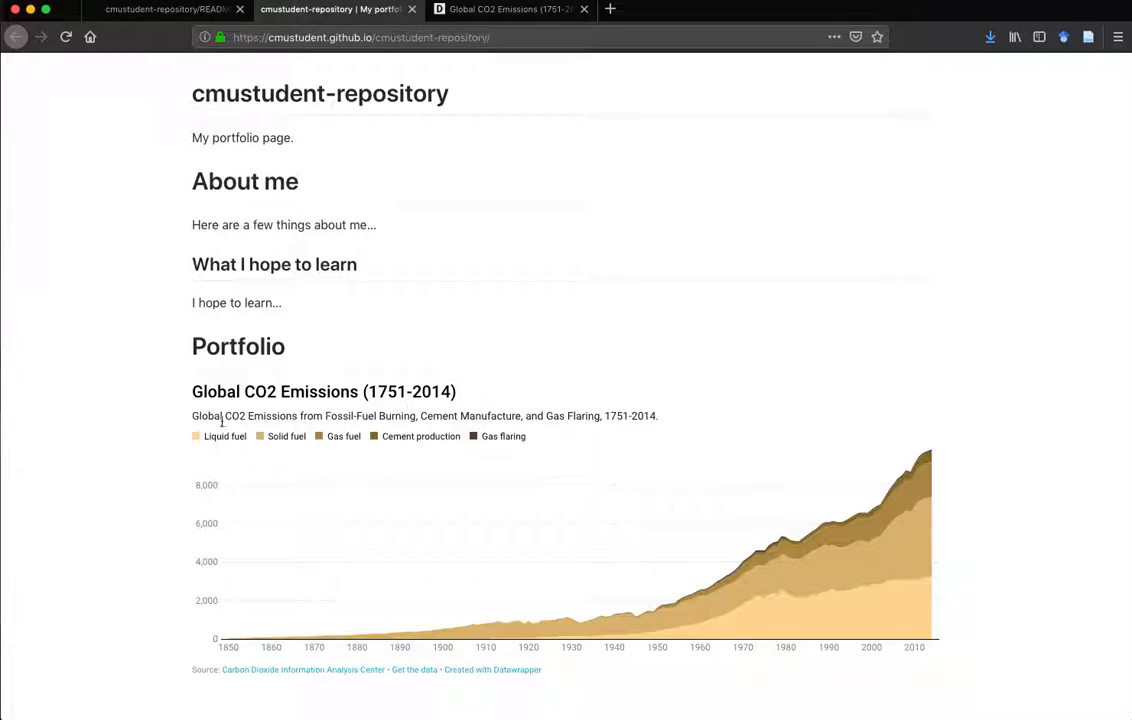
mouse_move(370, 432)
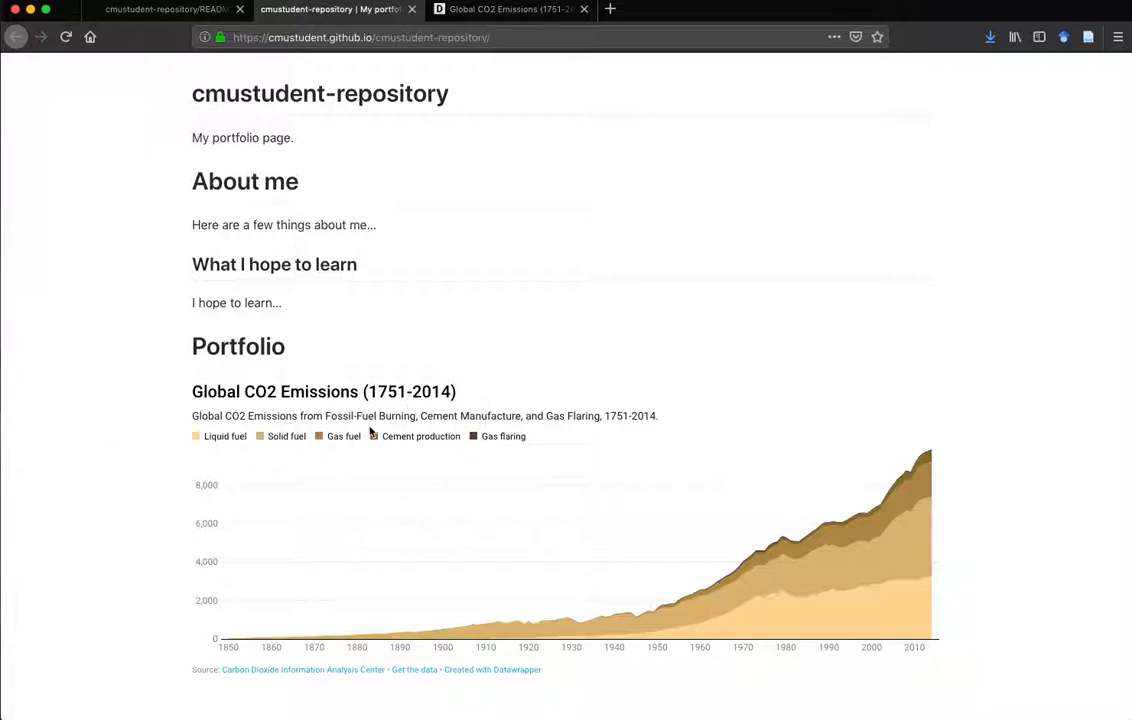
mouse_move(167, 398)
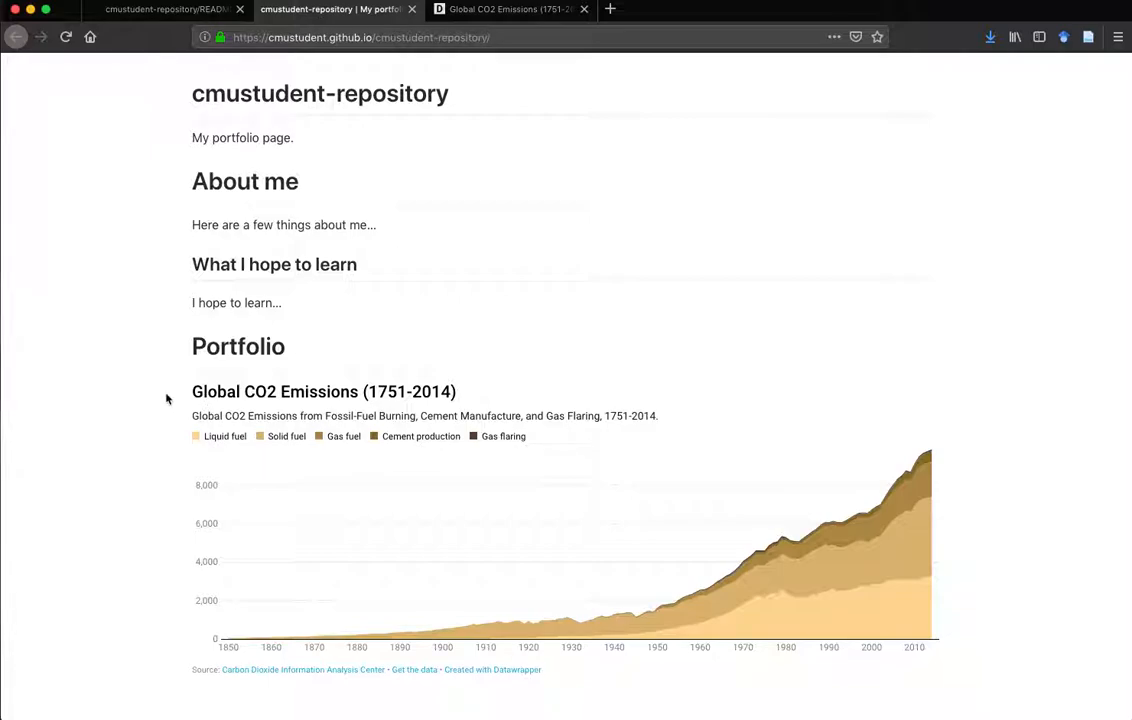
mouse_move(238, 337)
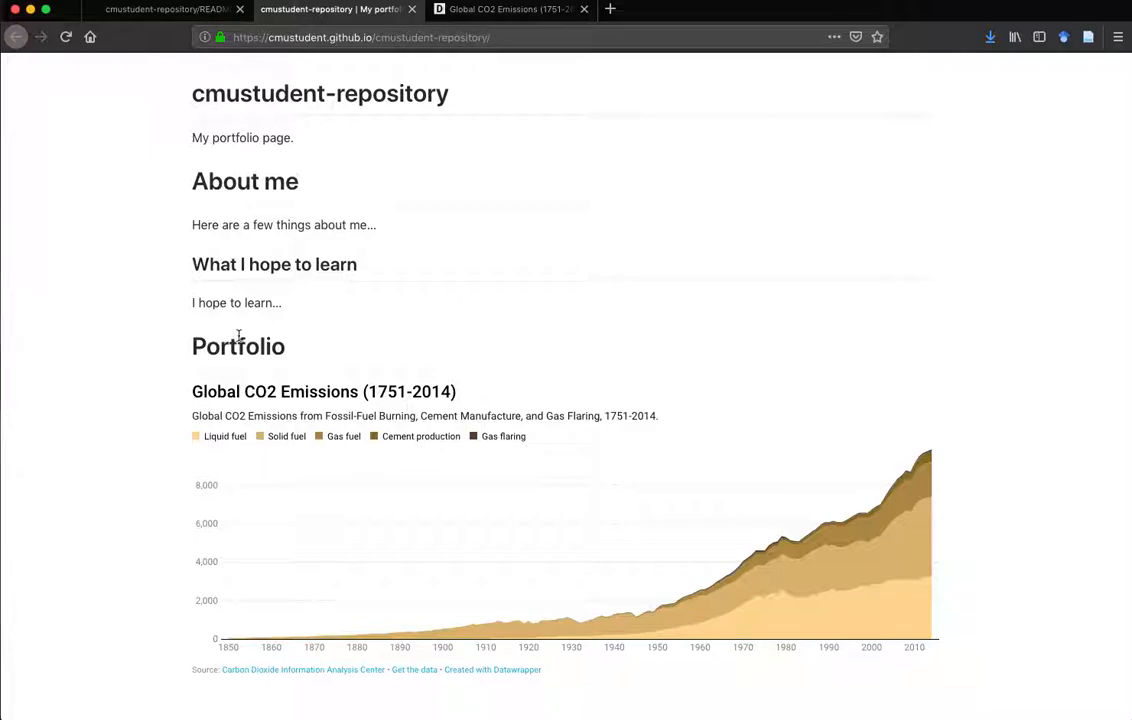
mouse_move(143, 324)
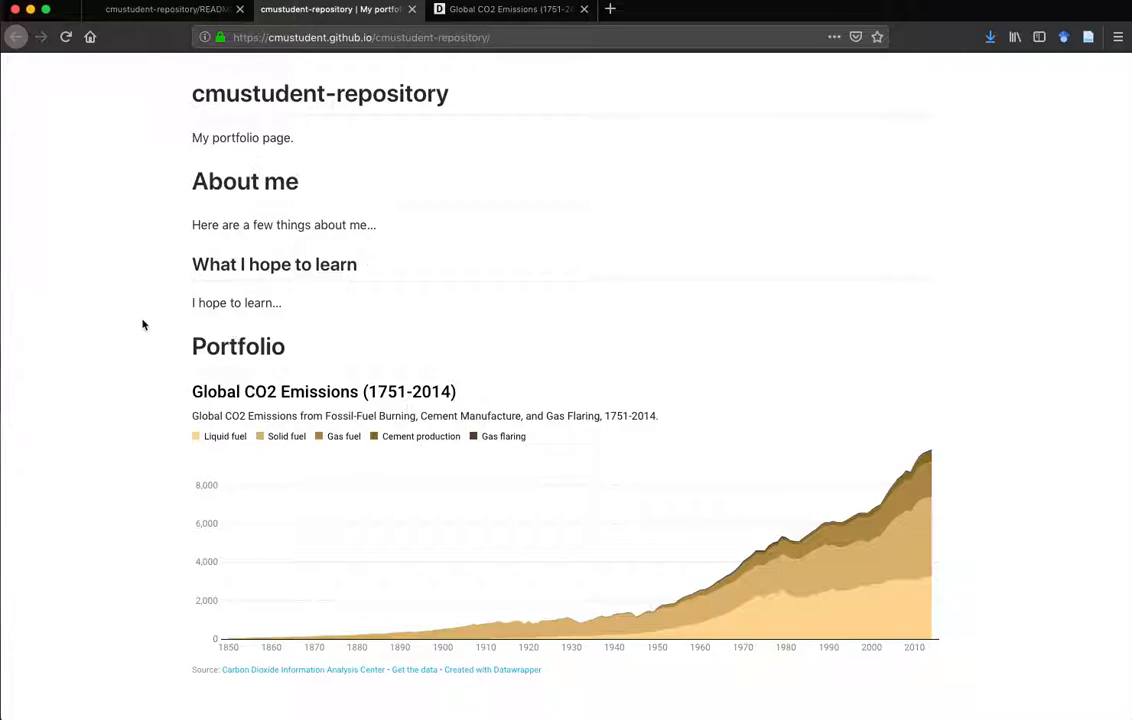